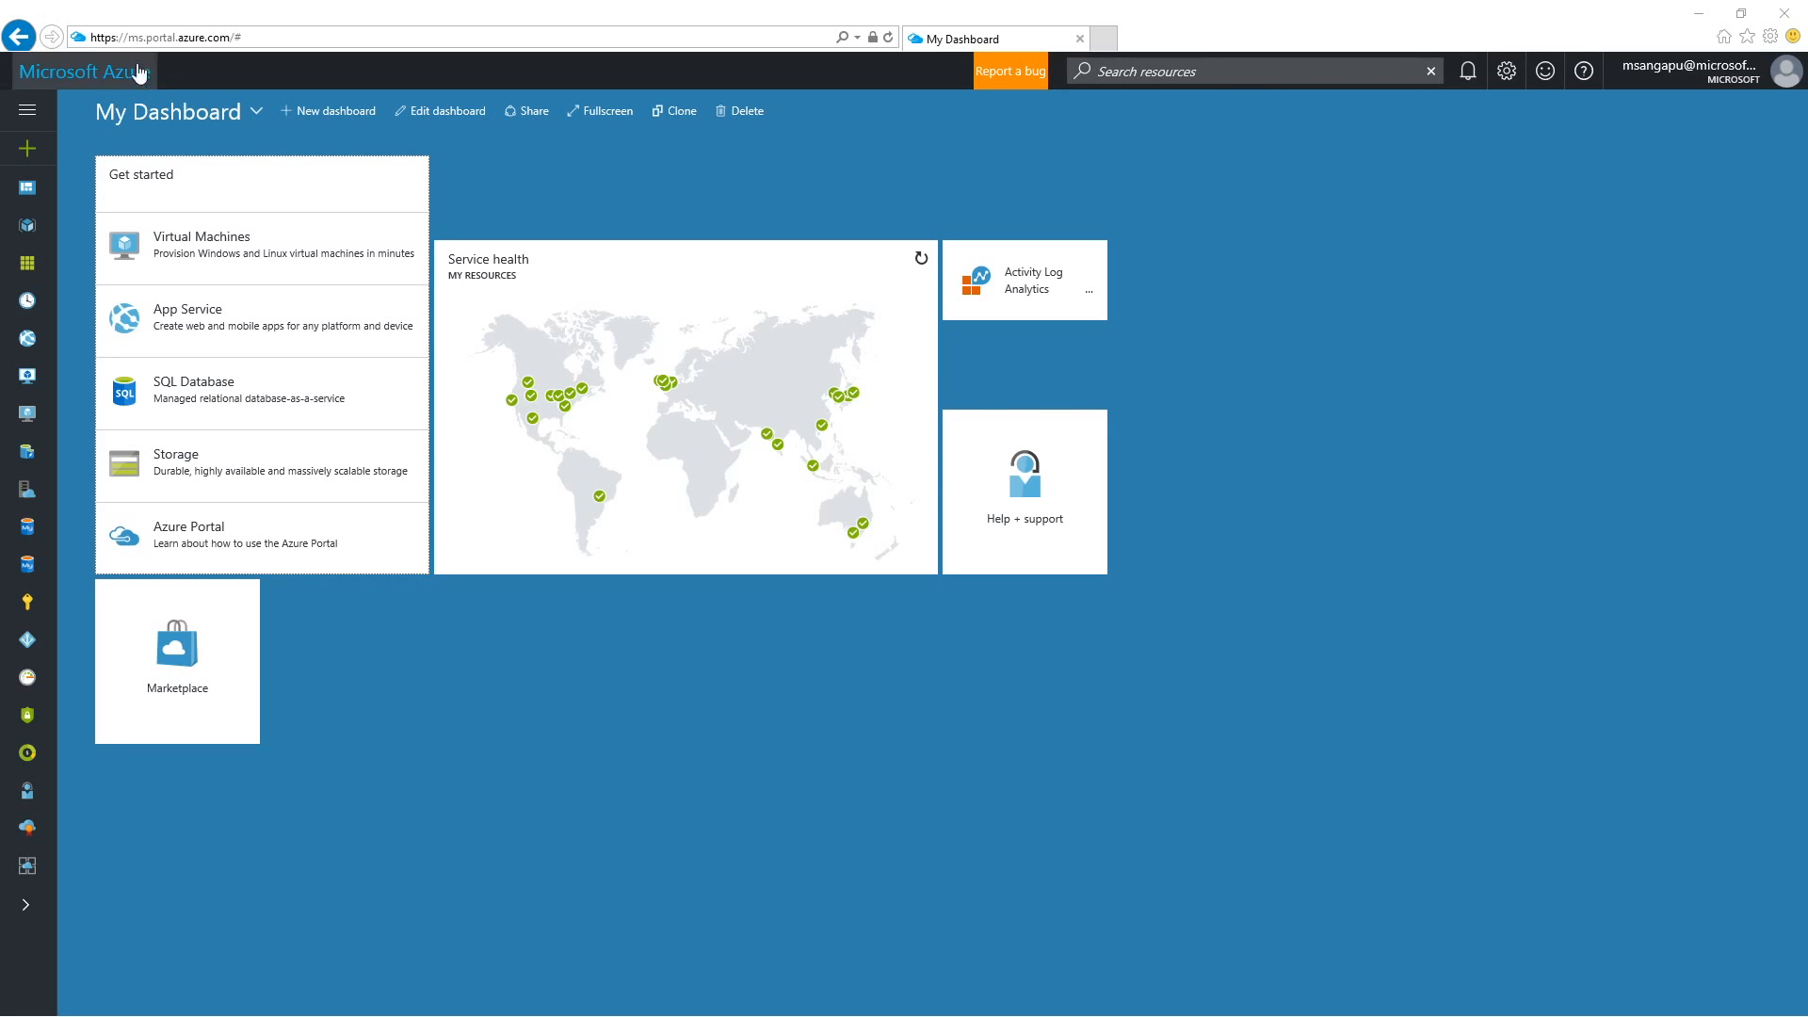
mouse_move(192, 131)
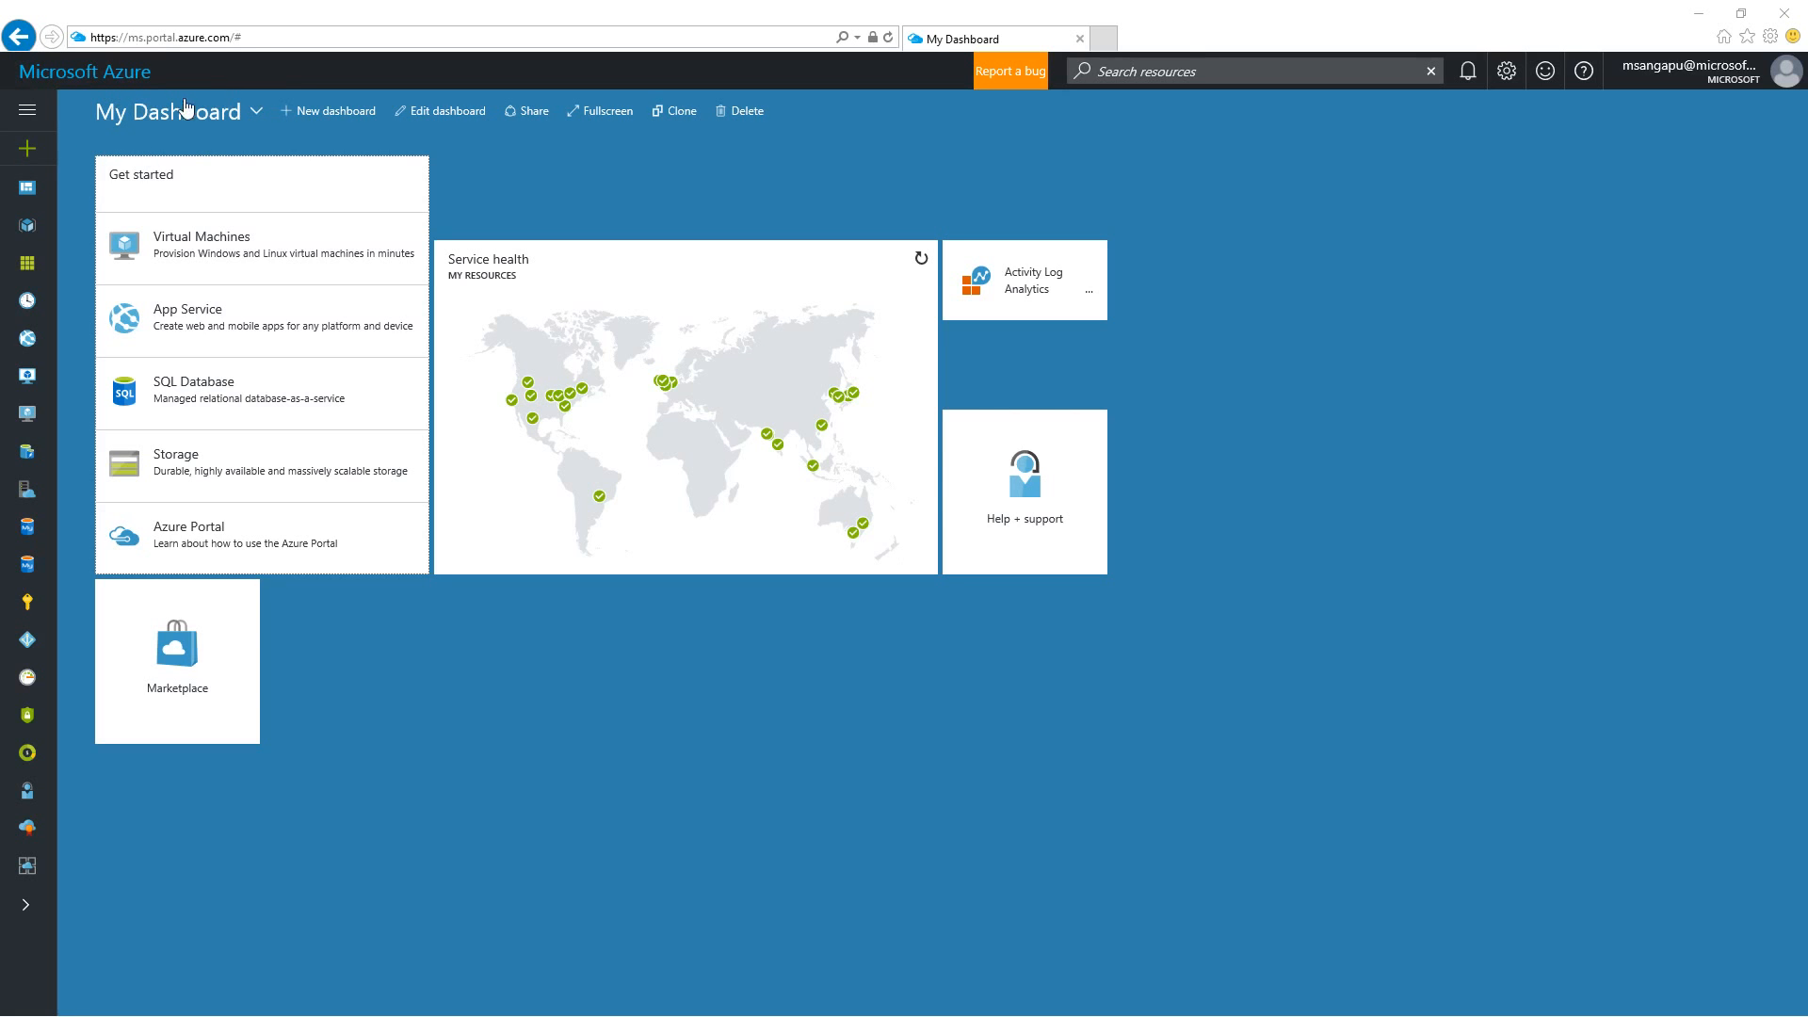
- Search the Marketplace for 'wordpress' across all categories and select the WordPress by WordPress item
left_click(30, 147)
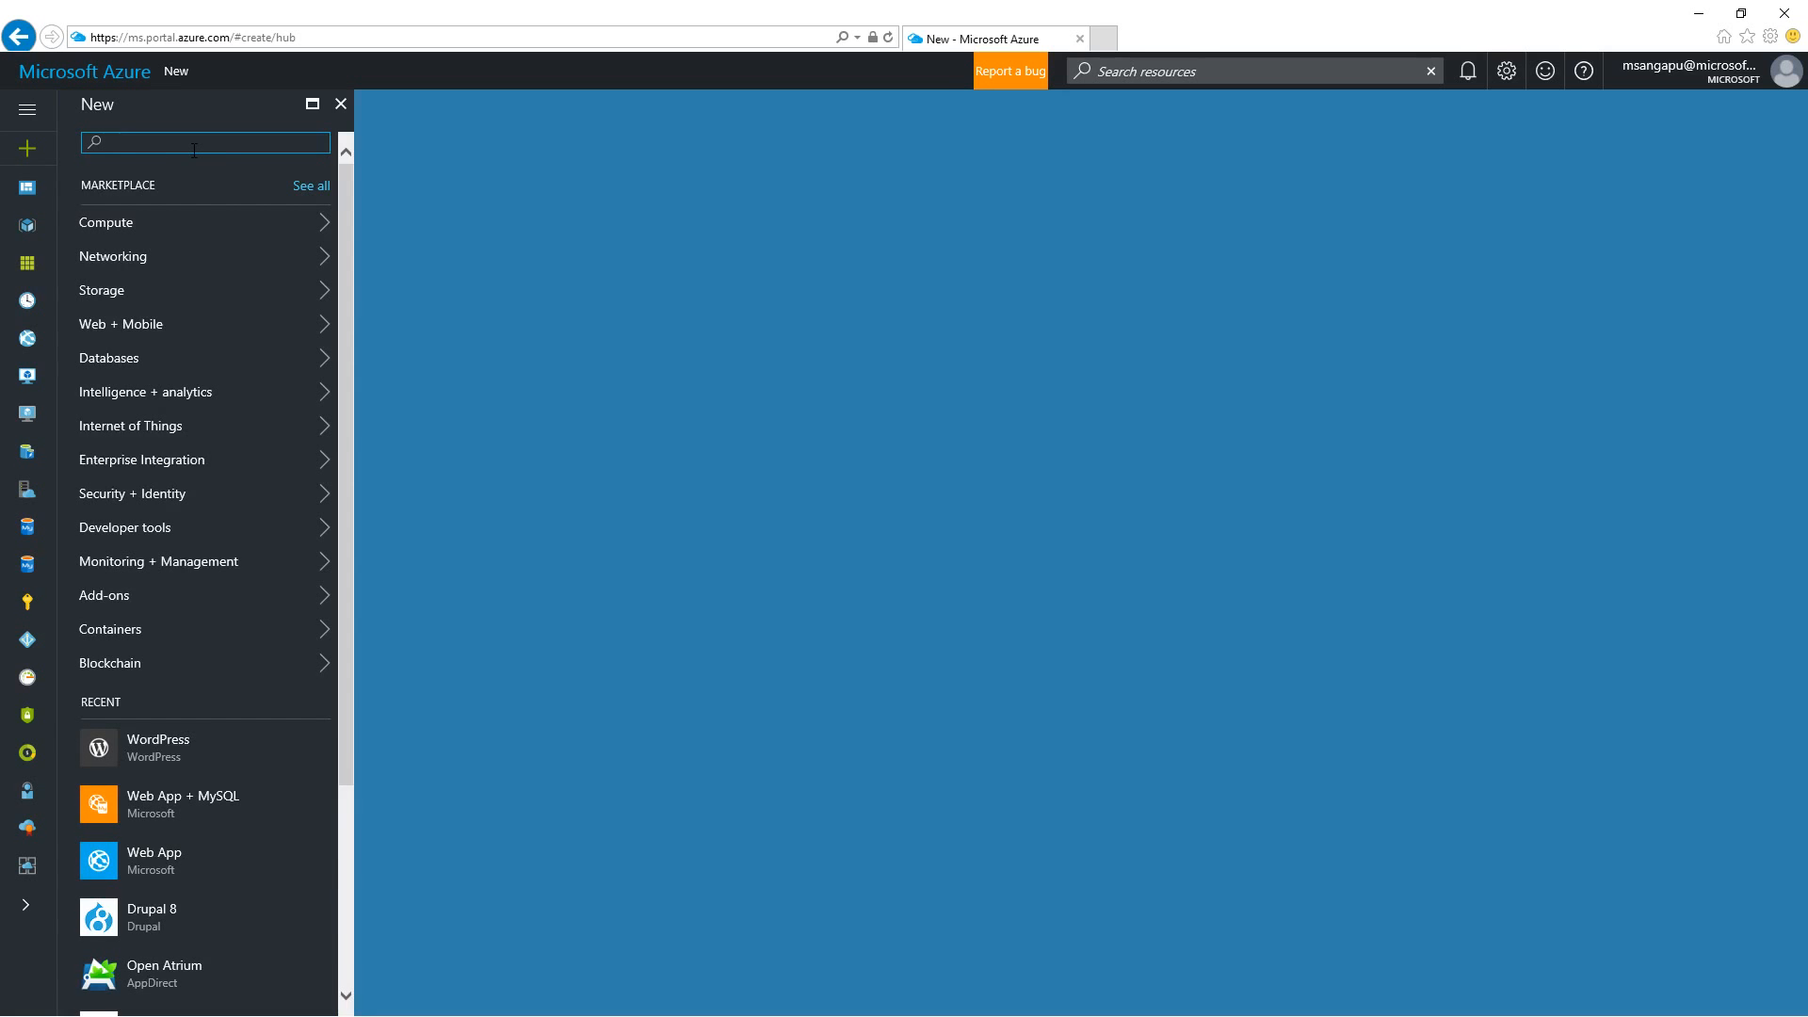
type("wordpre")
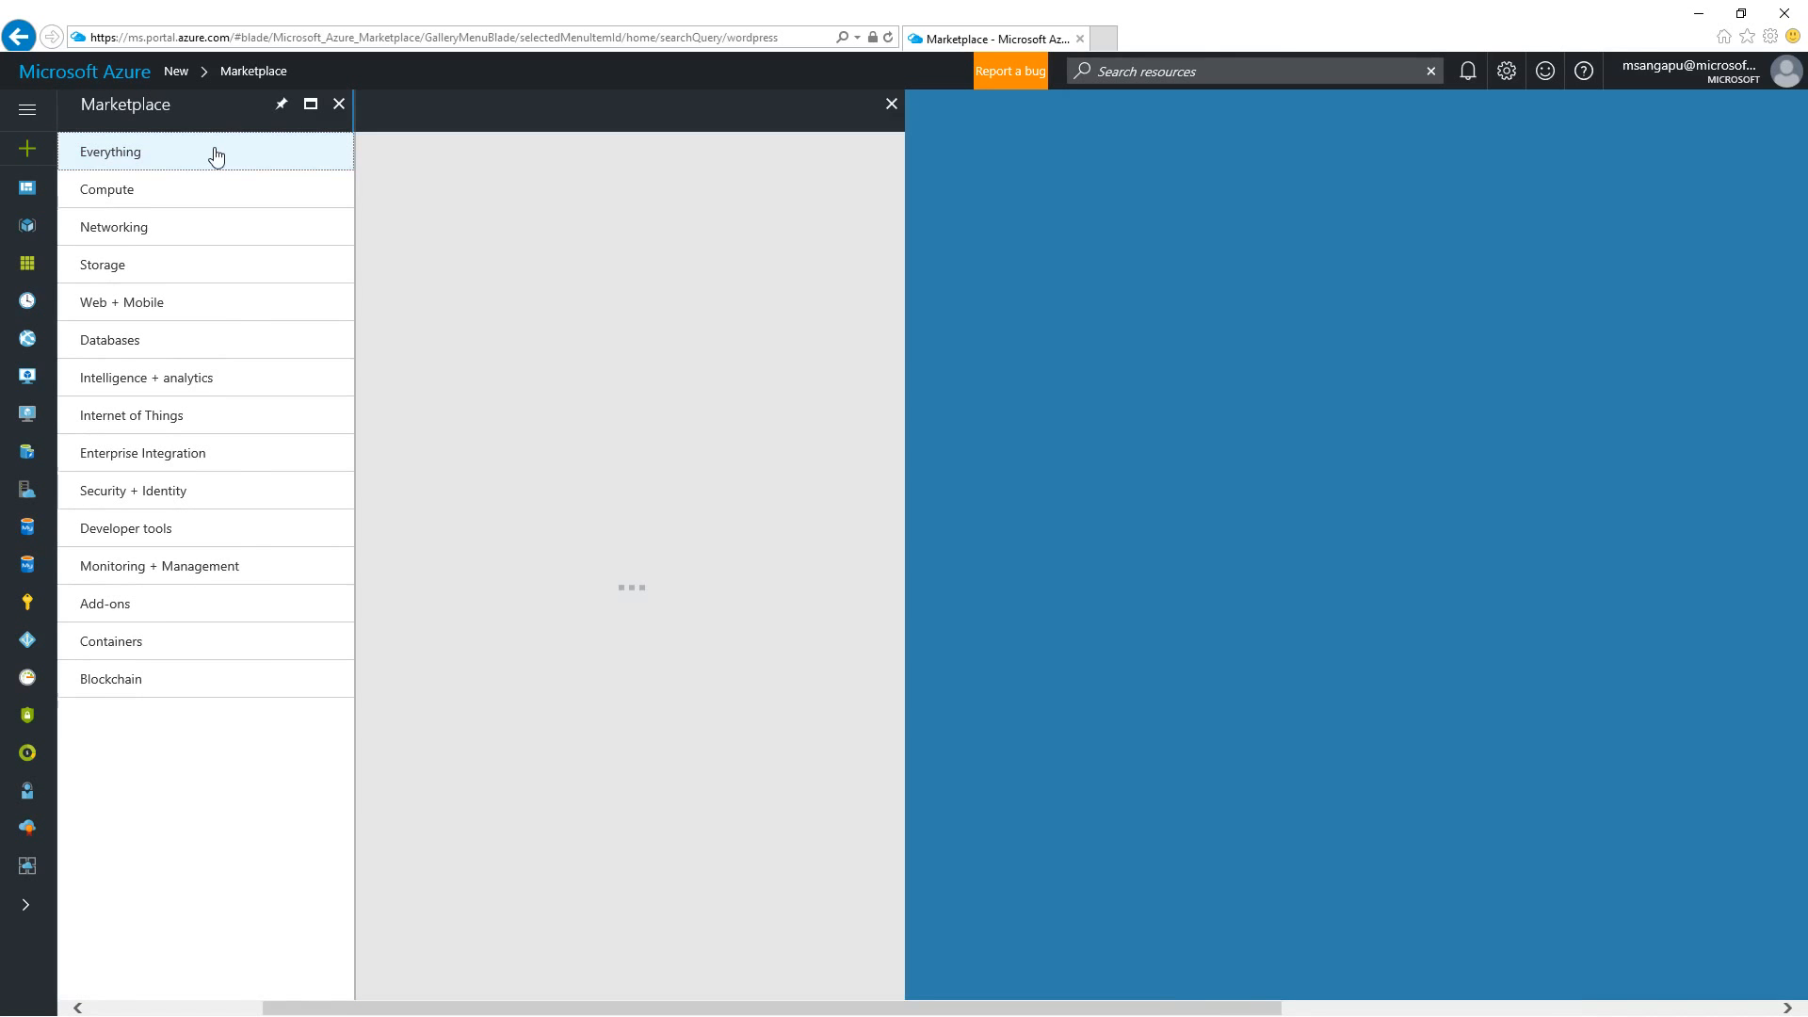
left_click(109, 150)
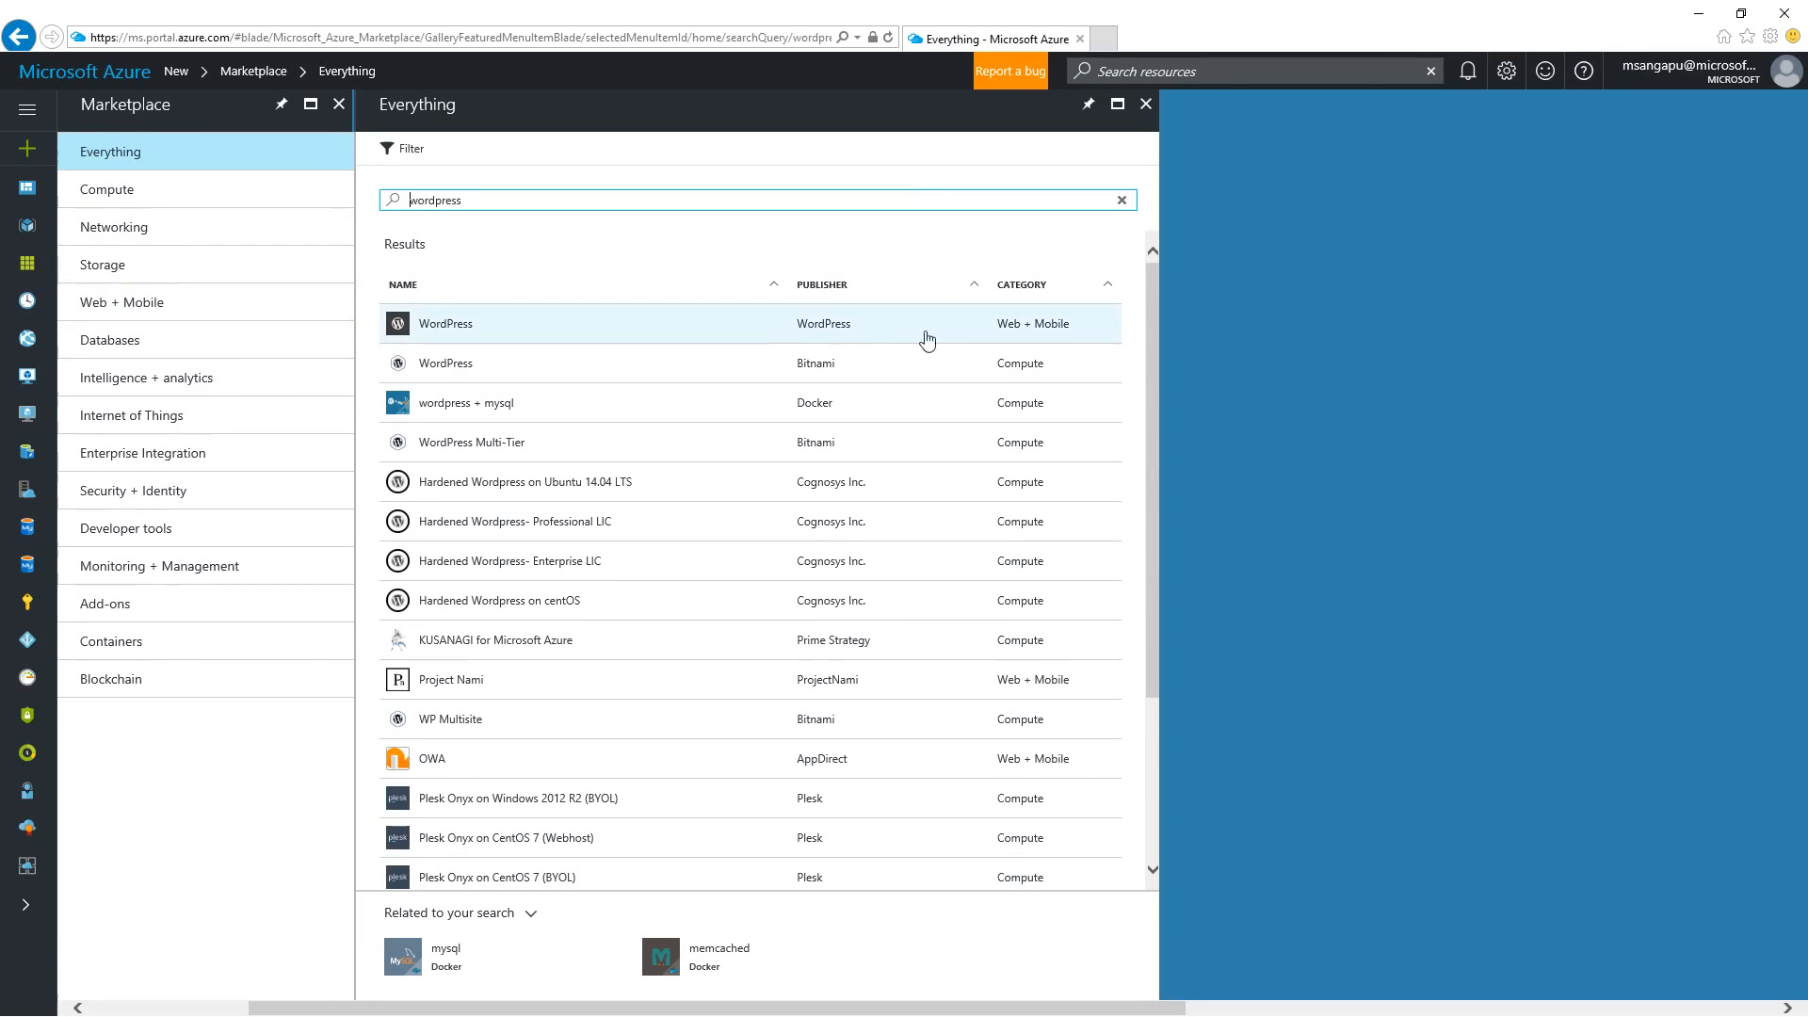
mouse_move(433, 329)
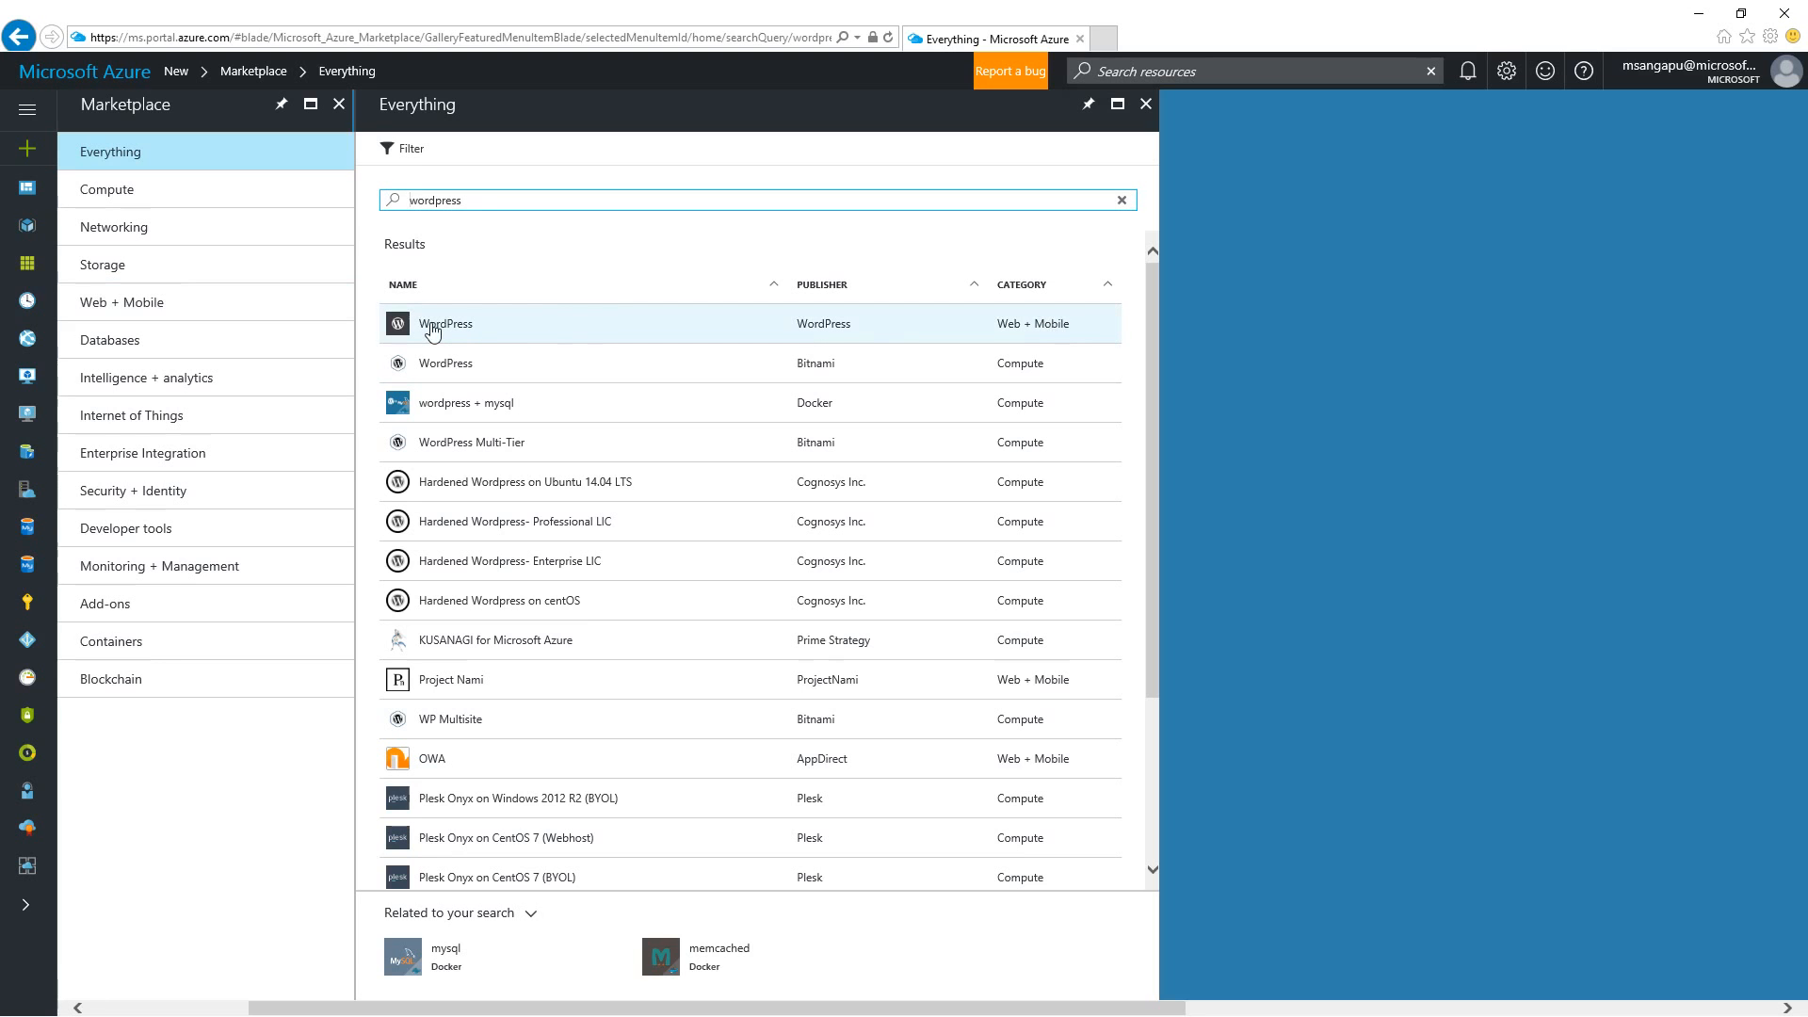
left_click(445, 324)
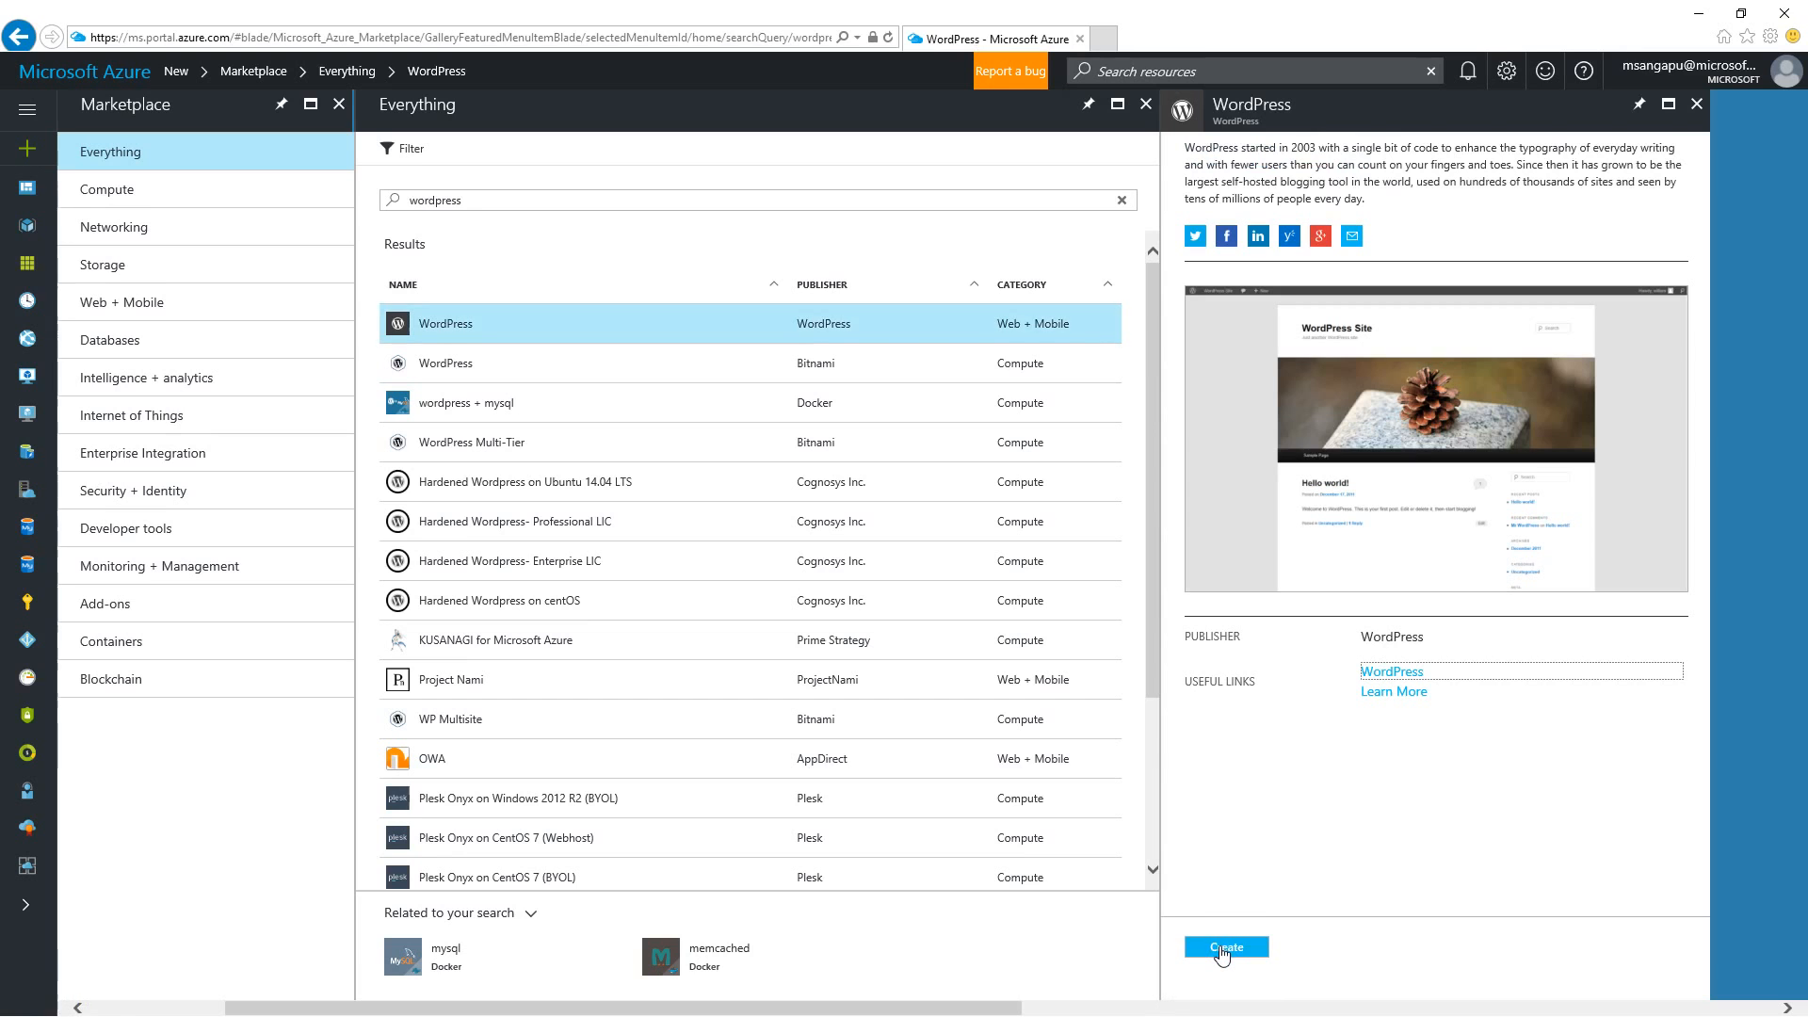
- Create a WordPress web app and enter myNewWordpressSite as its app name
left_click(1228, 946)
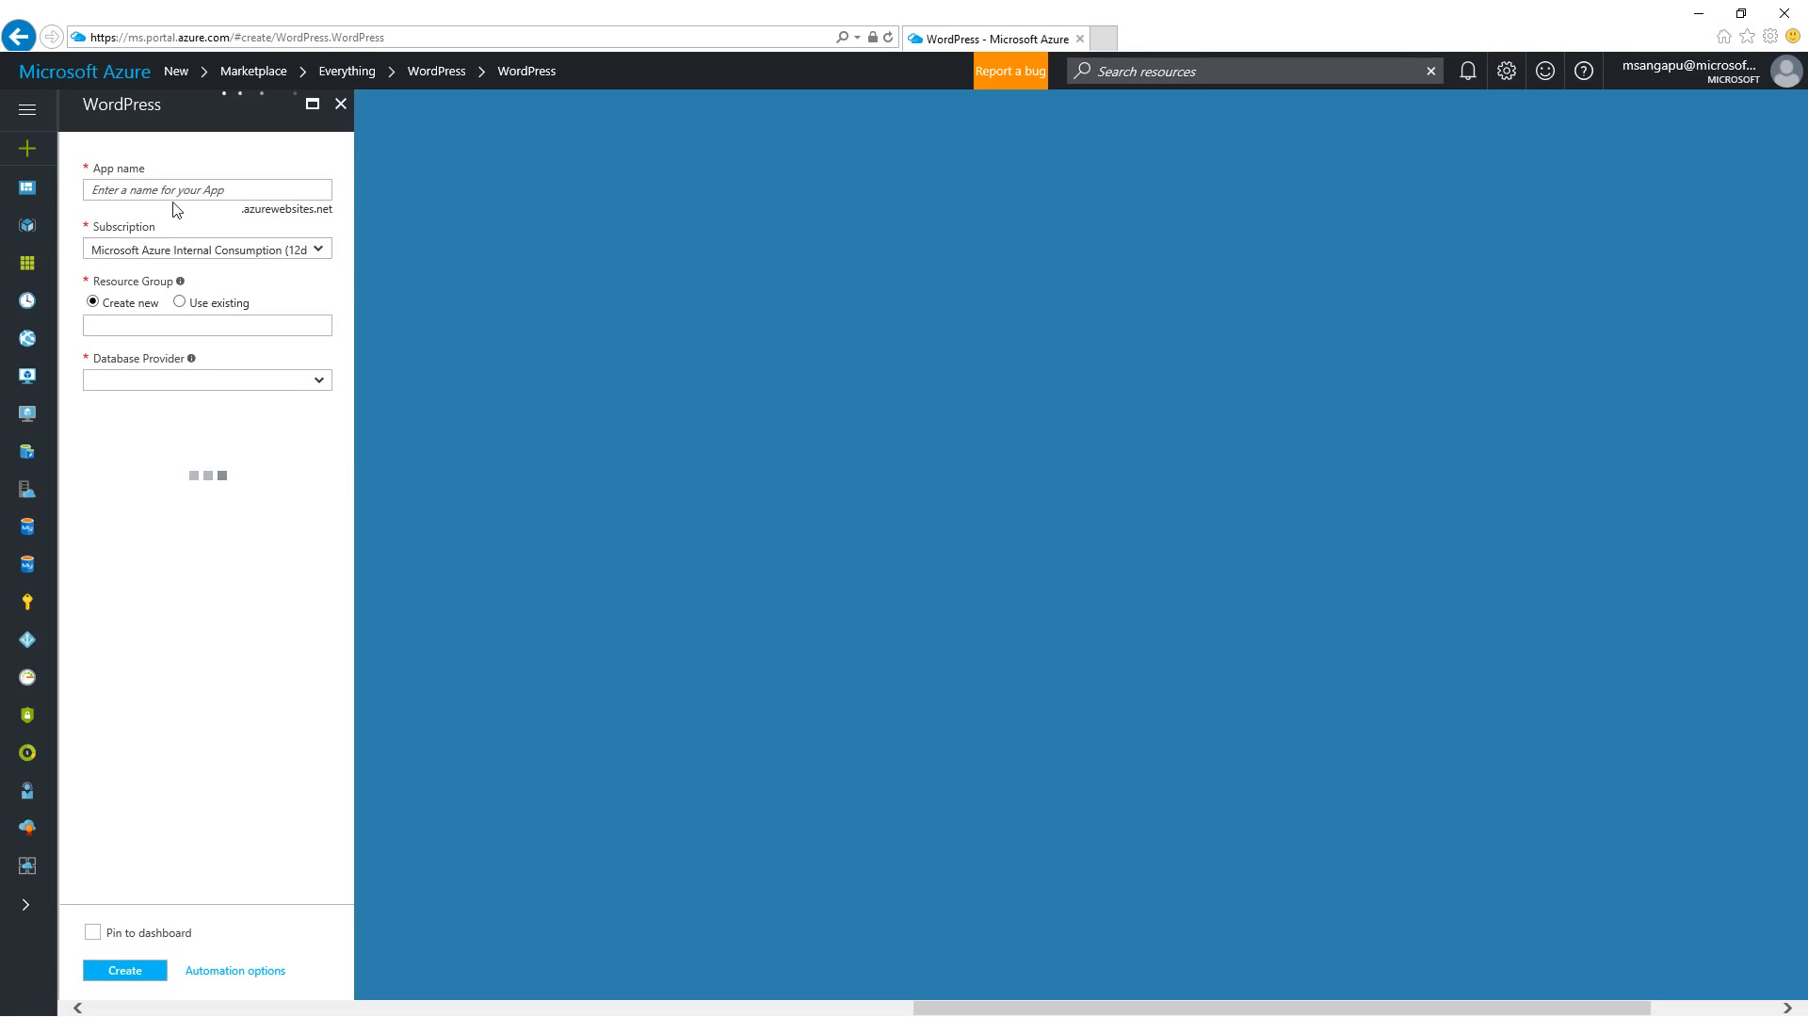
left_click(207, 188)
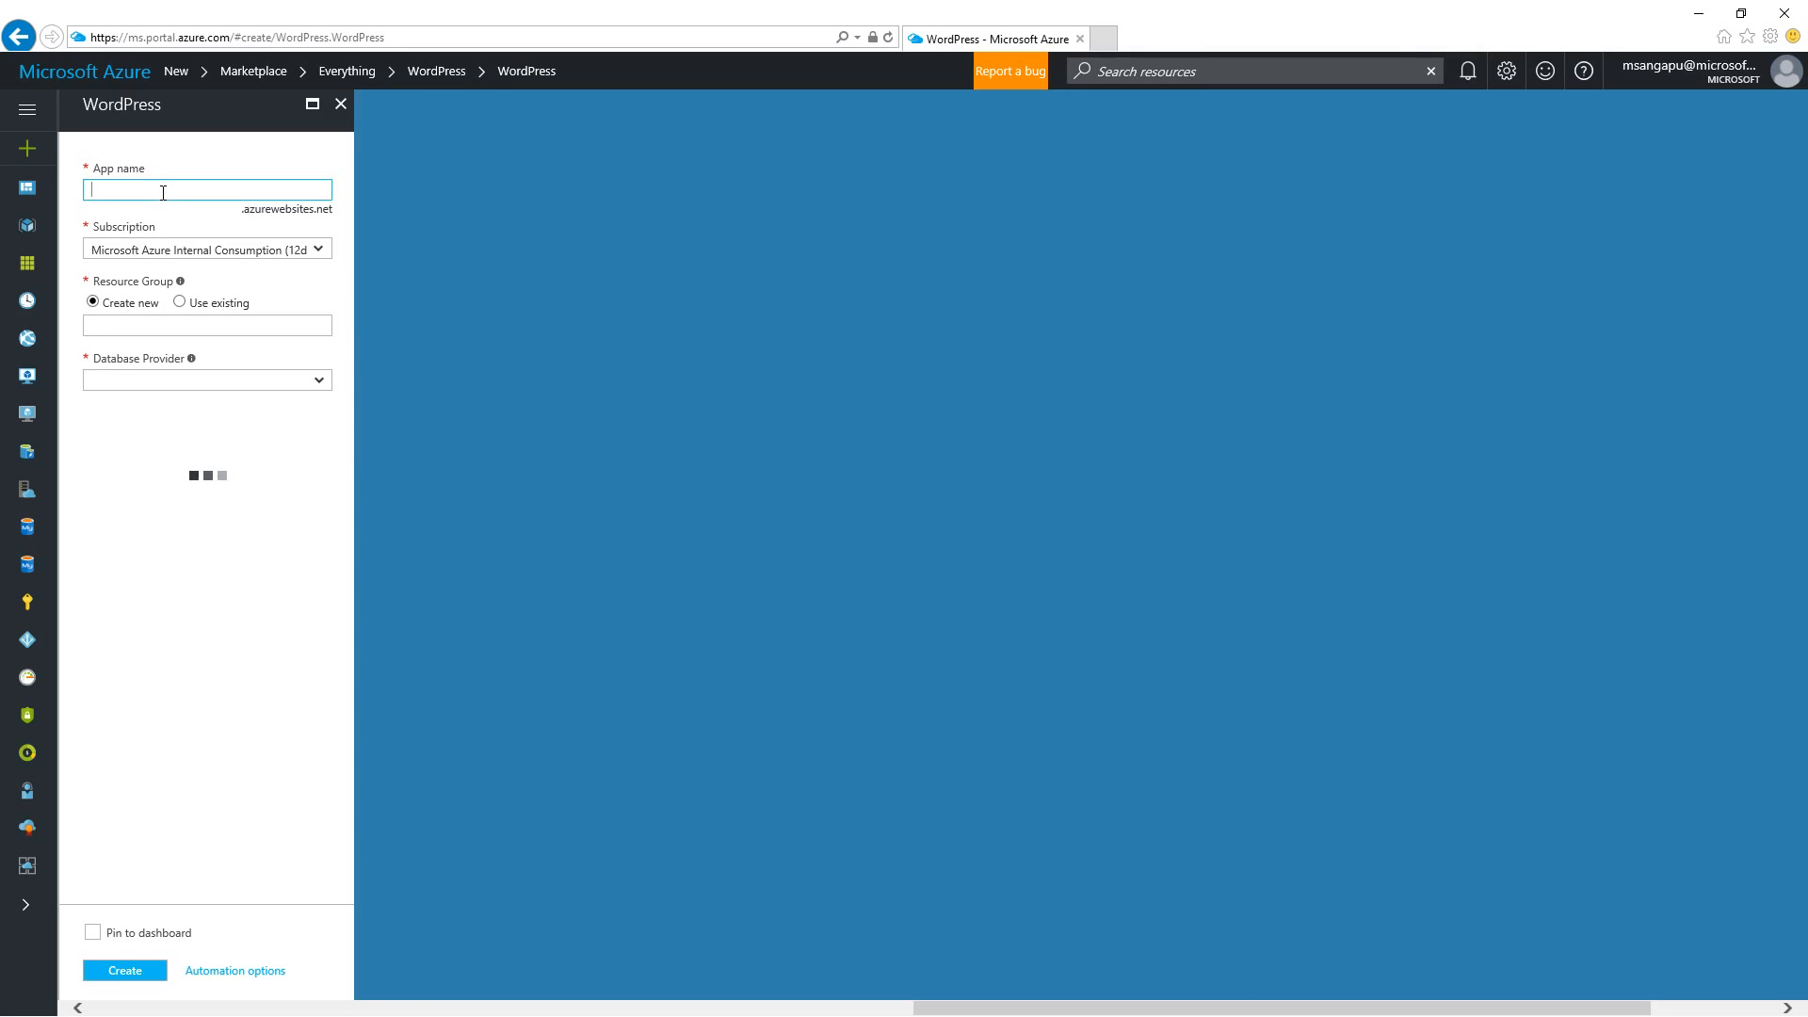
type("mynewWordpressSite")
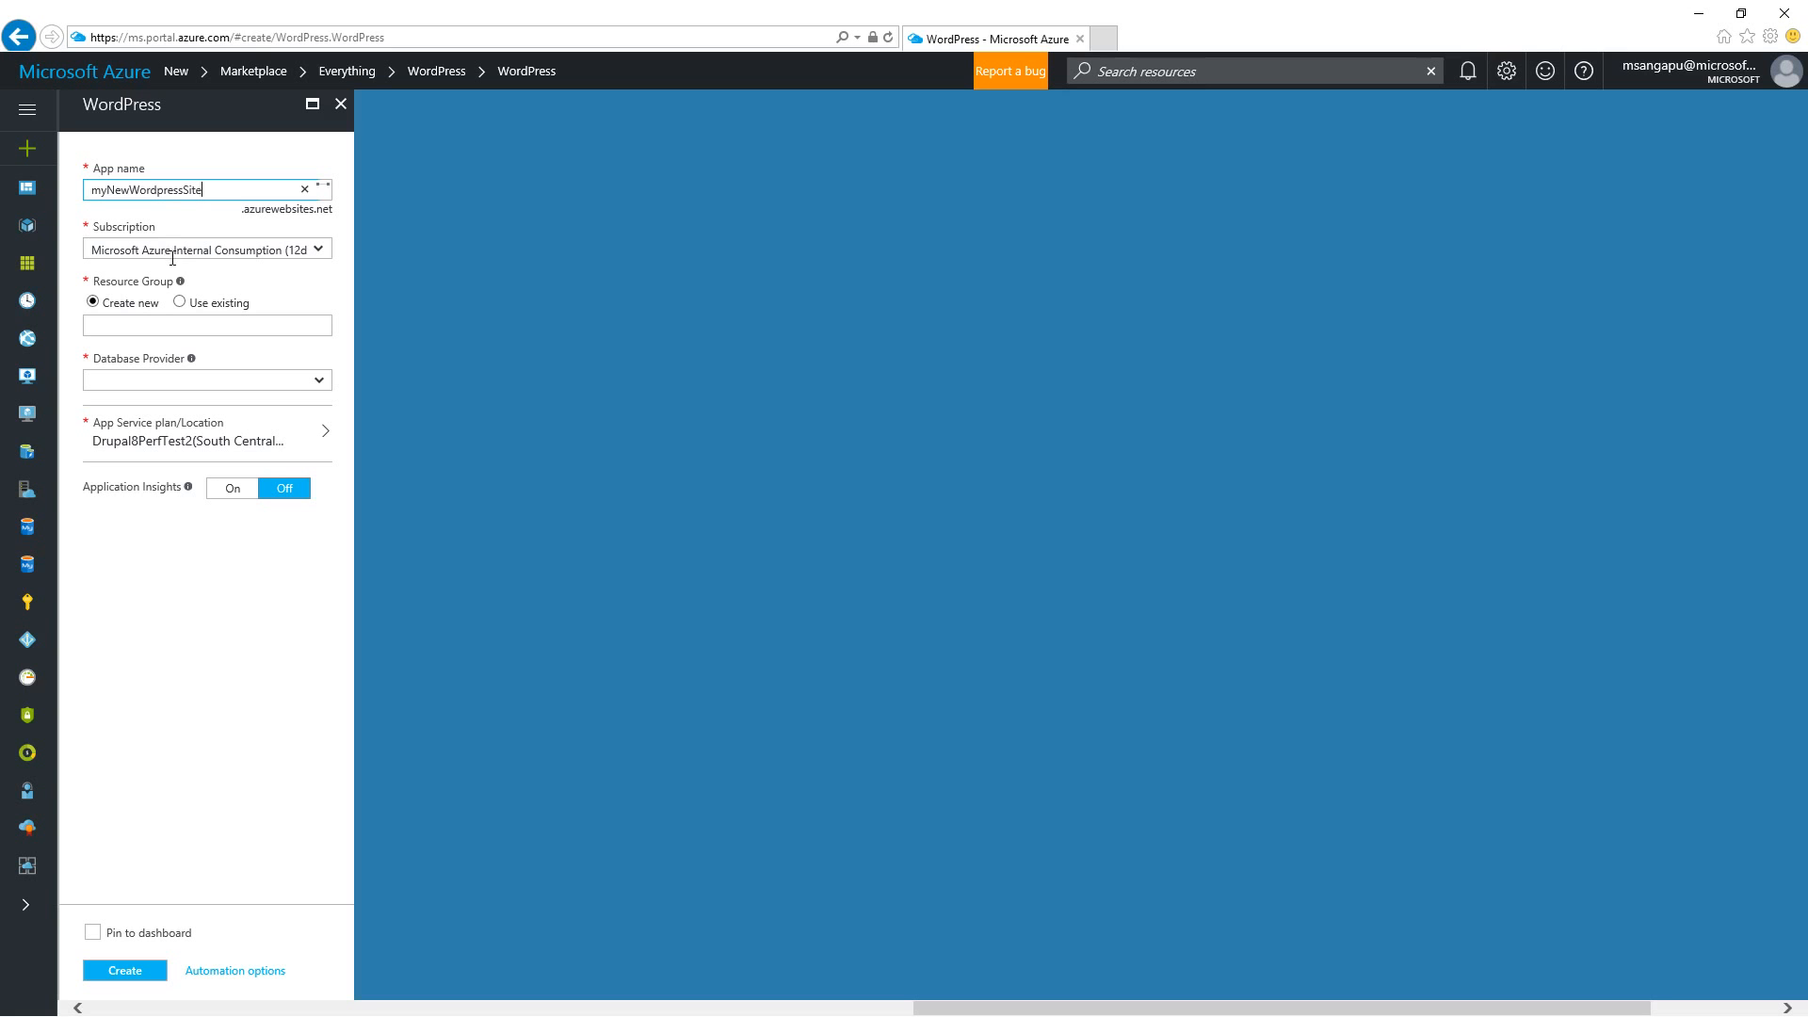
- Choose a new resource group and name it NewWordPressSiteRG
left_click(178, 302)
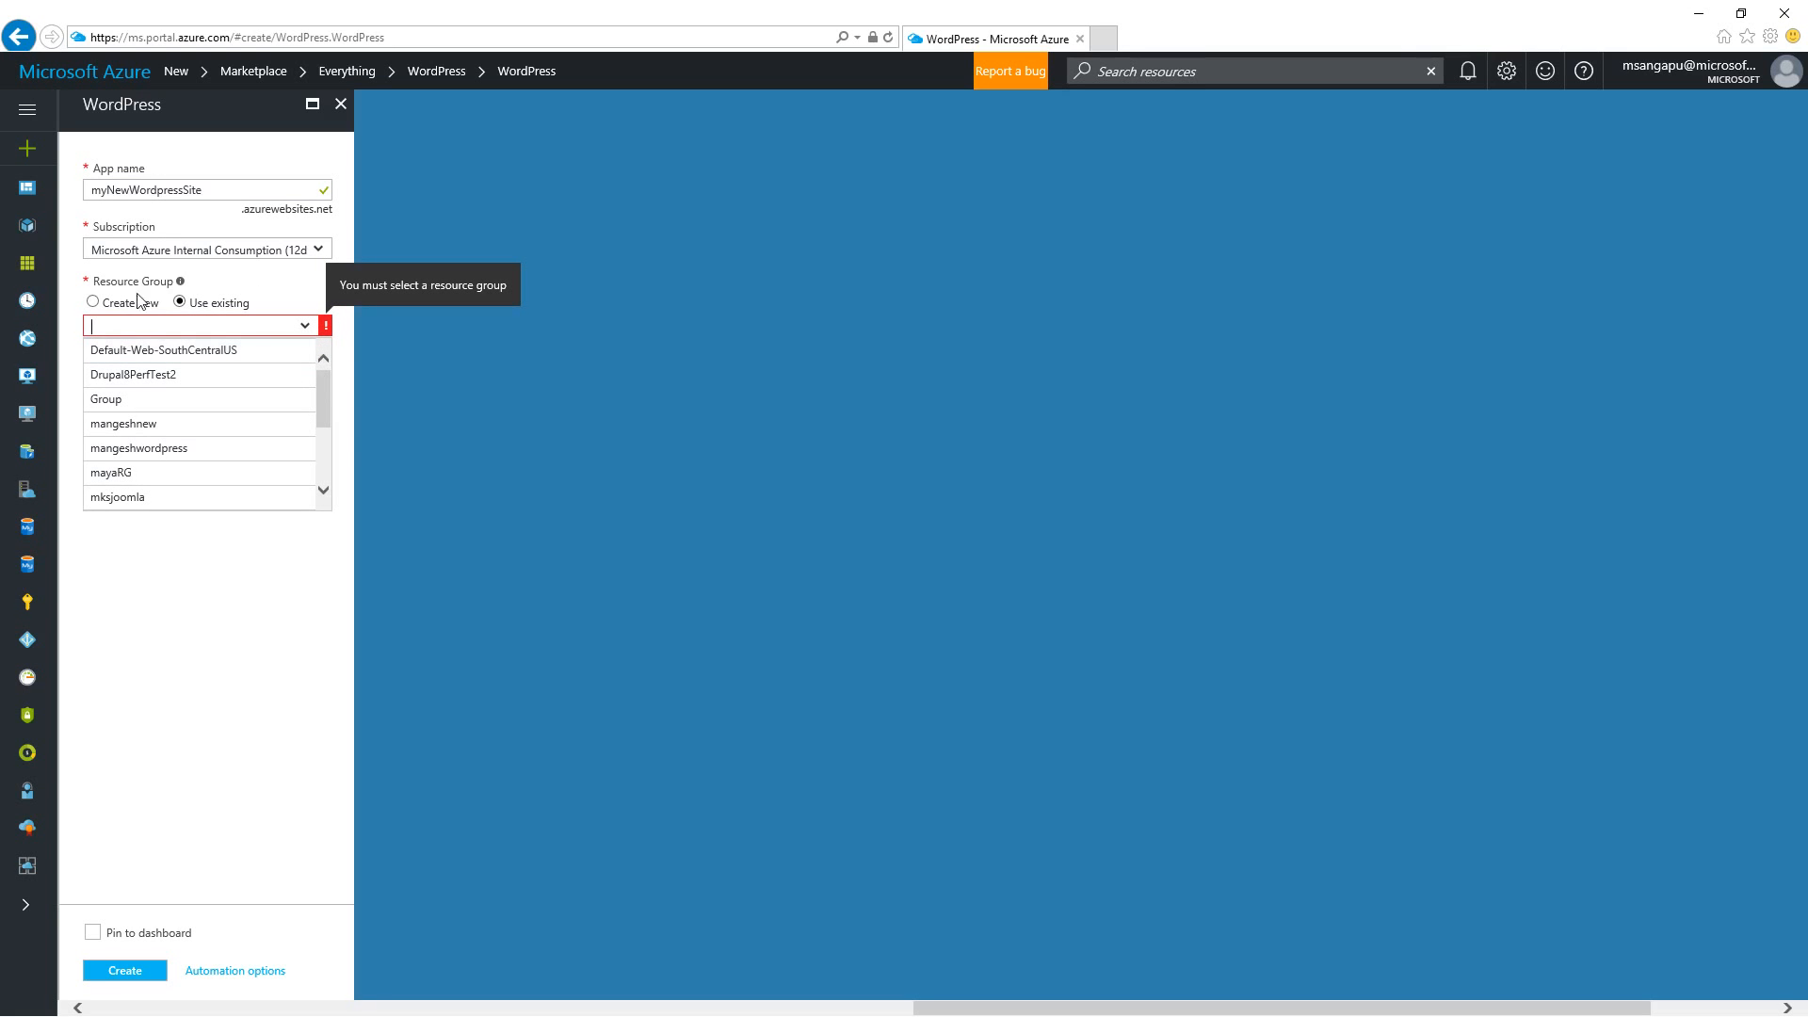
left_click(92, 301)
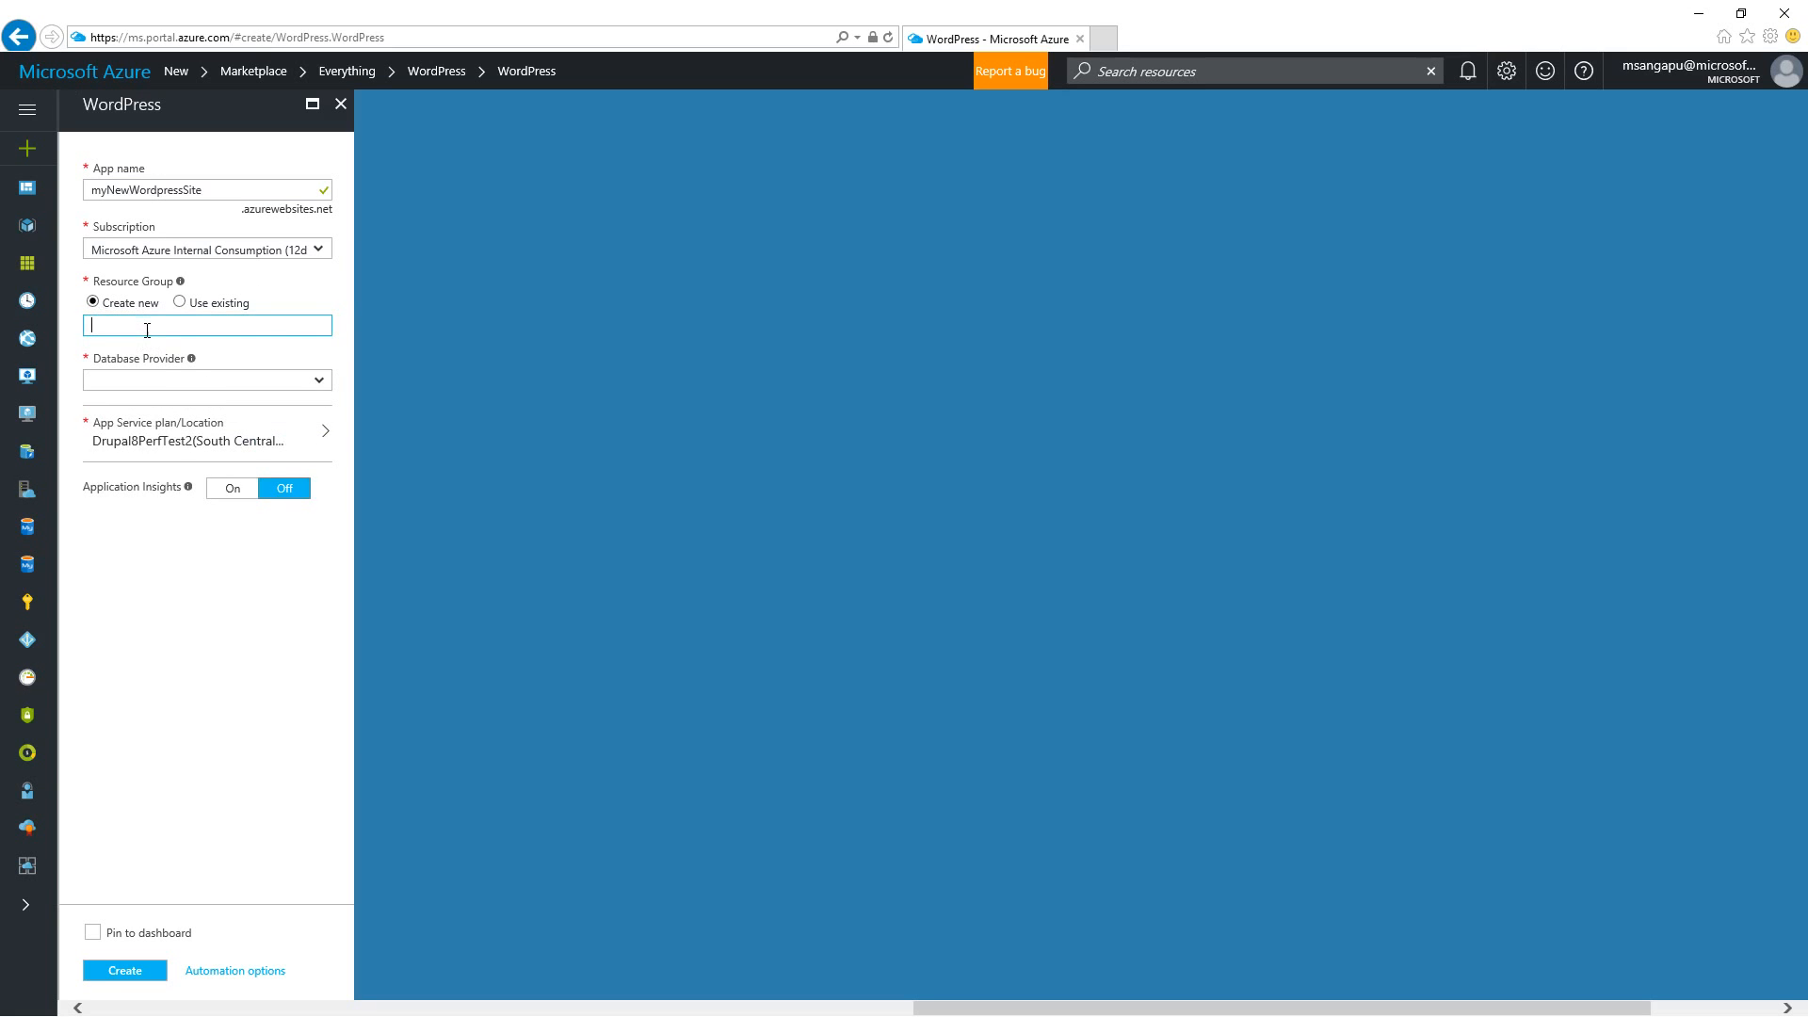
type("New")
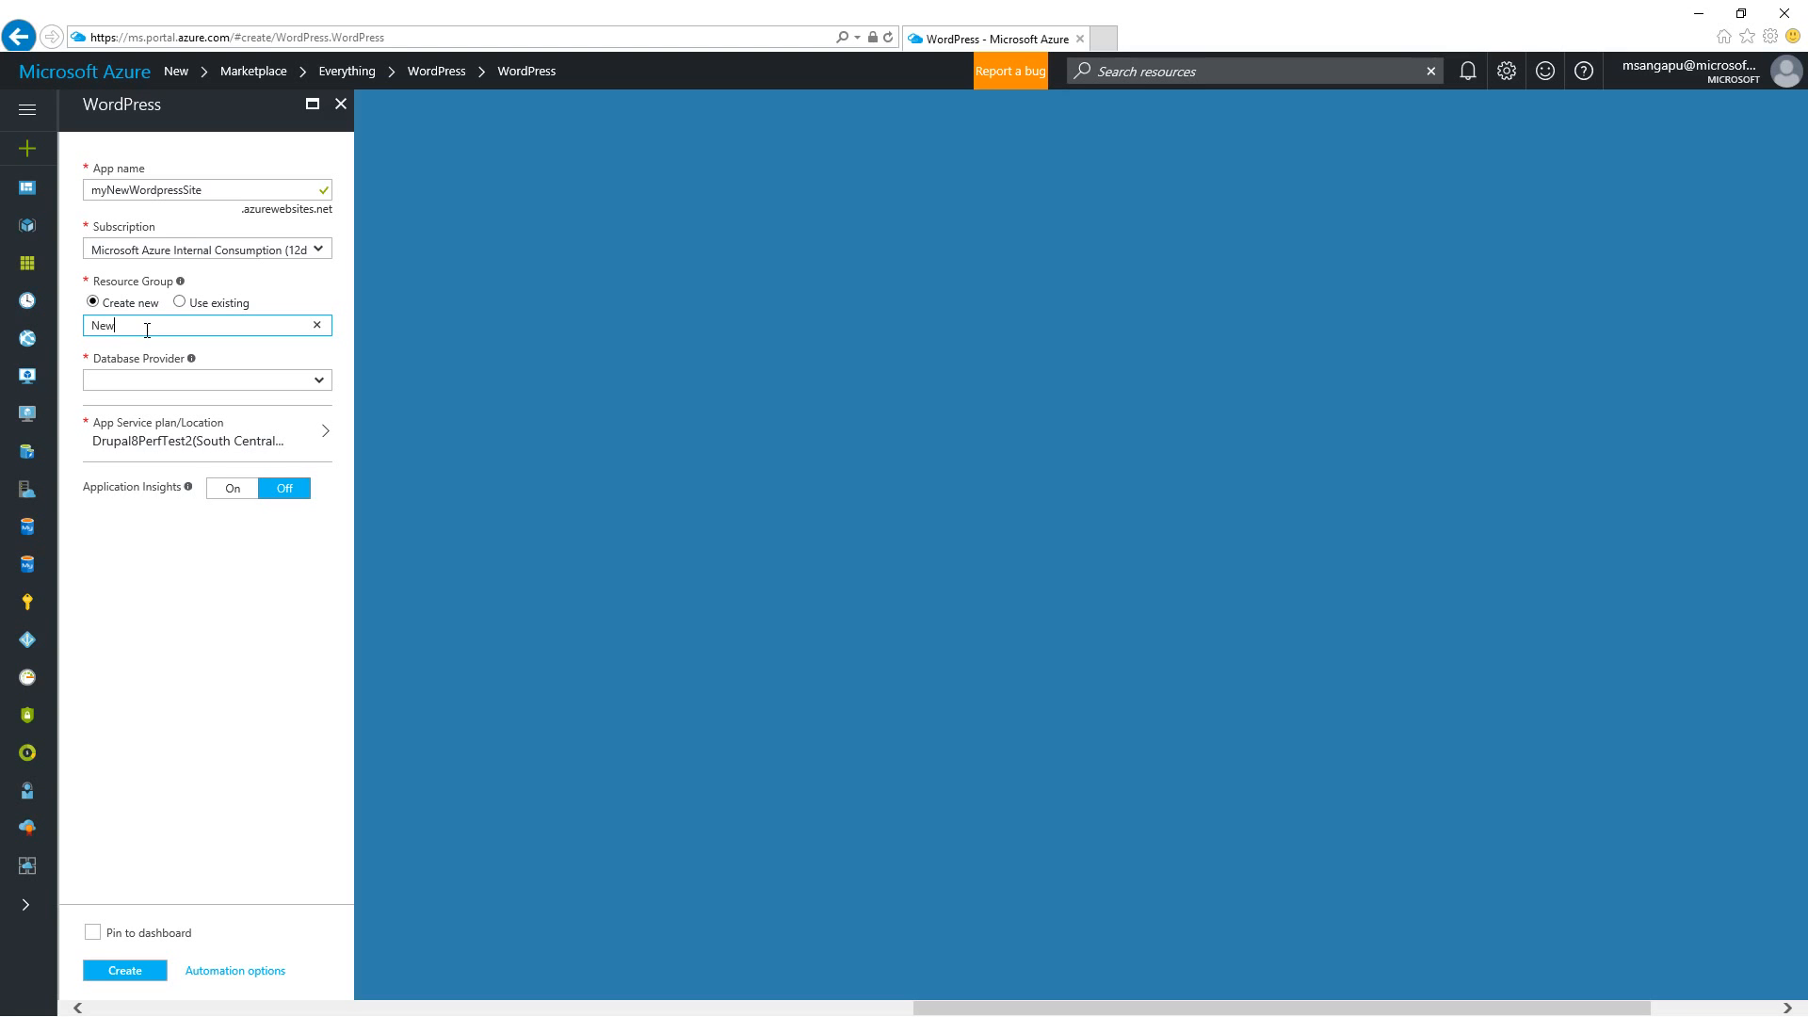
type("Wordpr")
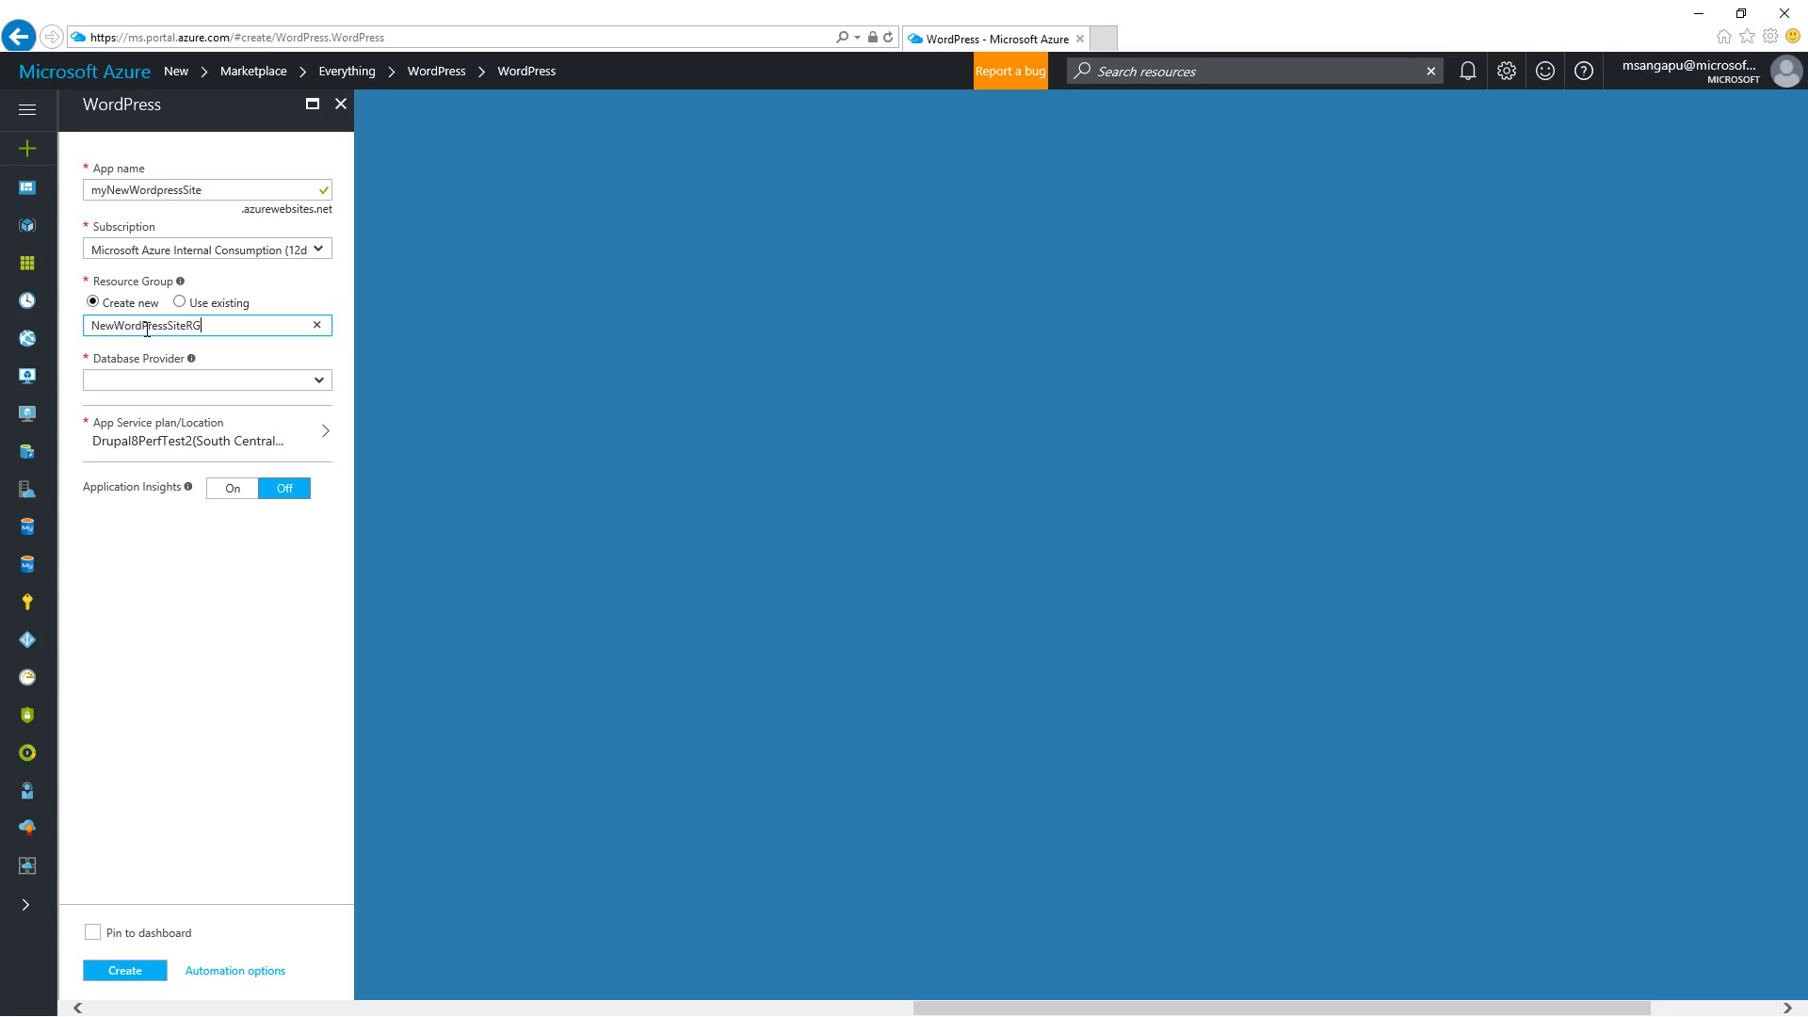
left_click(207, 380)
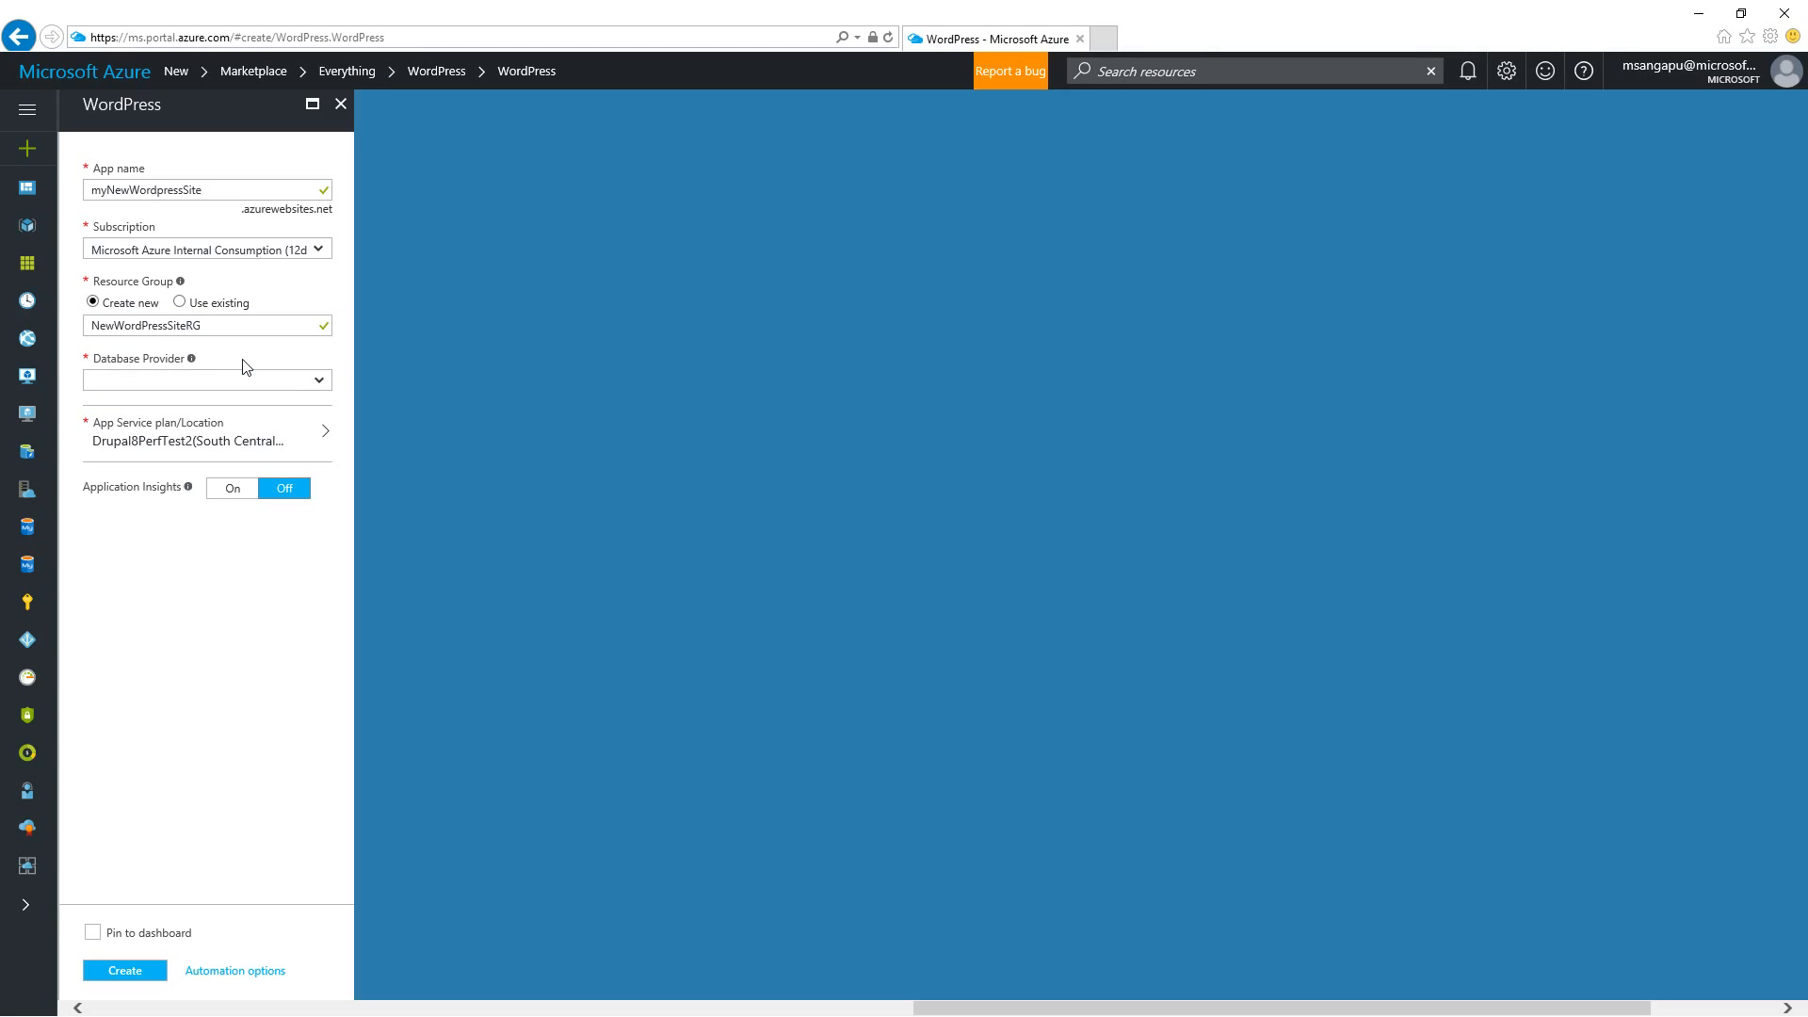
- Review the database provider info and choose MySQL In App (Preview)
left_click(207, 381)
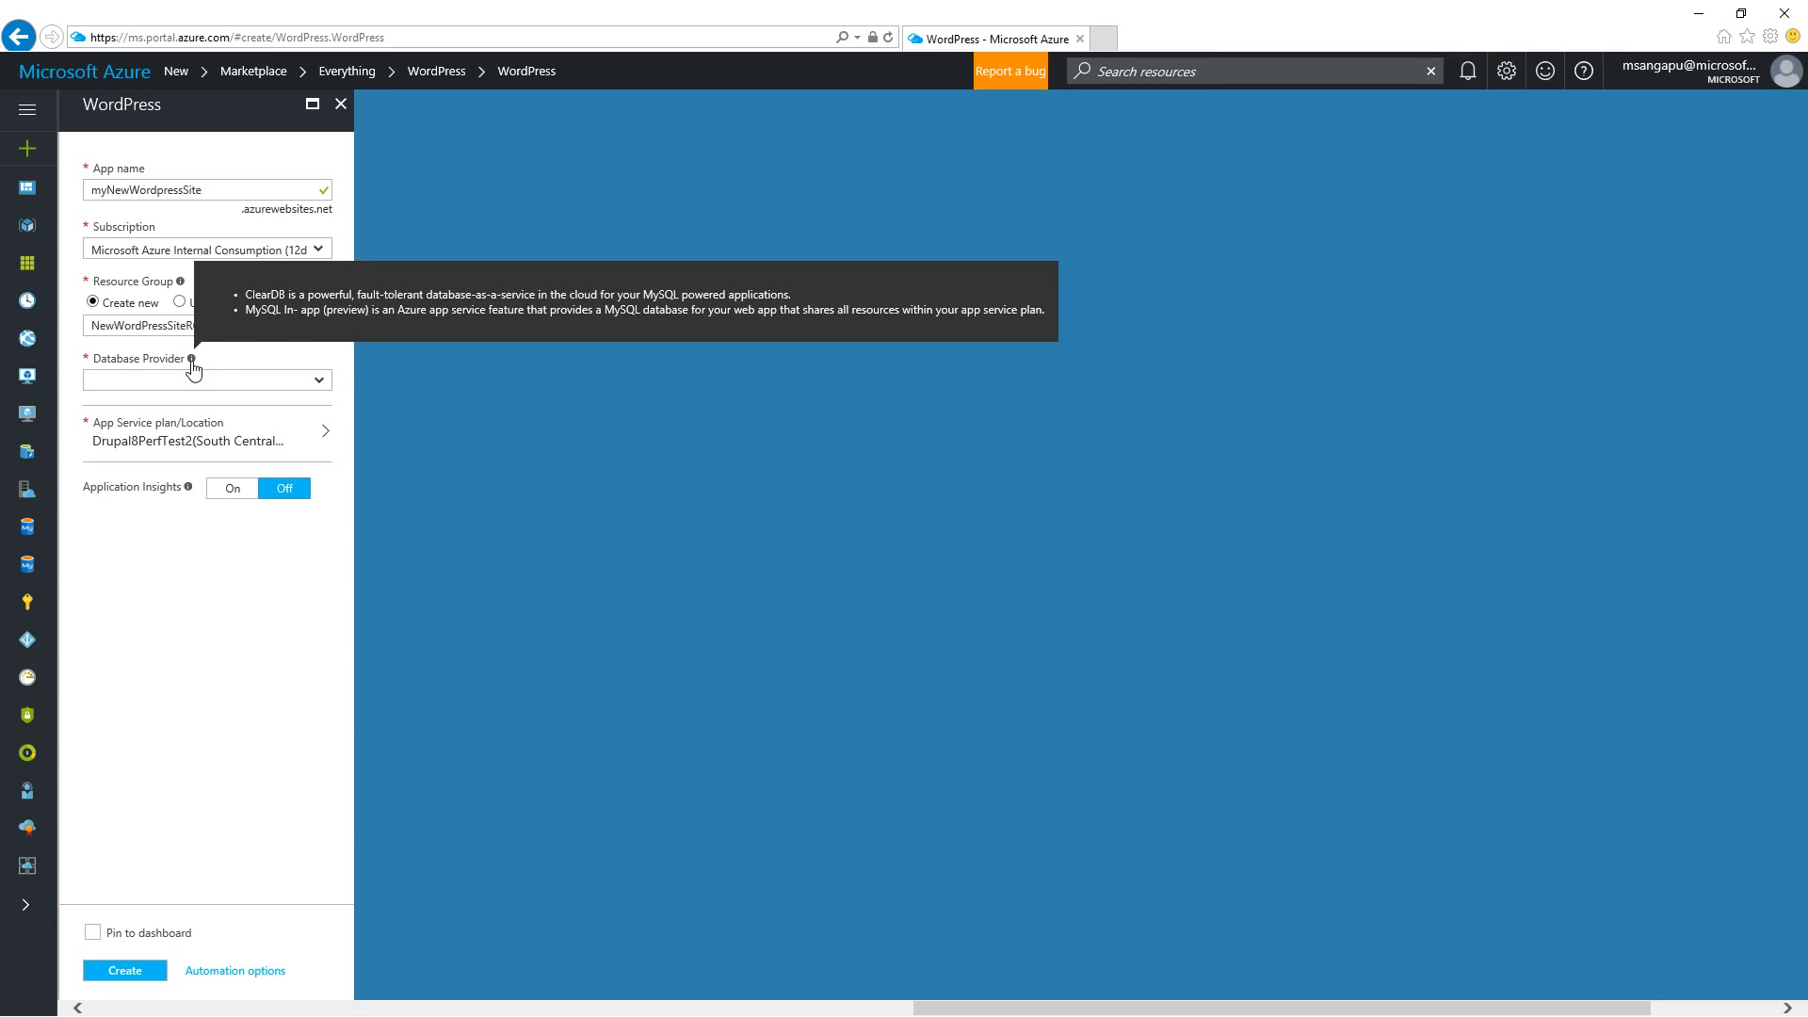
mouse_move(224, 350)
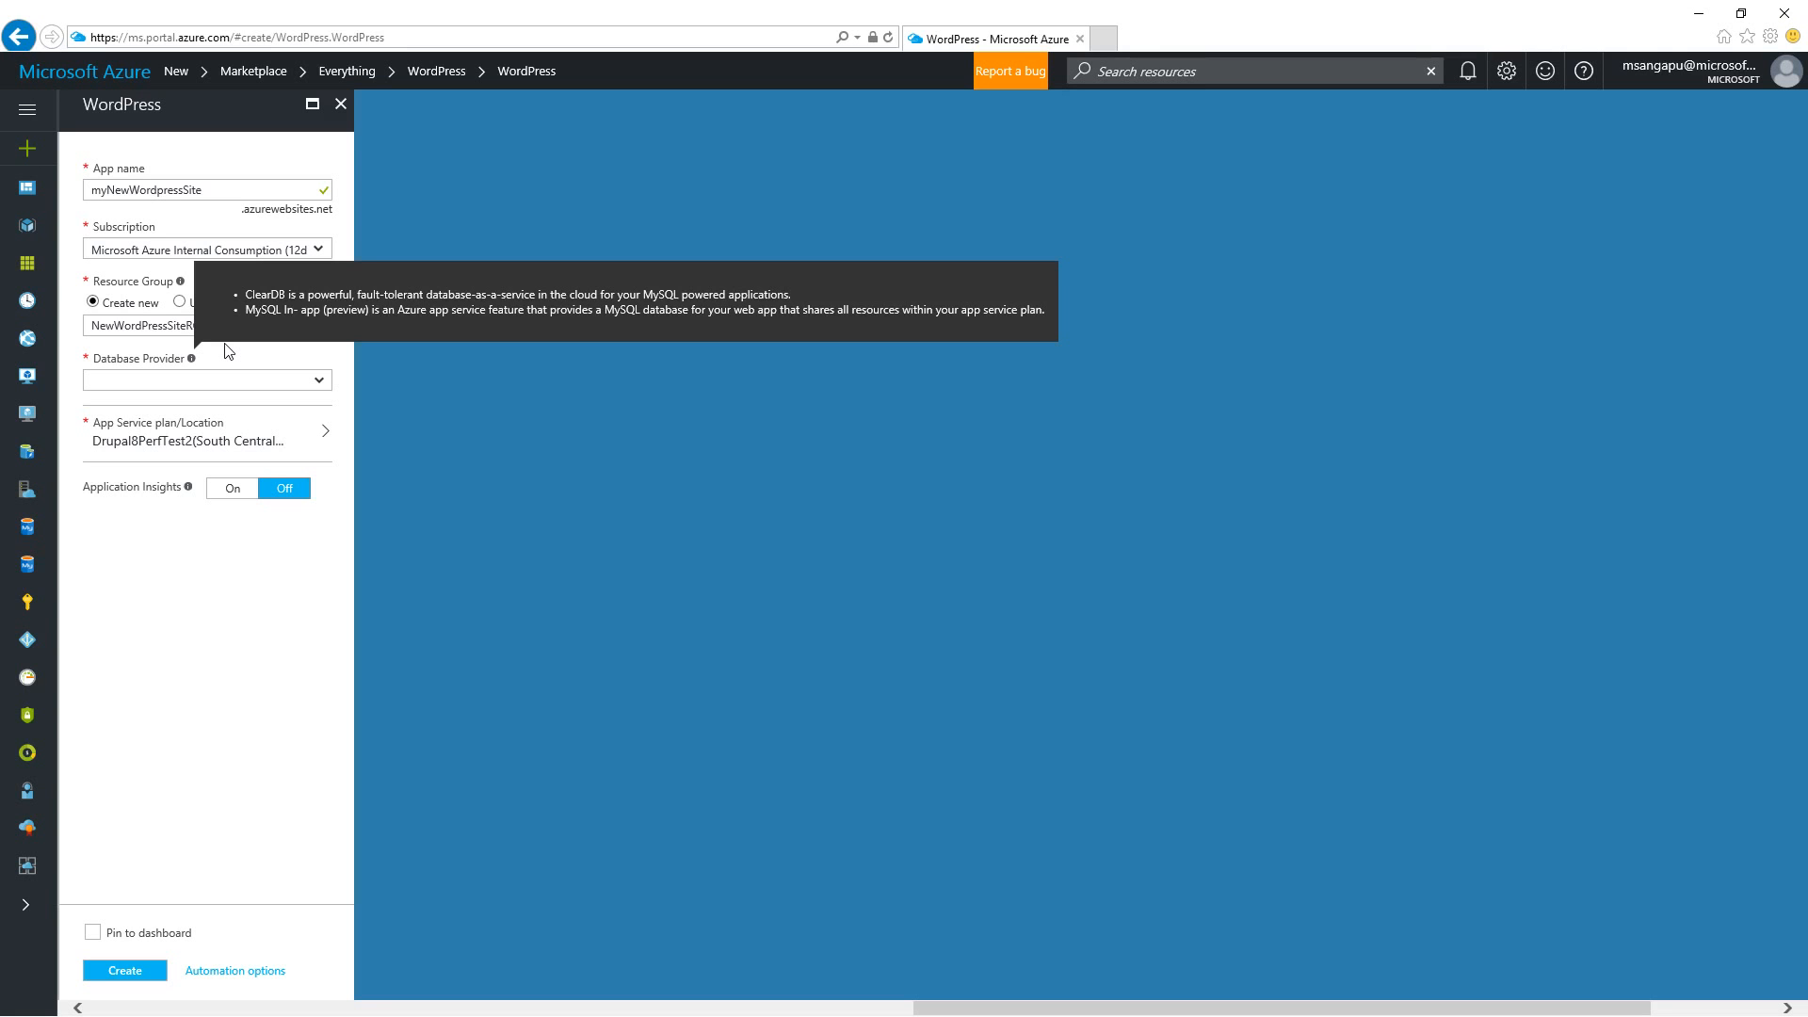
mouse_move(233, 351)
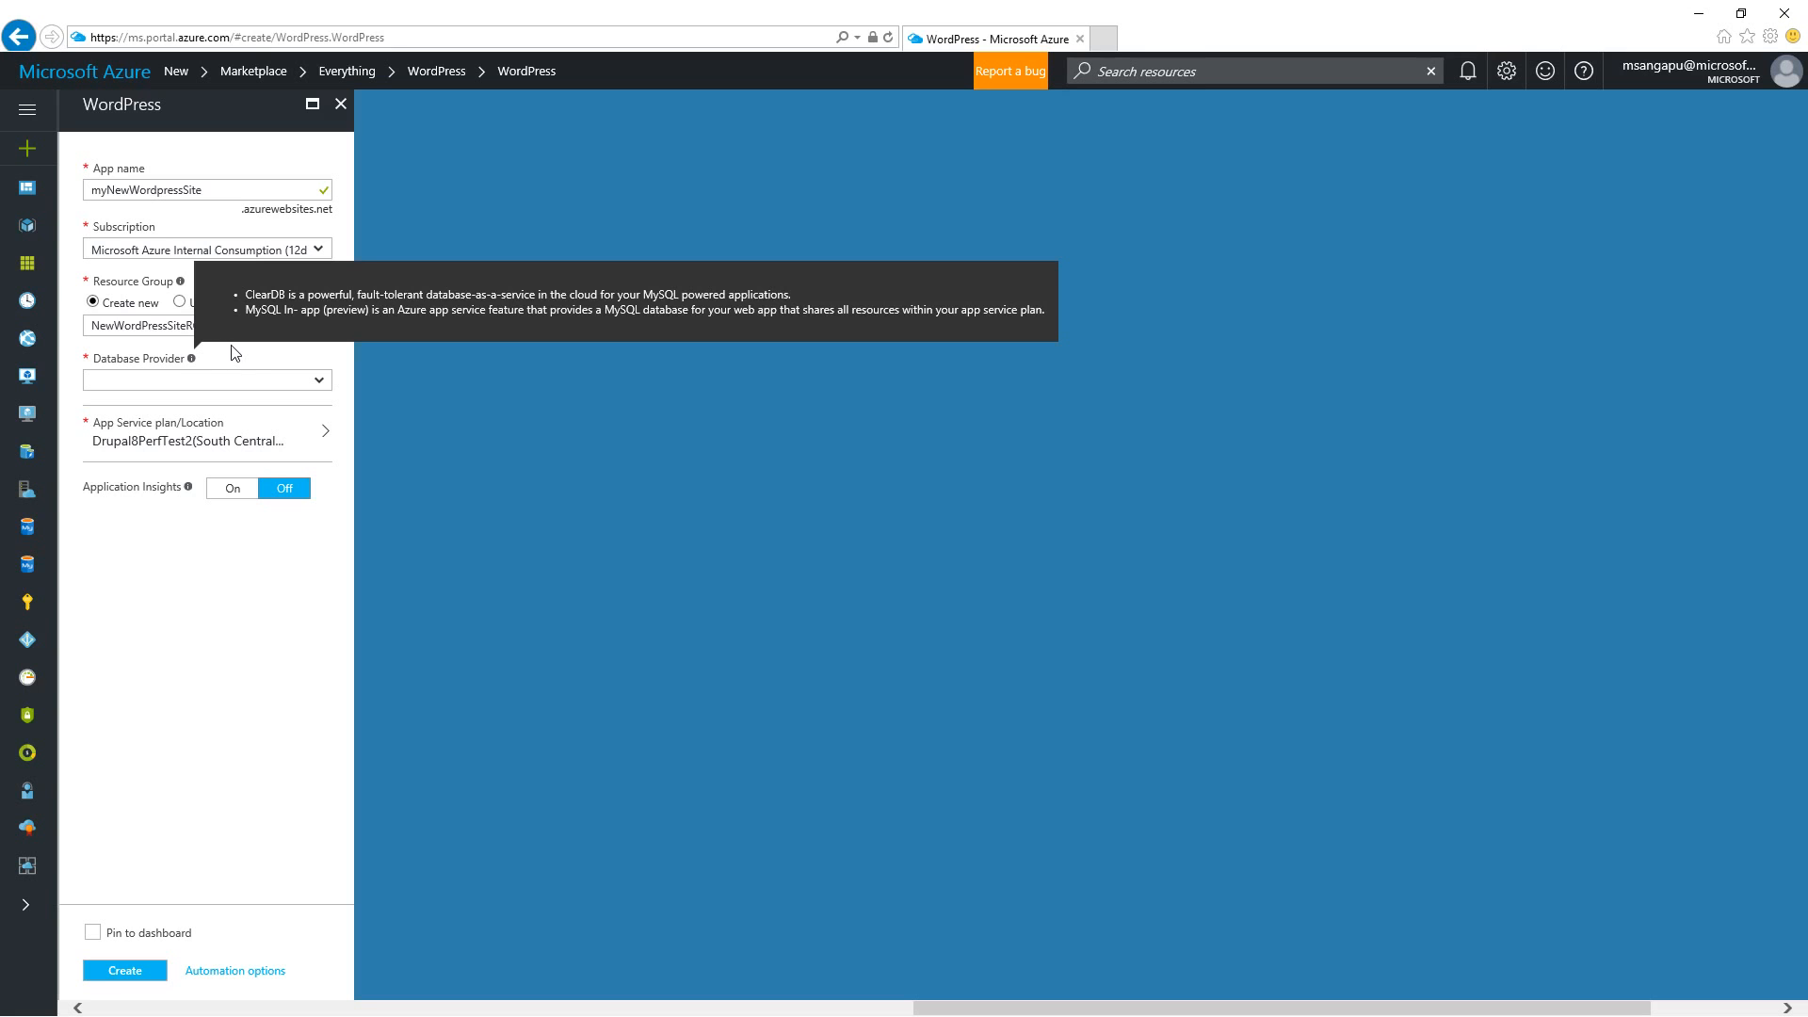
mouse_move(245, 365)
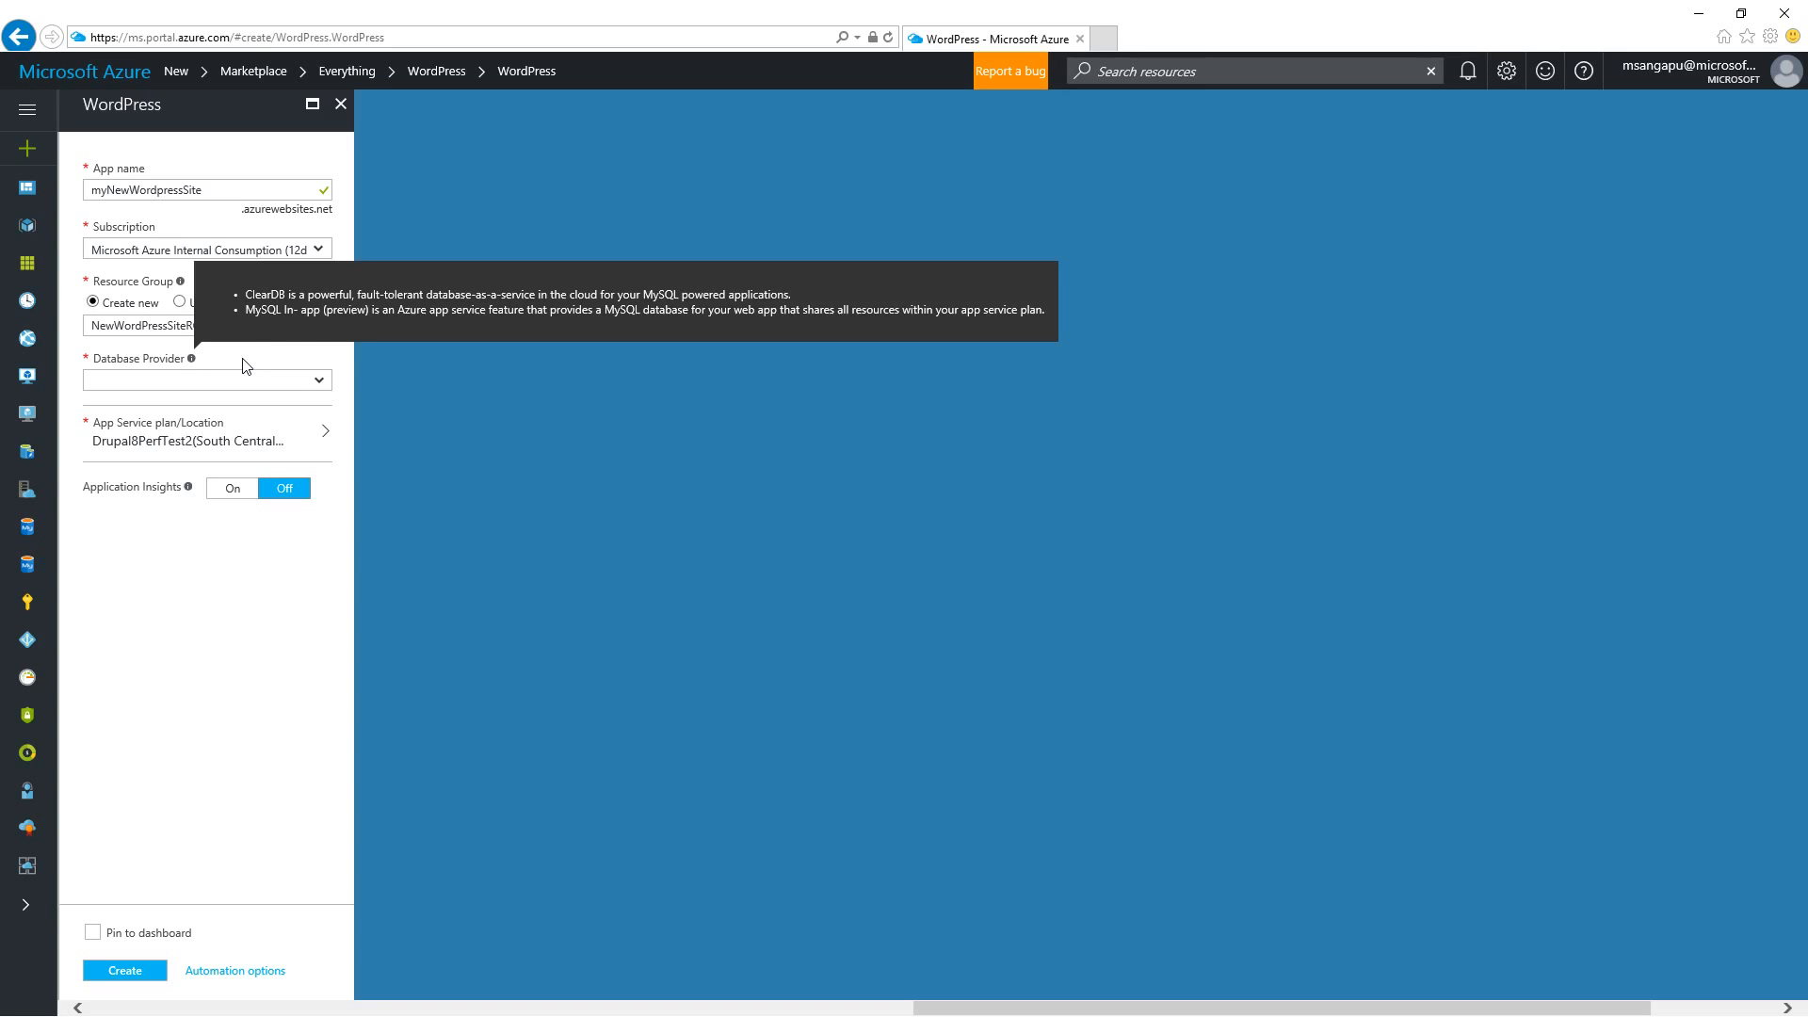
mouse_move(170, 241)
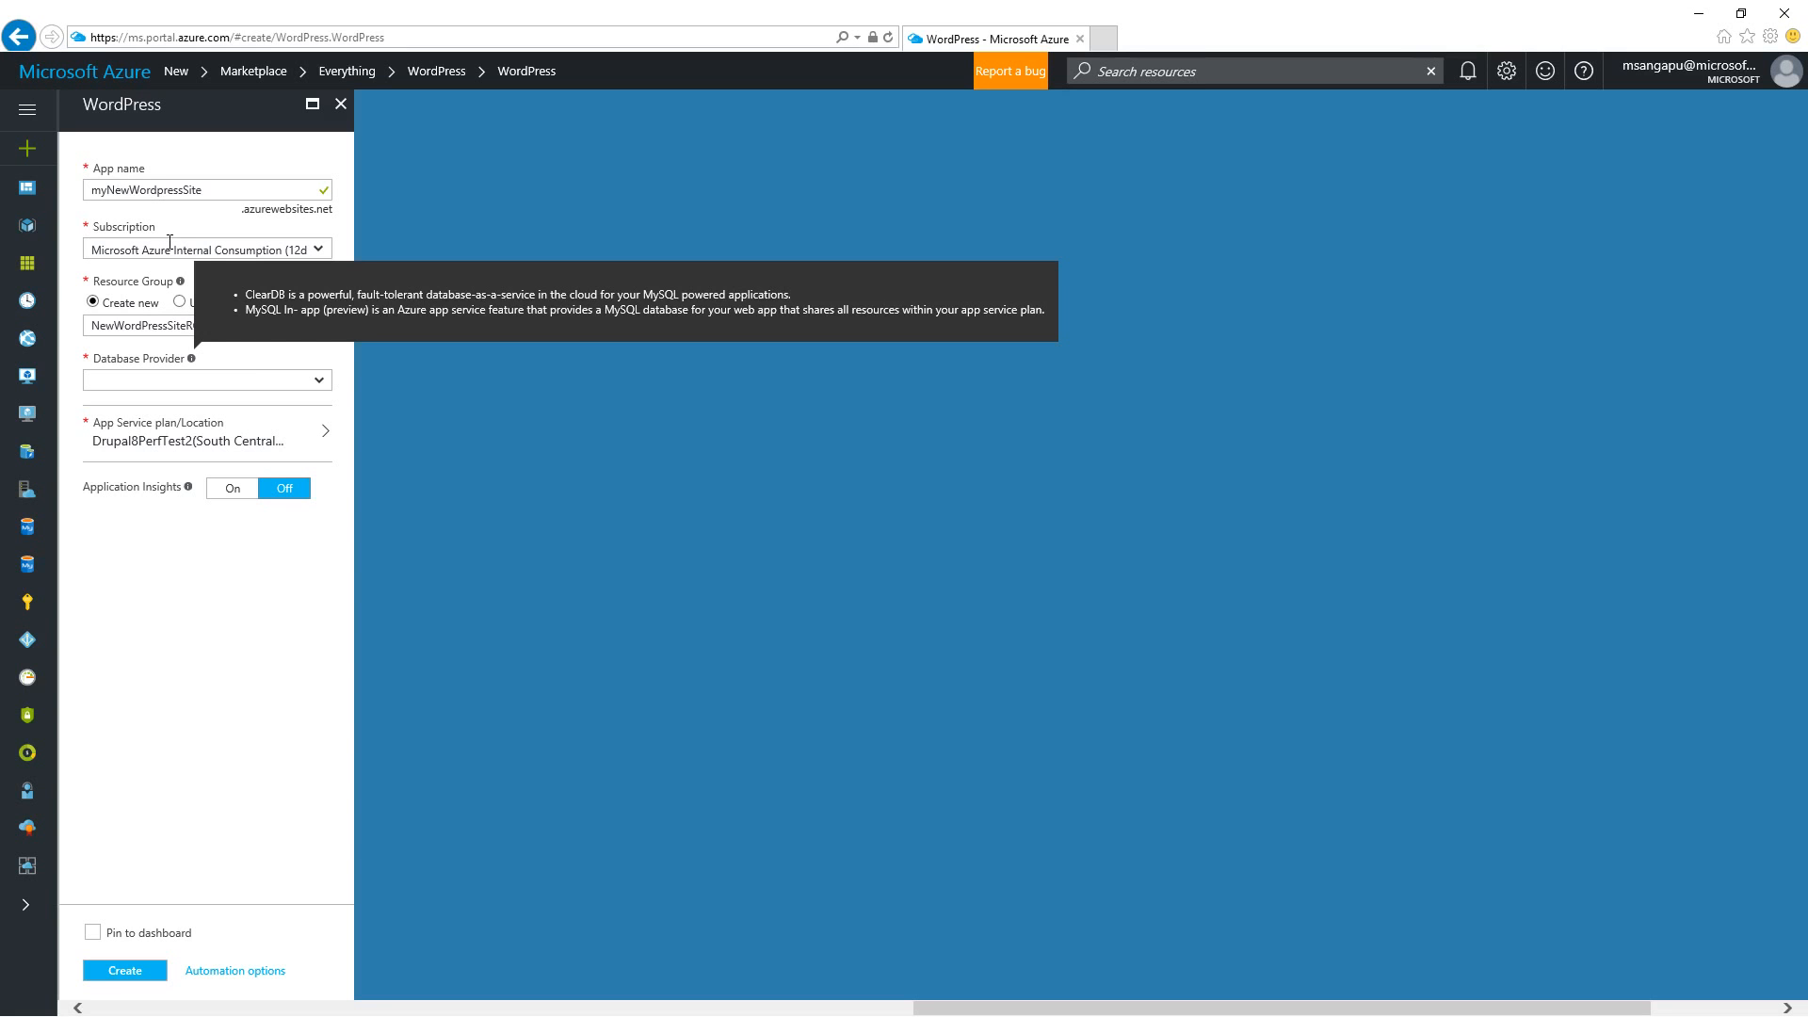
left_click(208, 381)
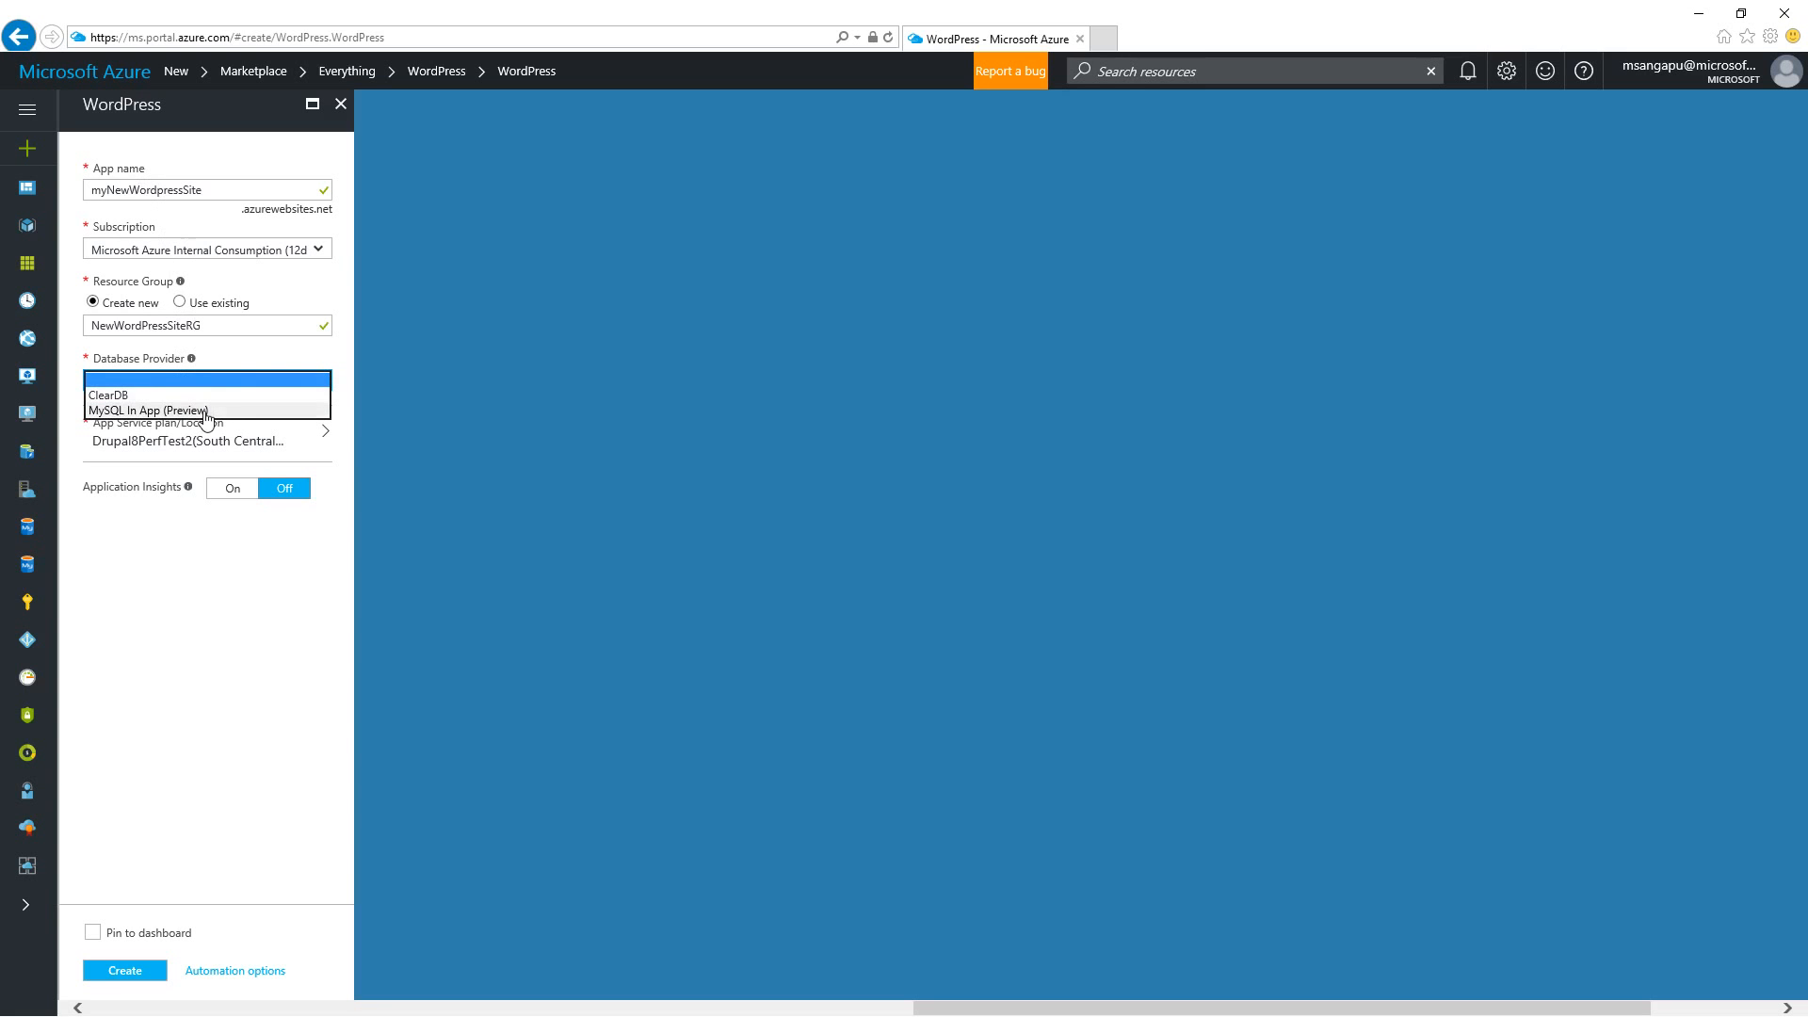
left_click(138, 410)
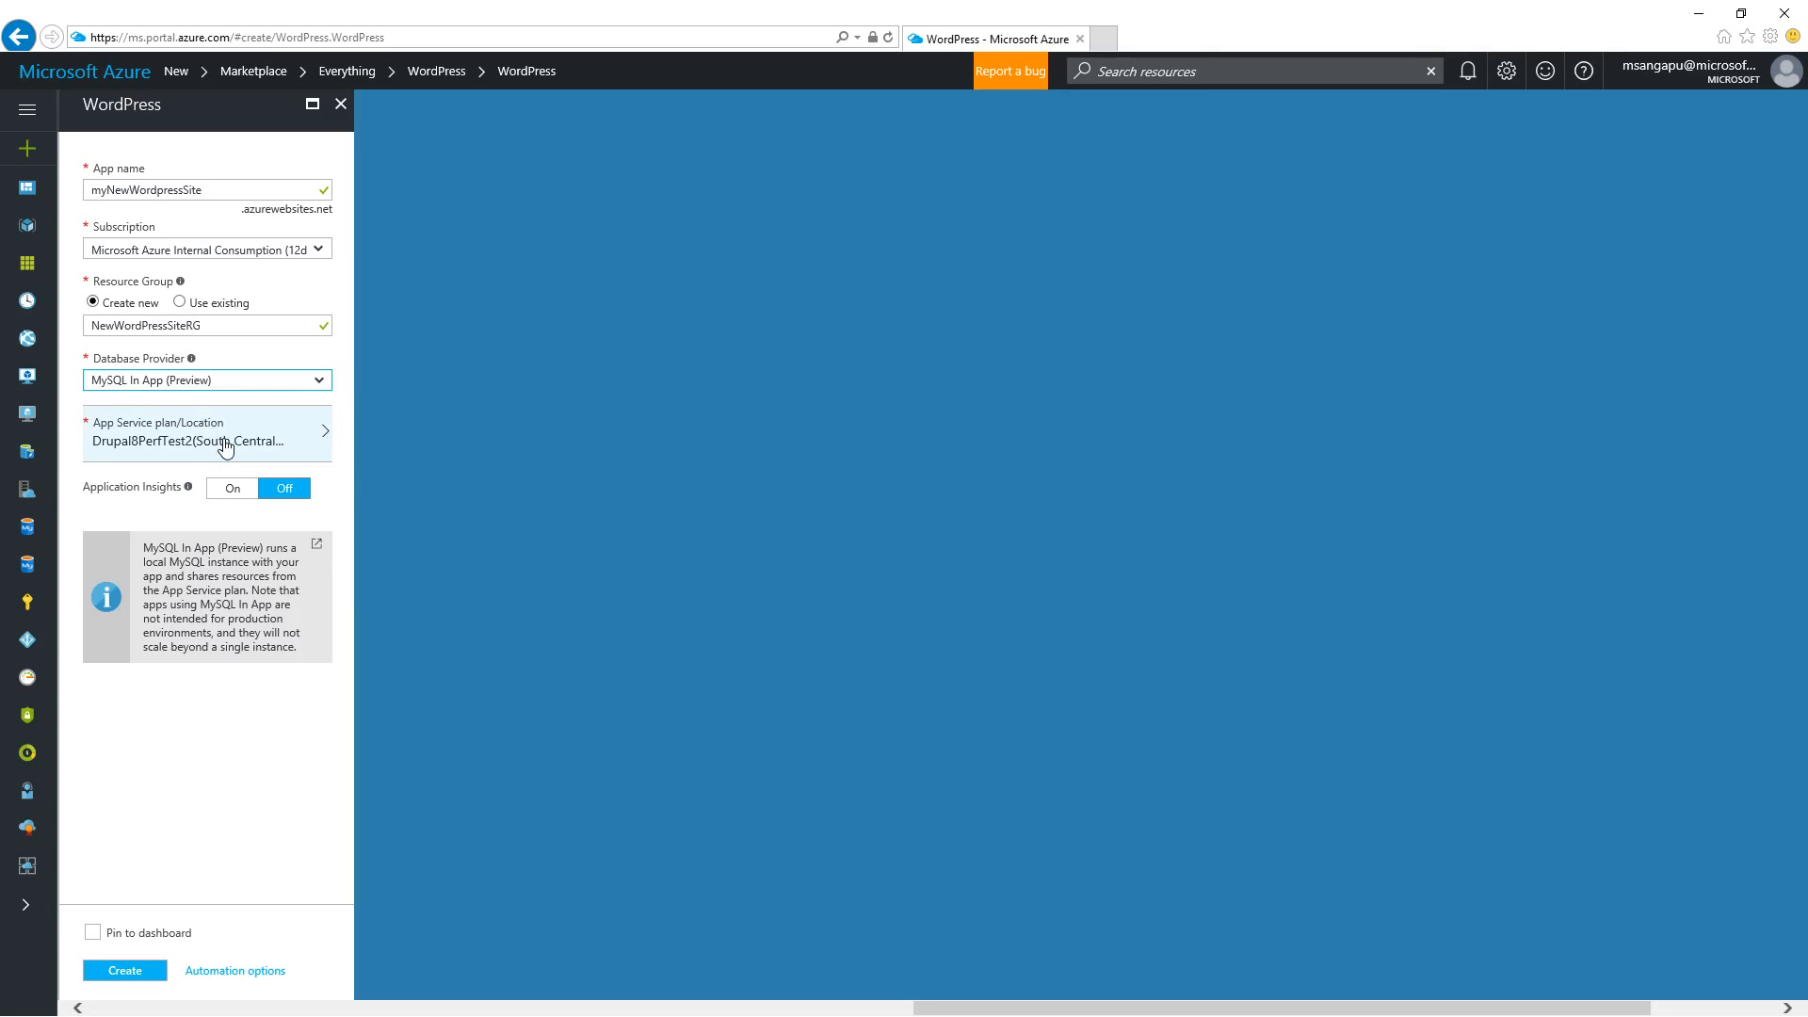
- Create a new App Service plan named myNewWordpressSiteASP, removing the stray underscore
left_click(207, 433)
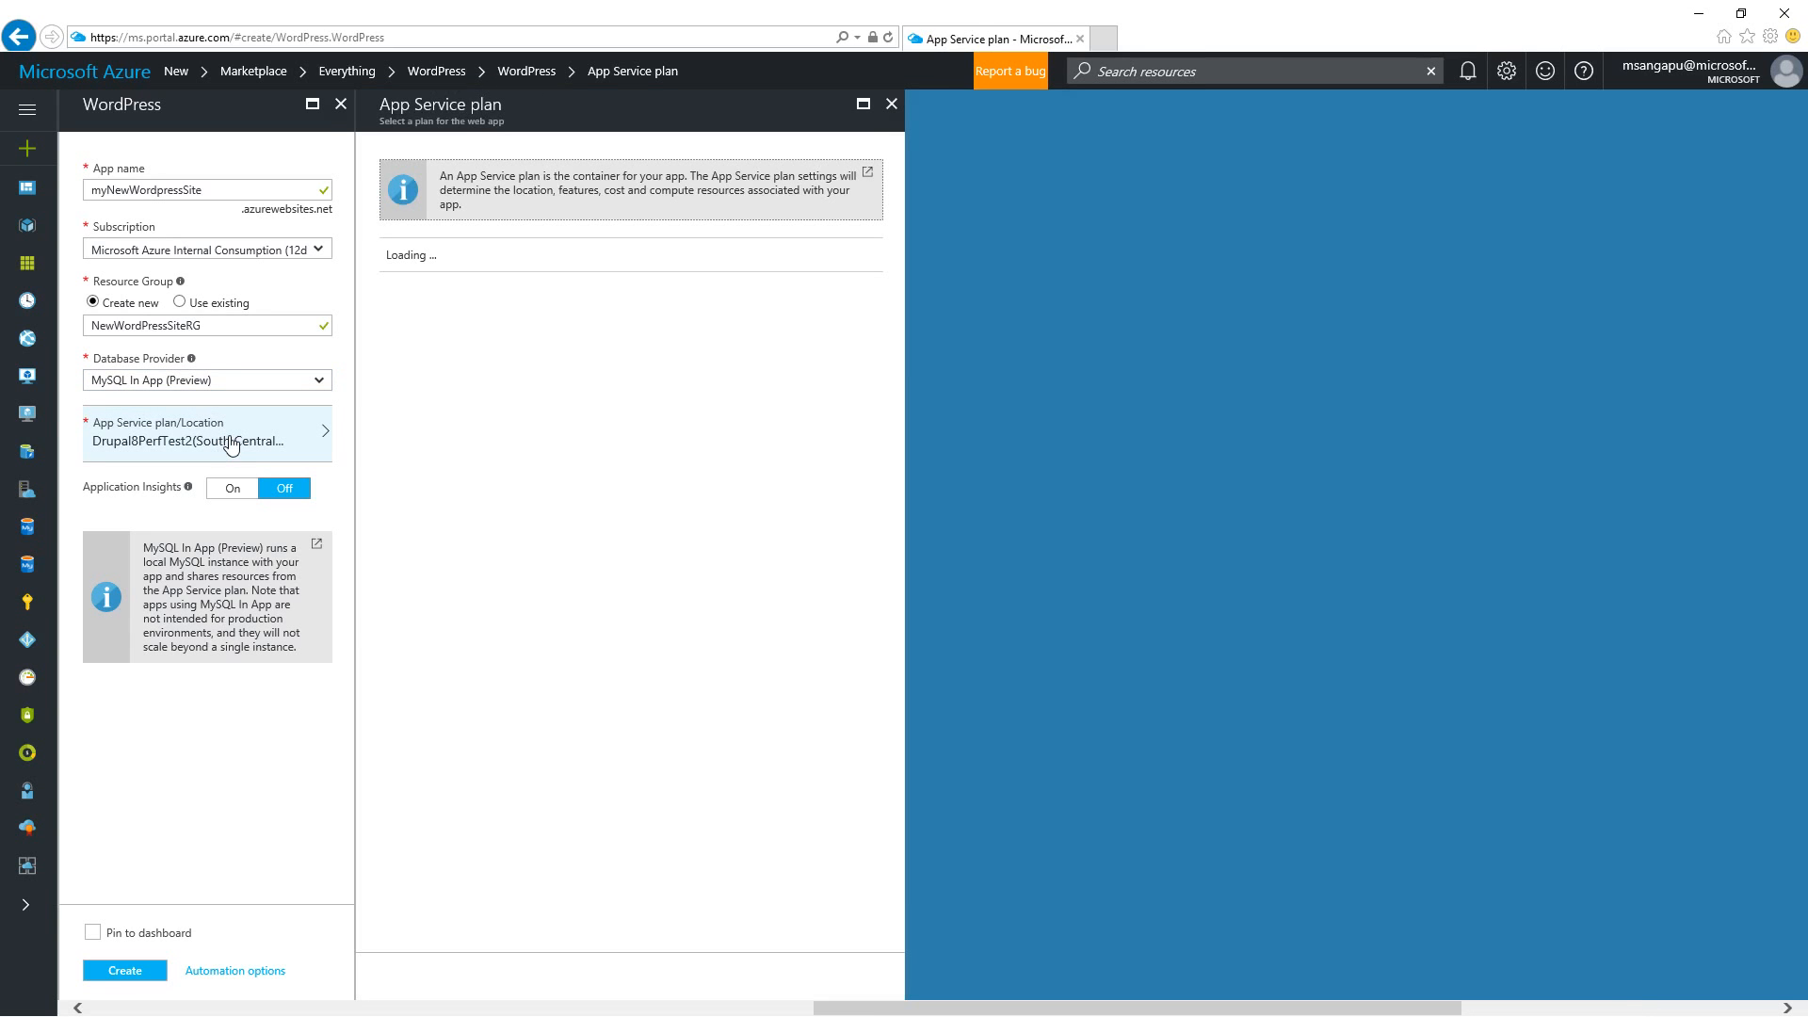
left_click(207, 433)
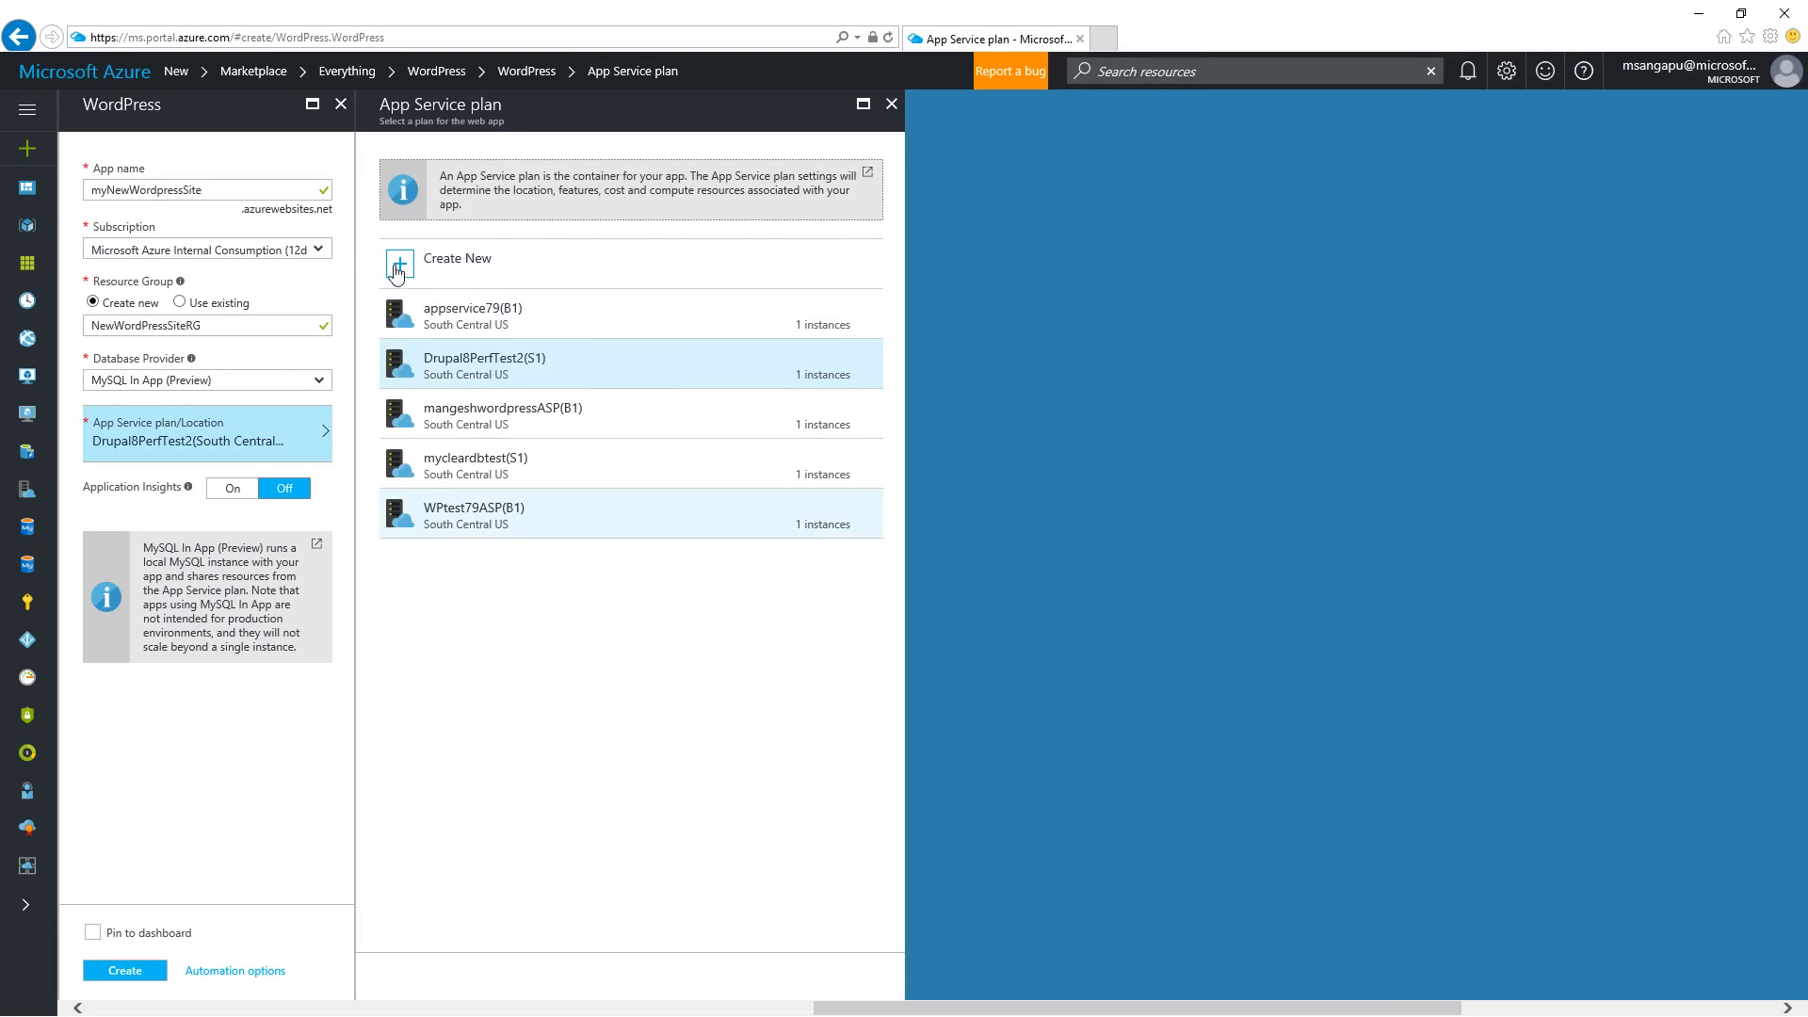
left_click(454, 258)
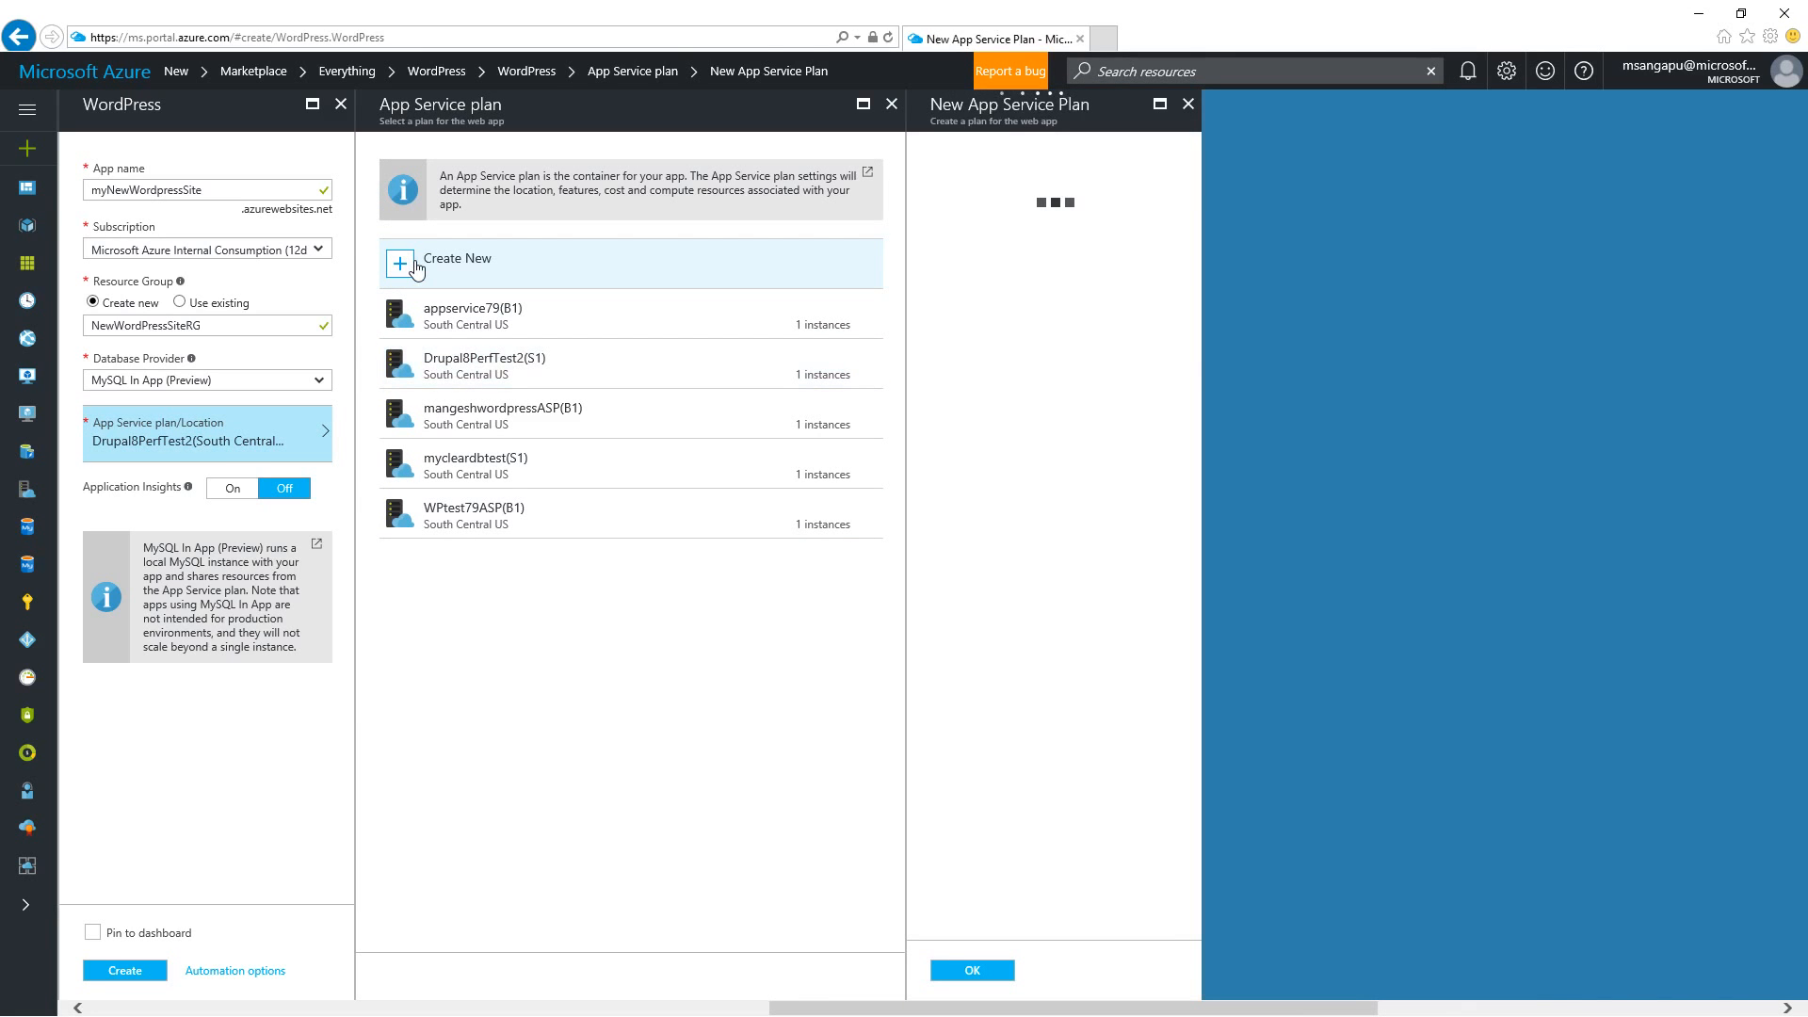
left_click(401, 263)
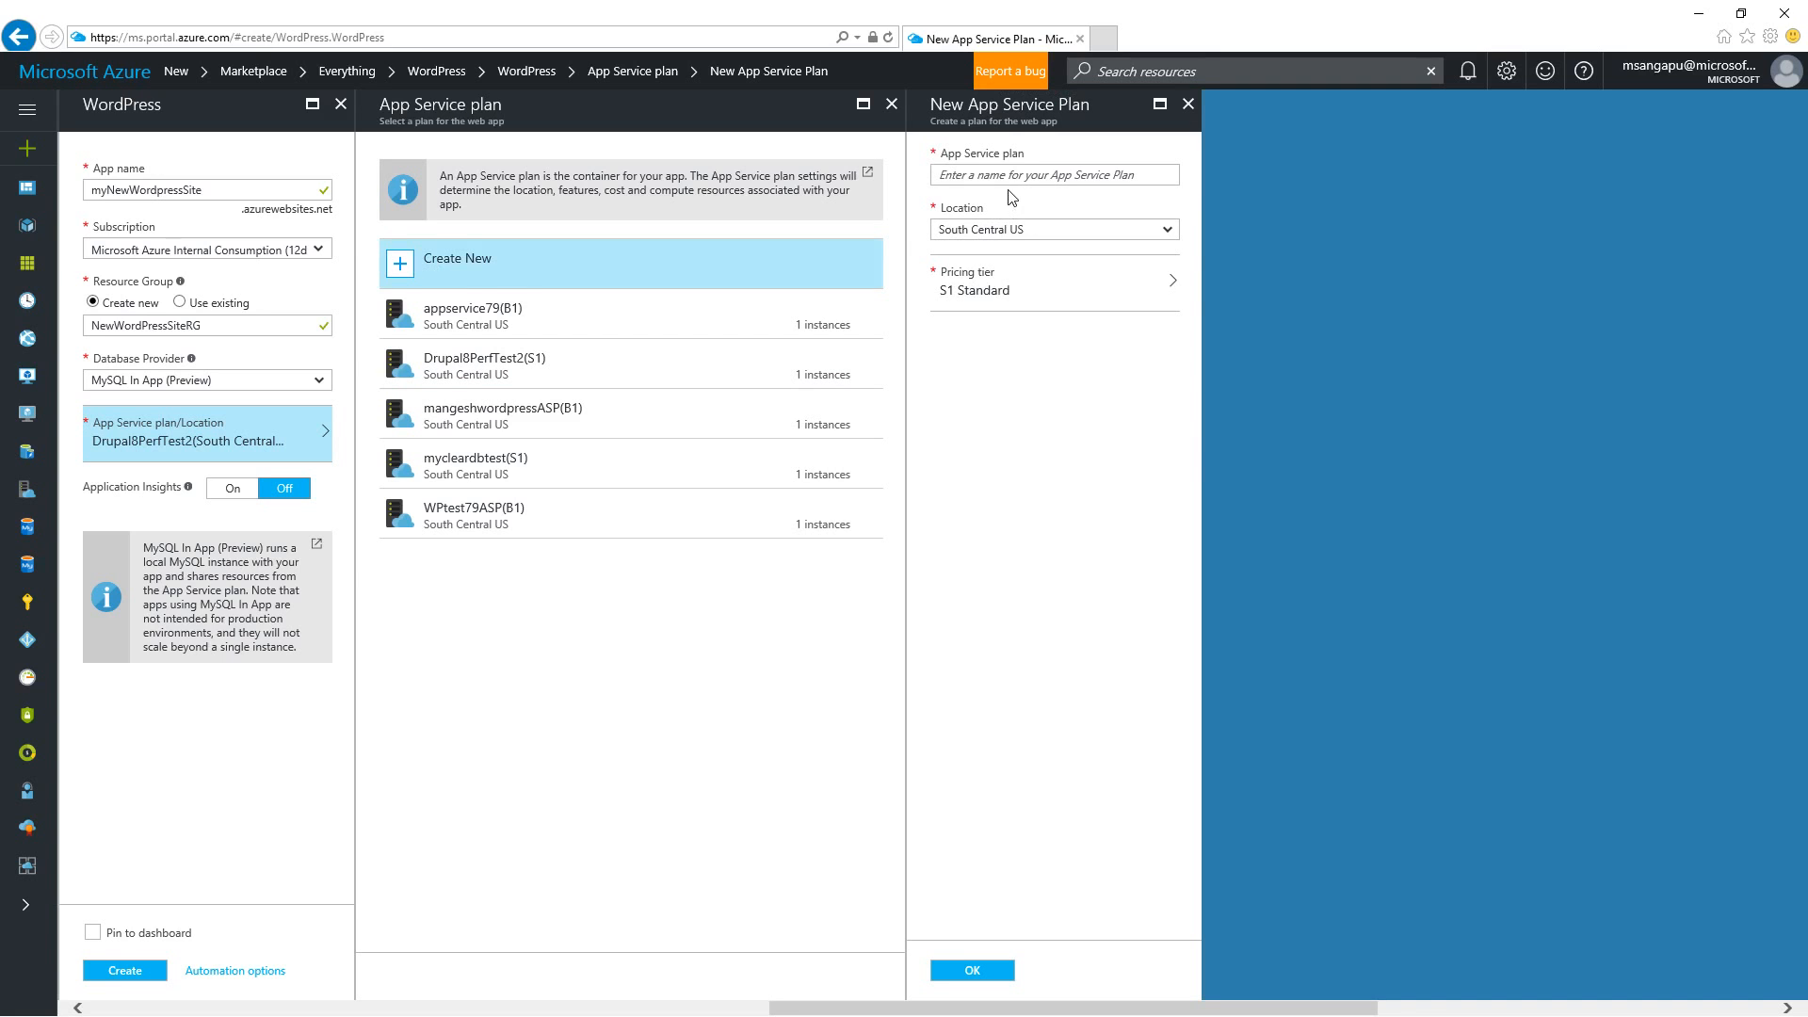
left_click(1051, 173)
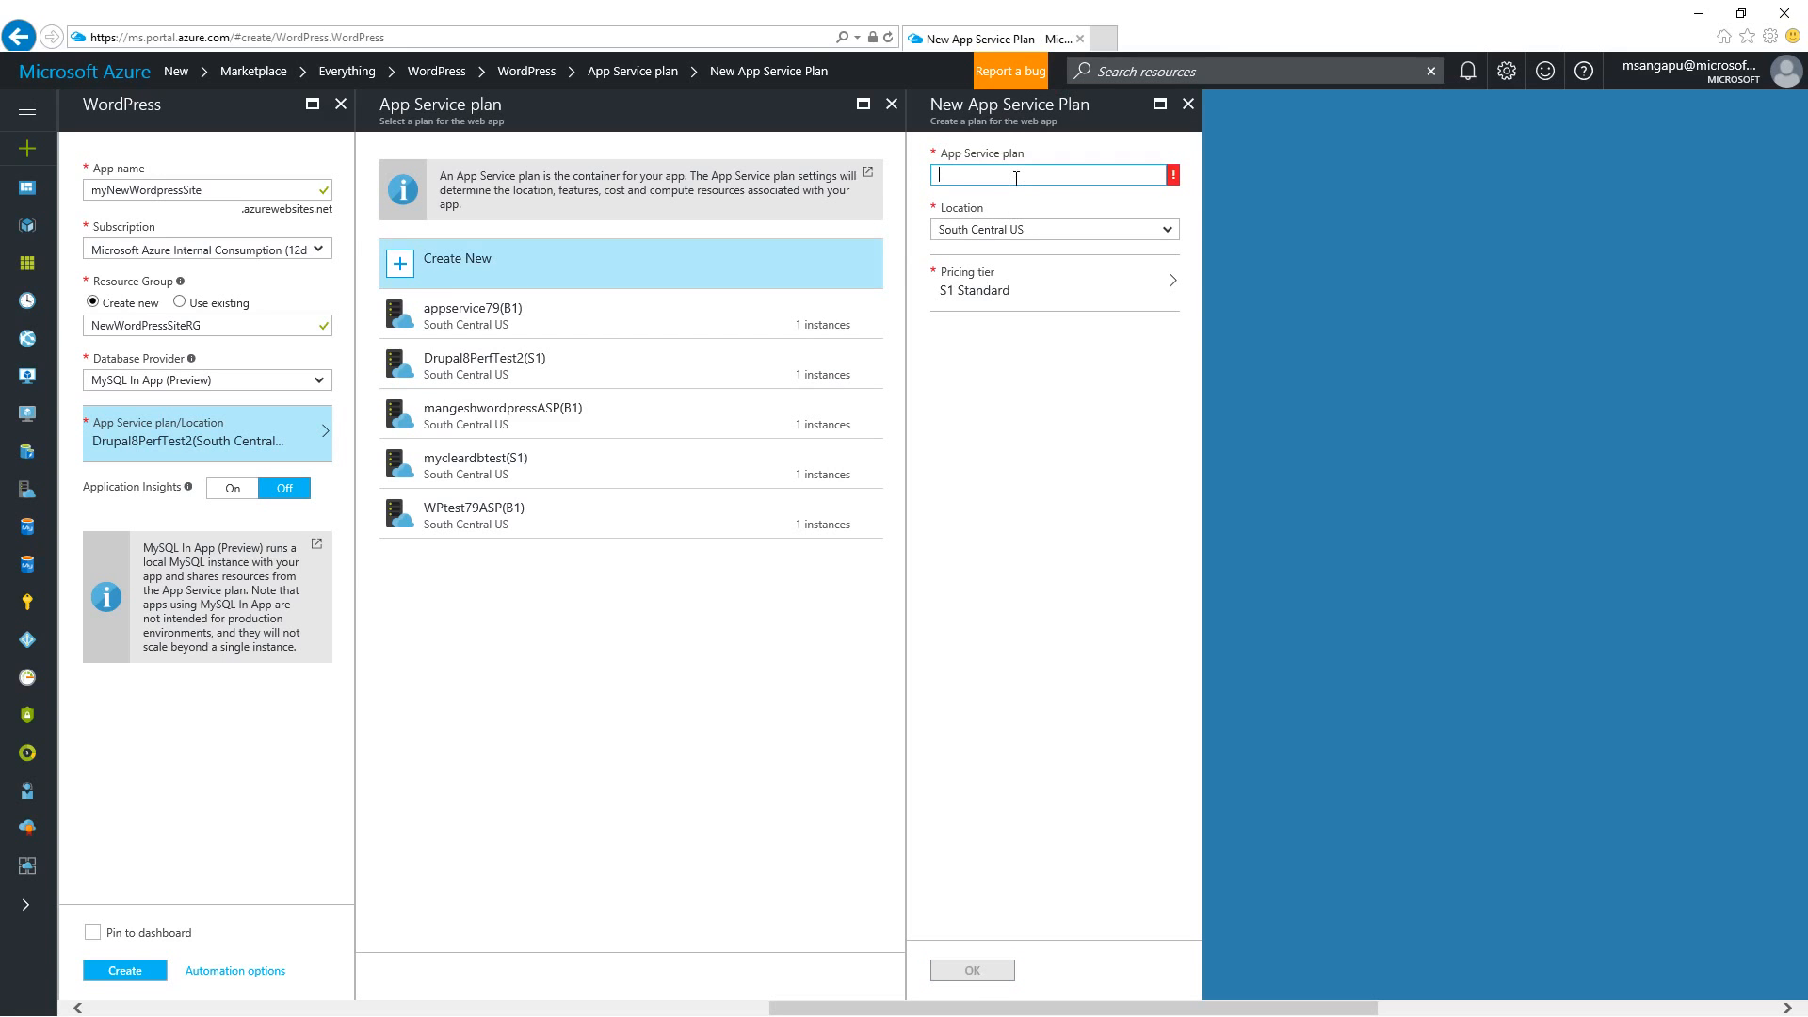
type("m")
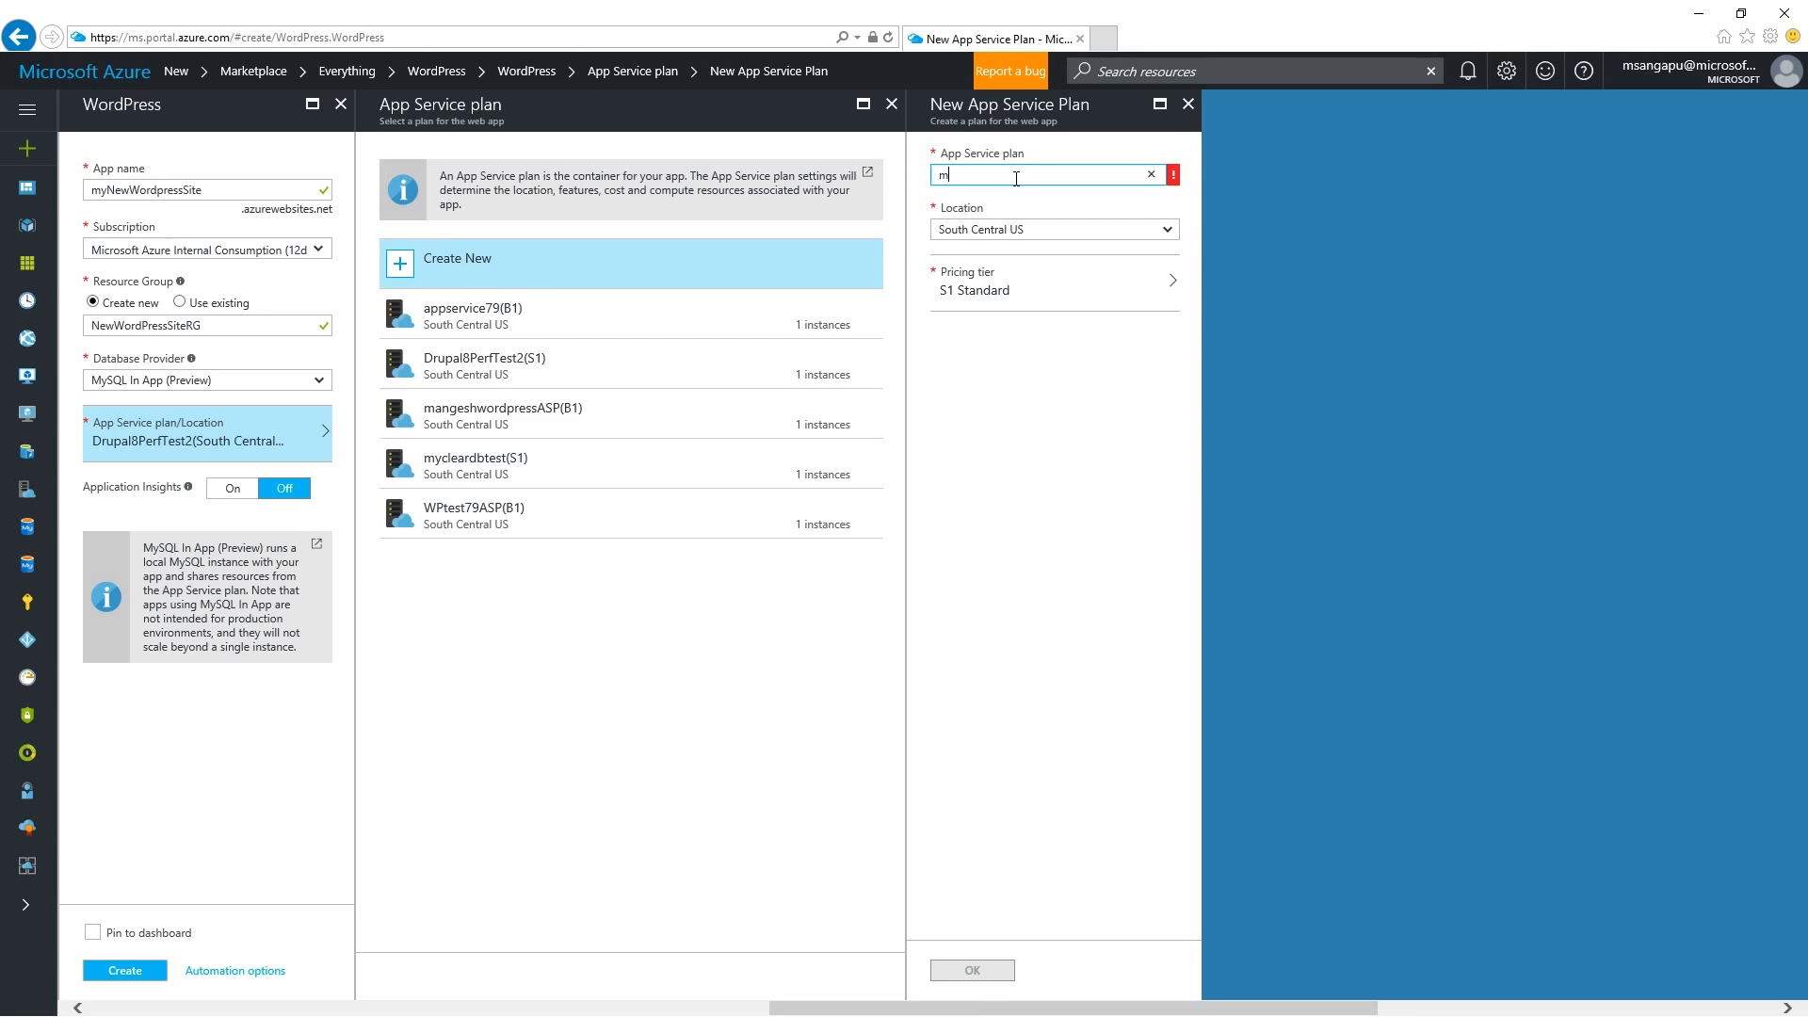
type("yNewWordpressSite")
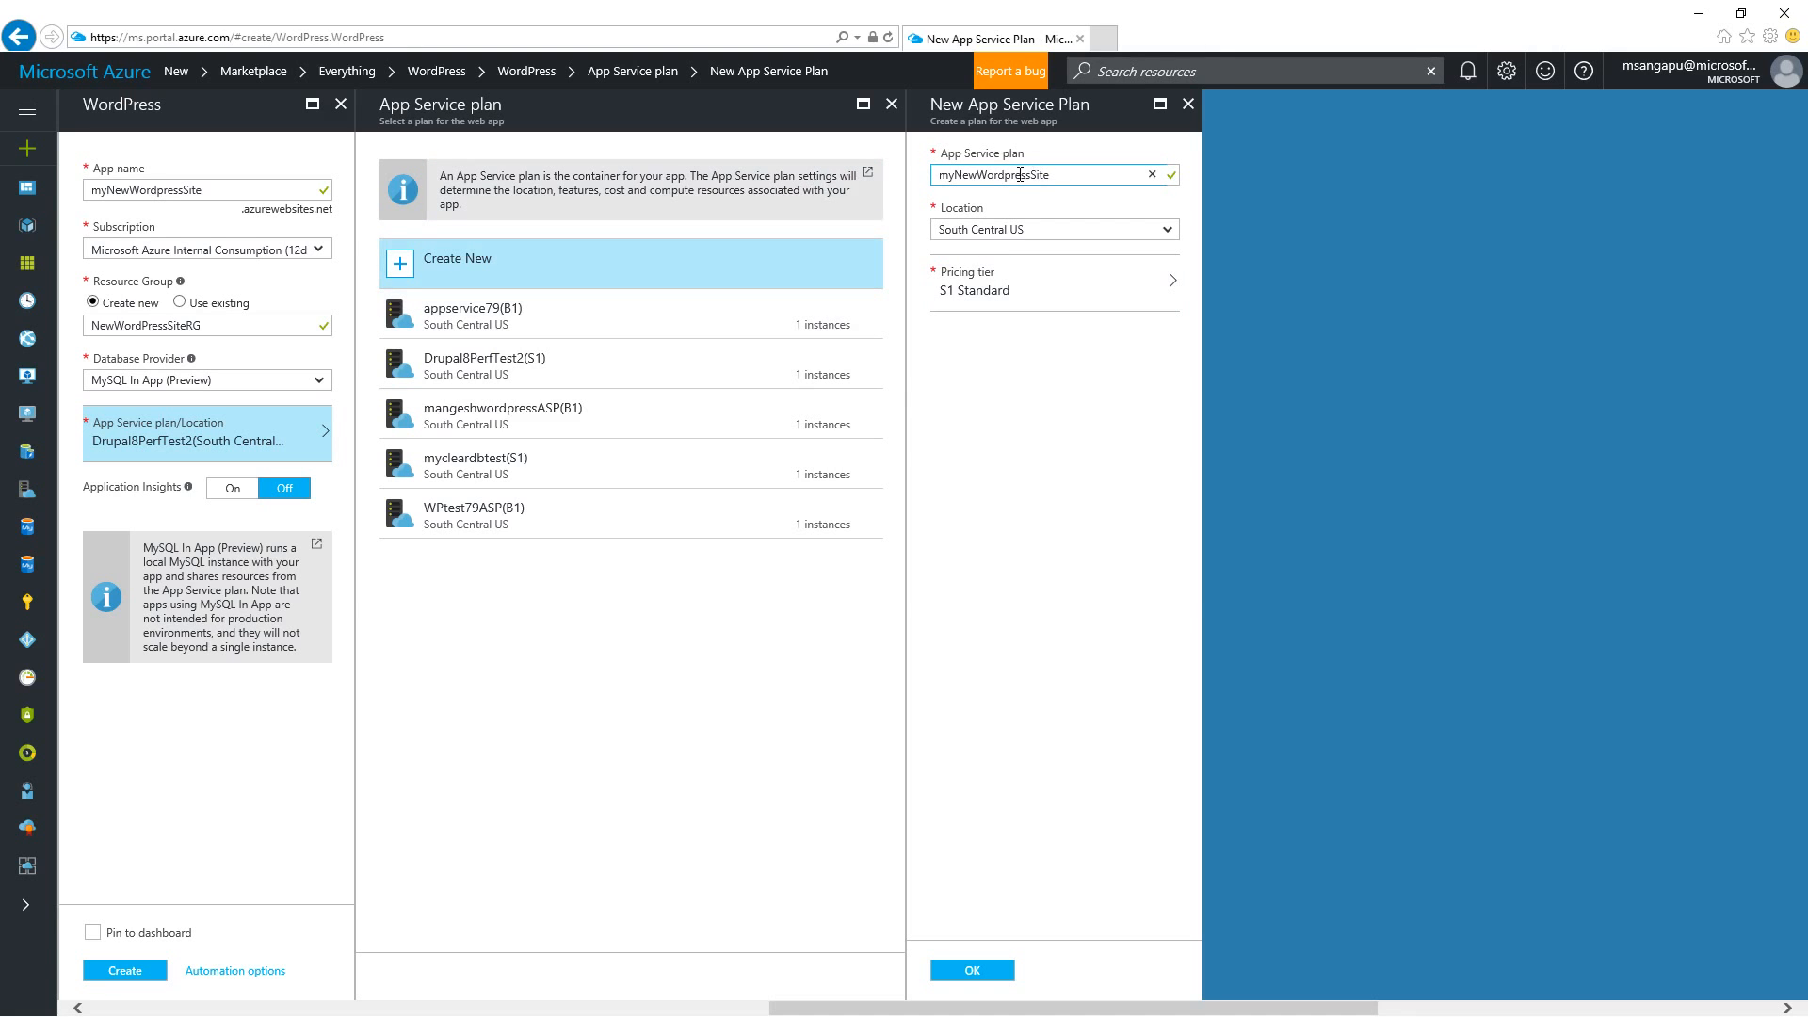
type("_ASP")
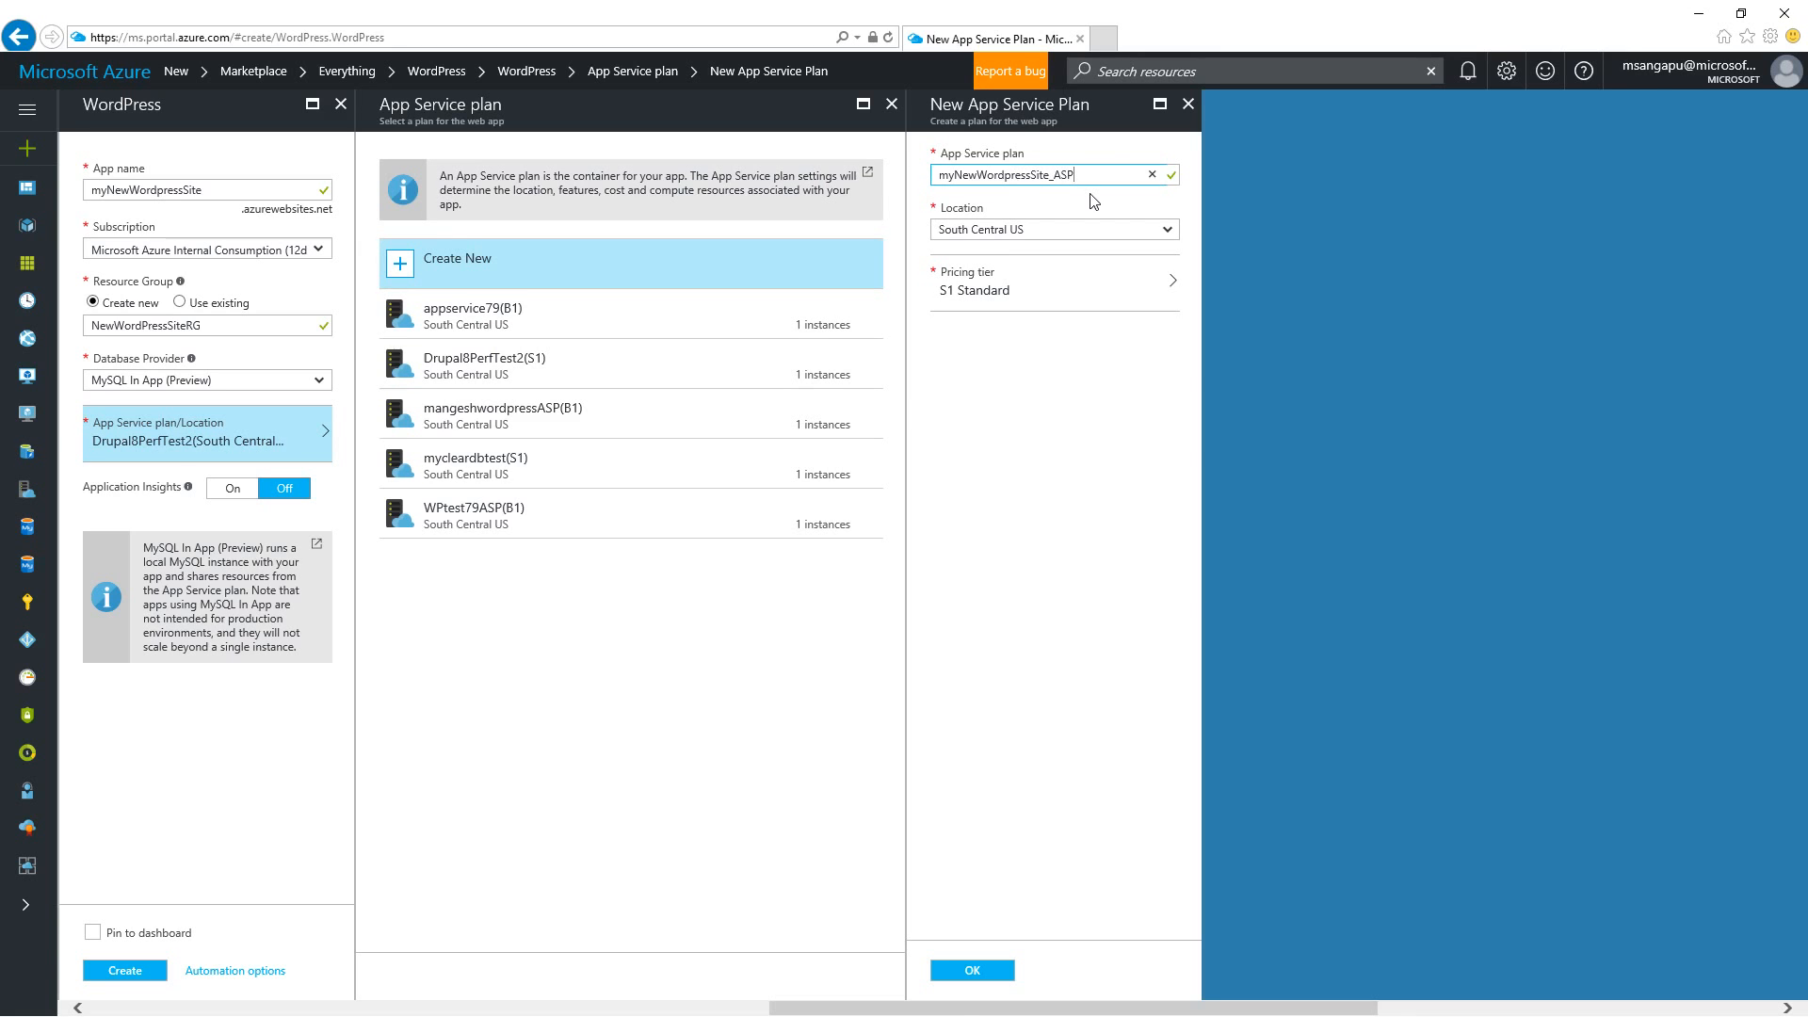
key("Backspace")
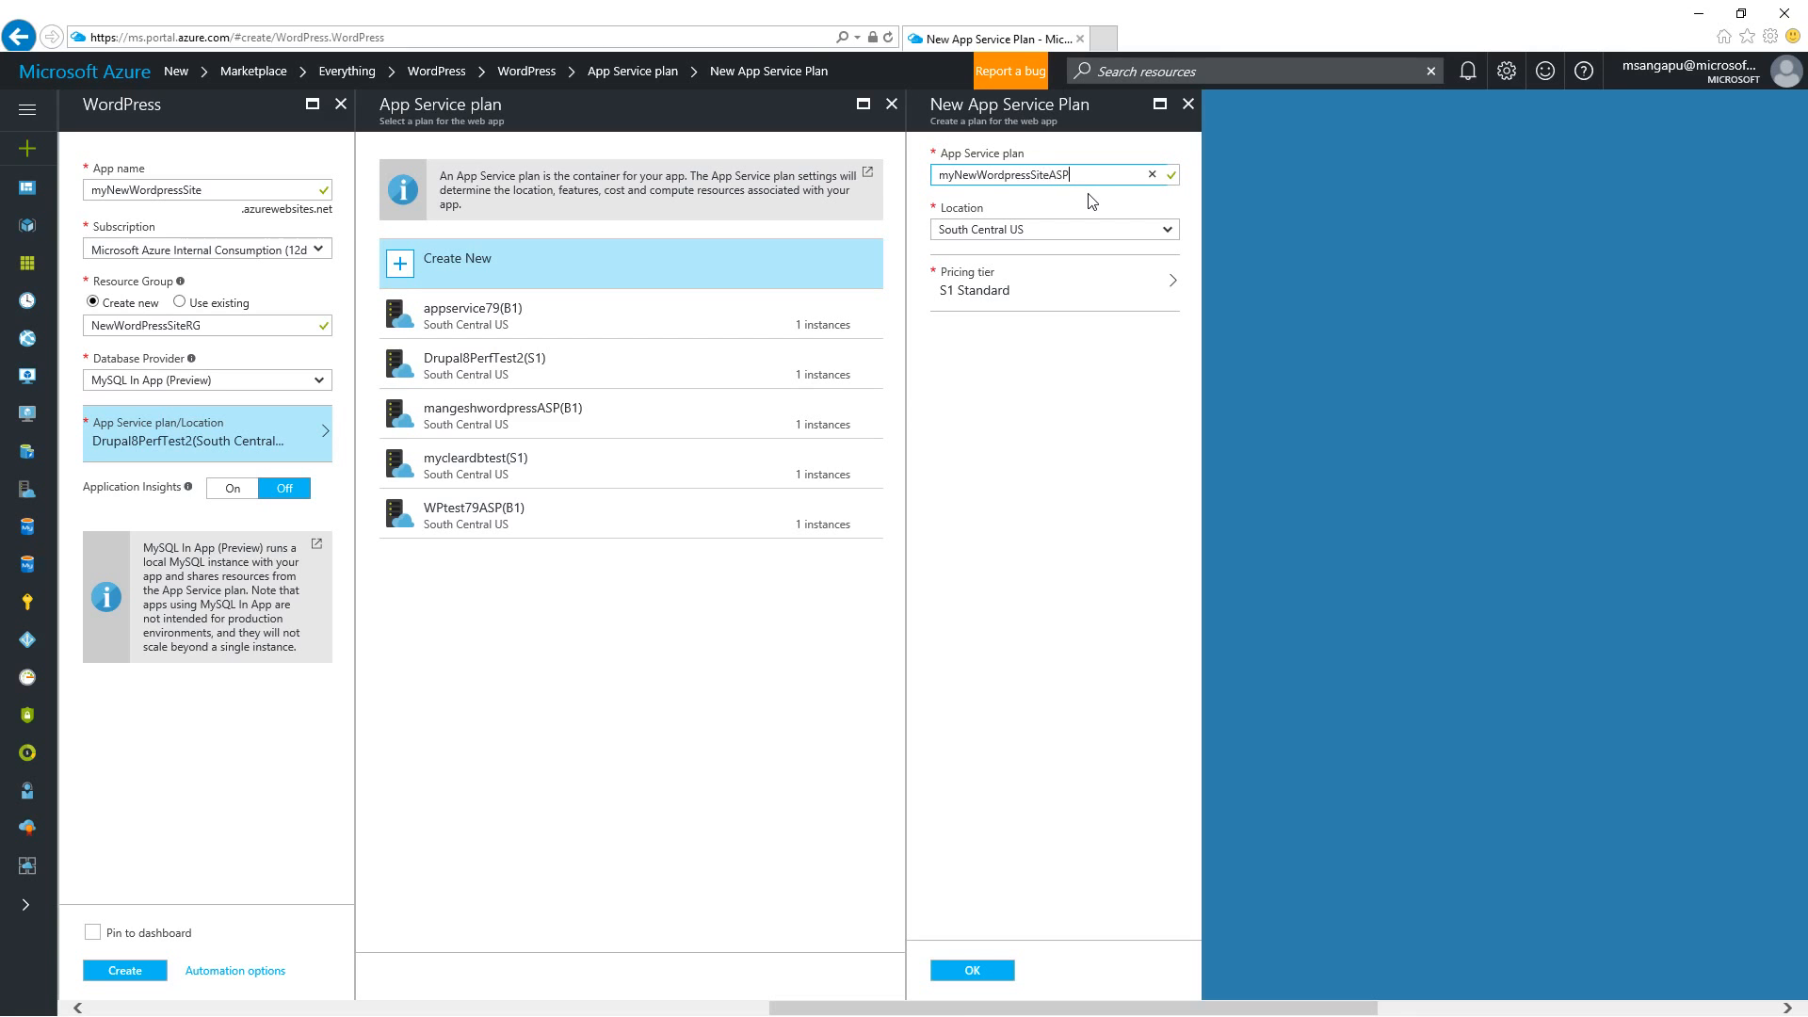
mouse_move(1177, 185)
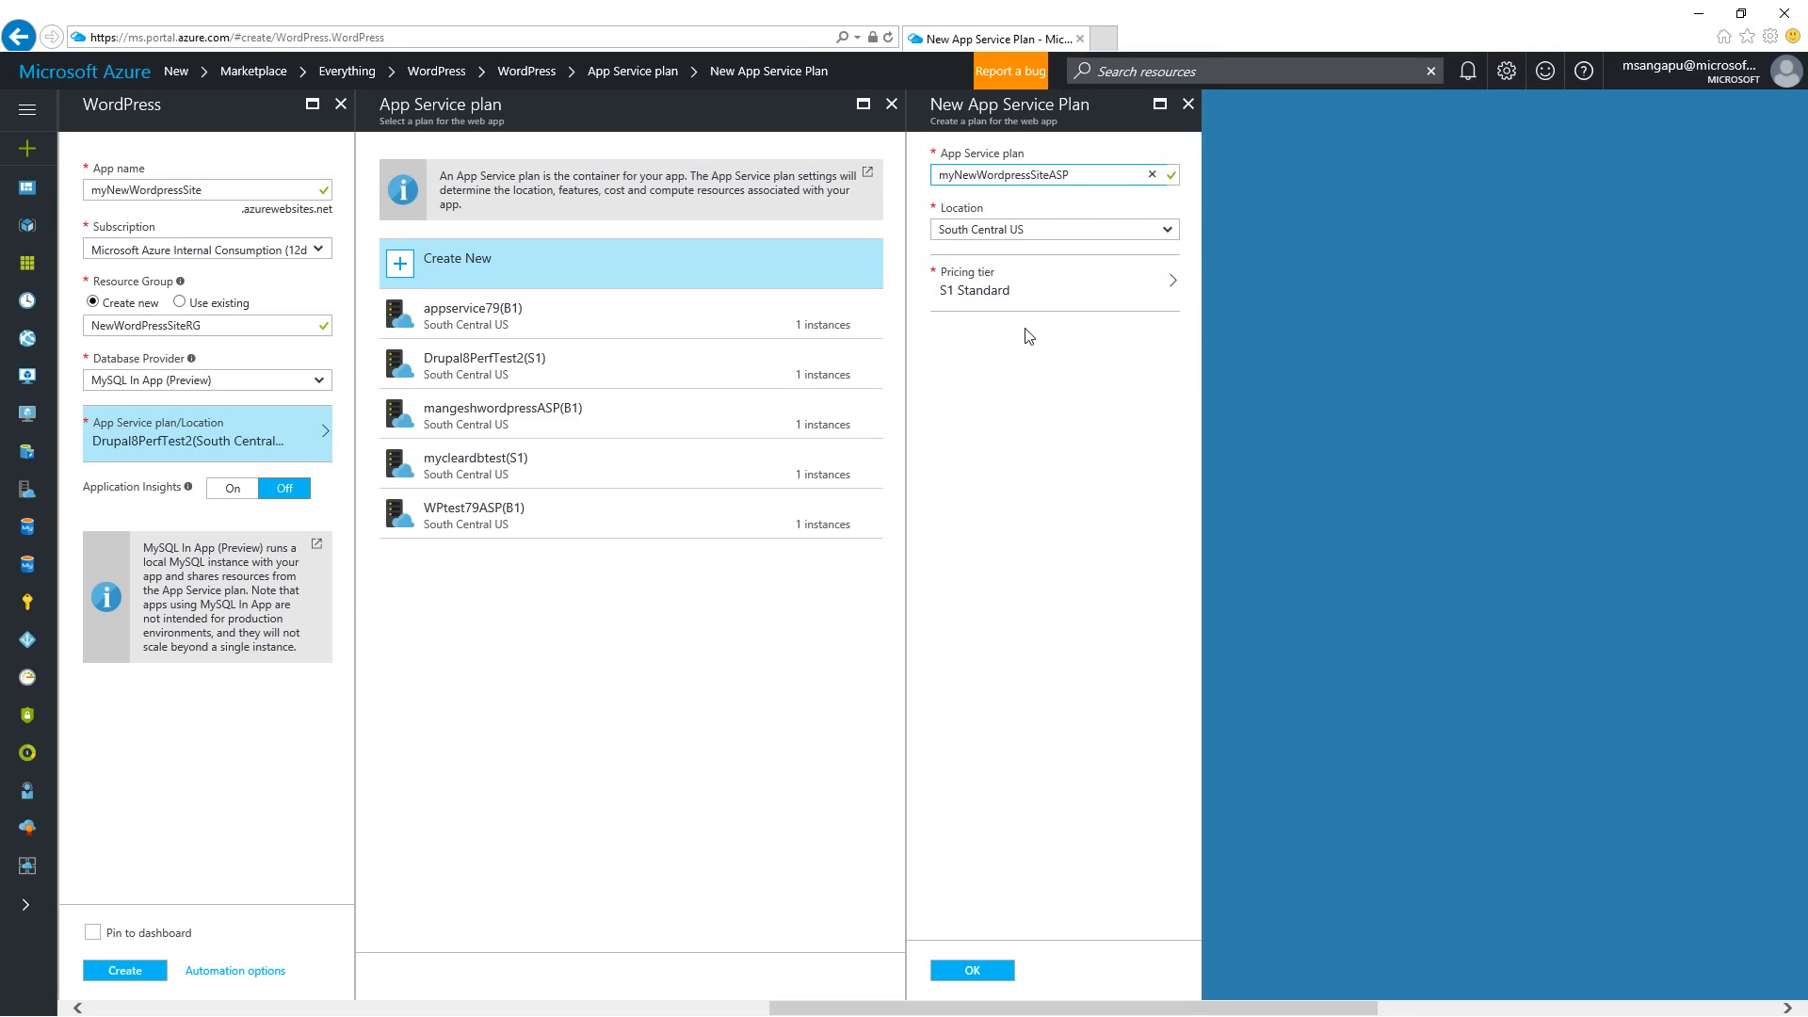
left_click(1055, 283)
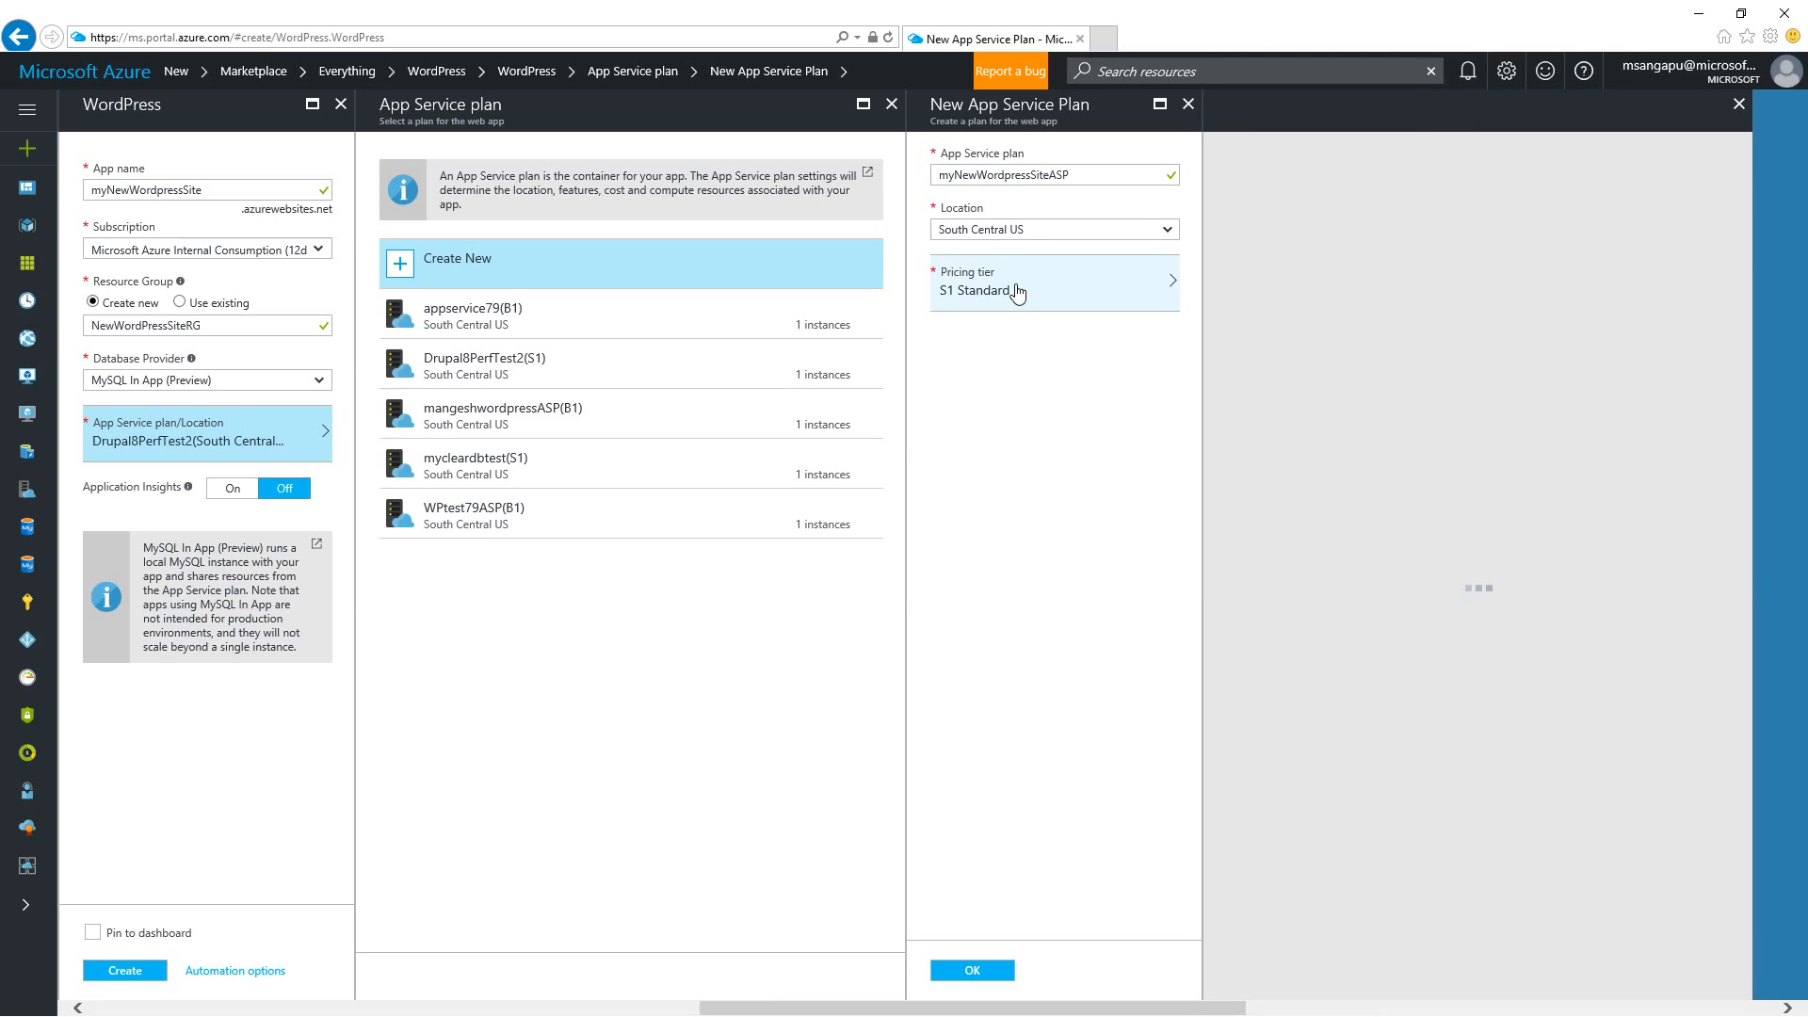
- Select the B1 Basic pricing tier for the plan
left_click(1013, 282)
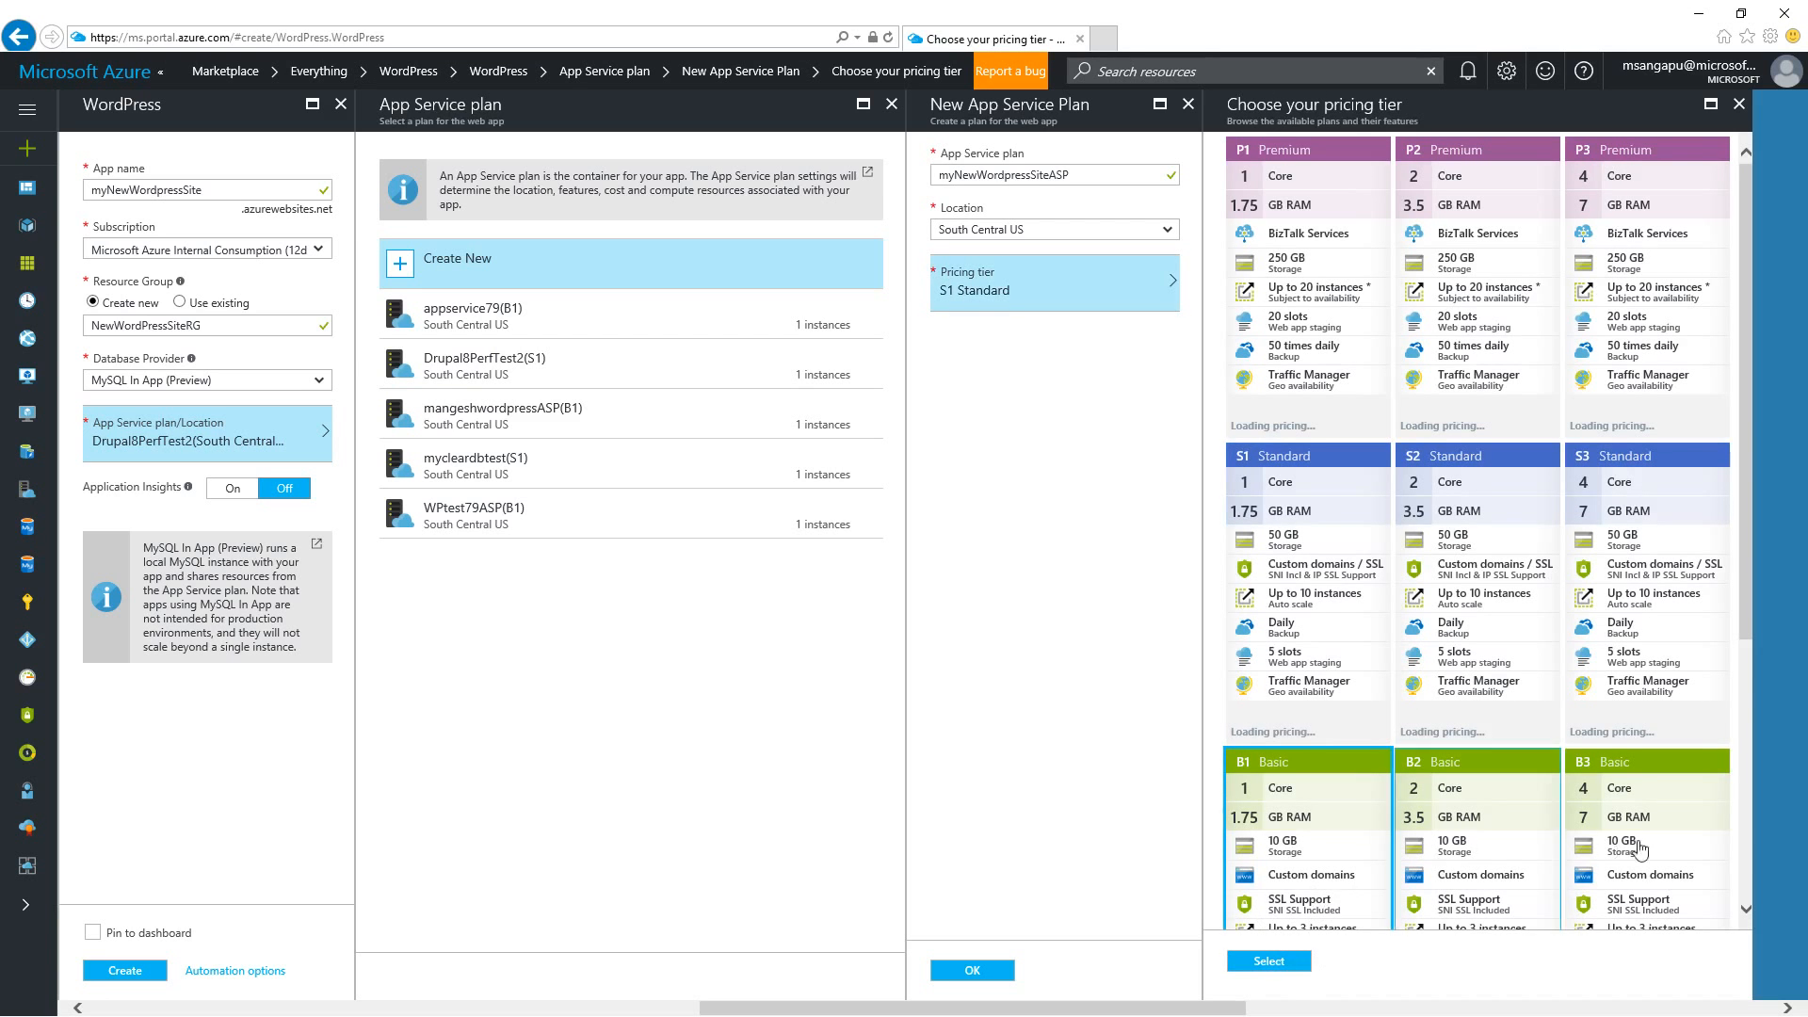
scroll("down", 3)
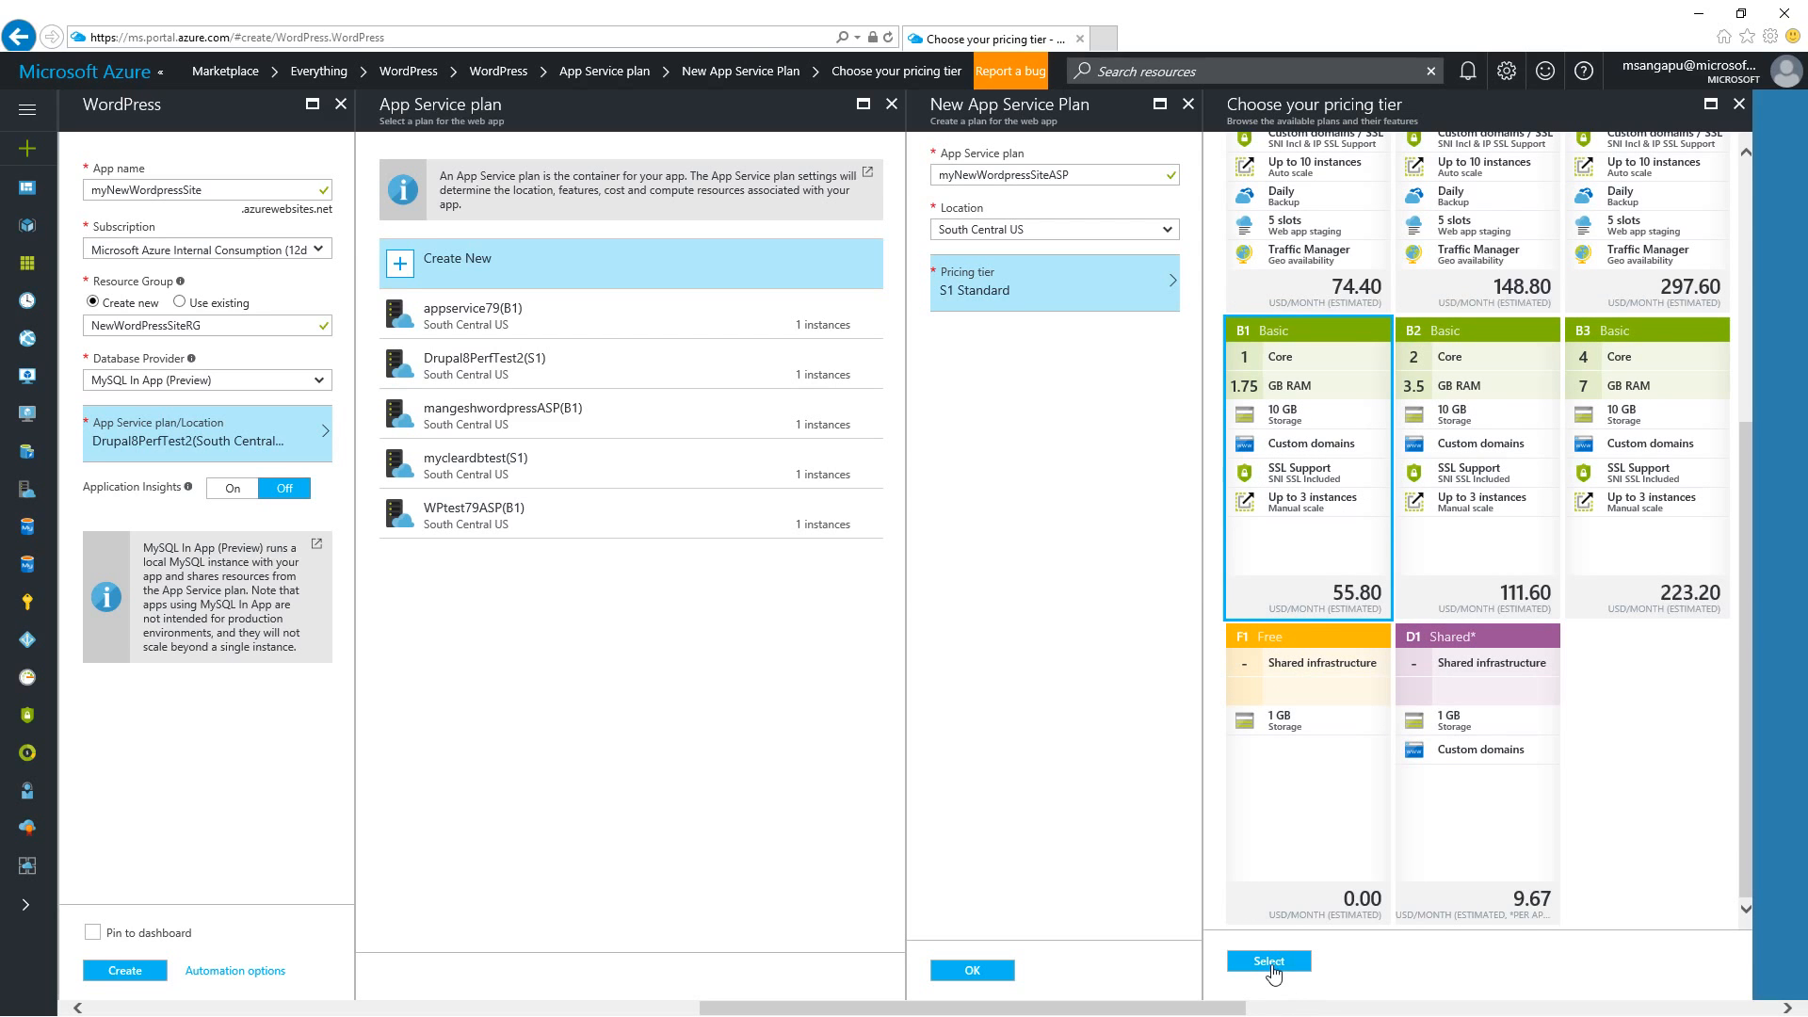
left_click(1269, 960)
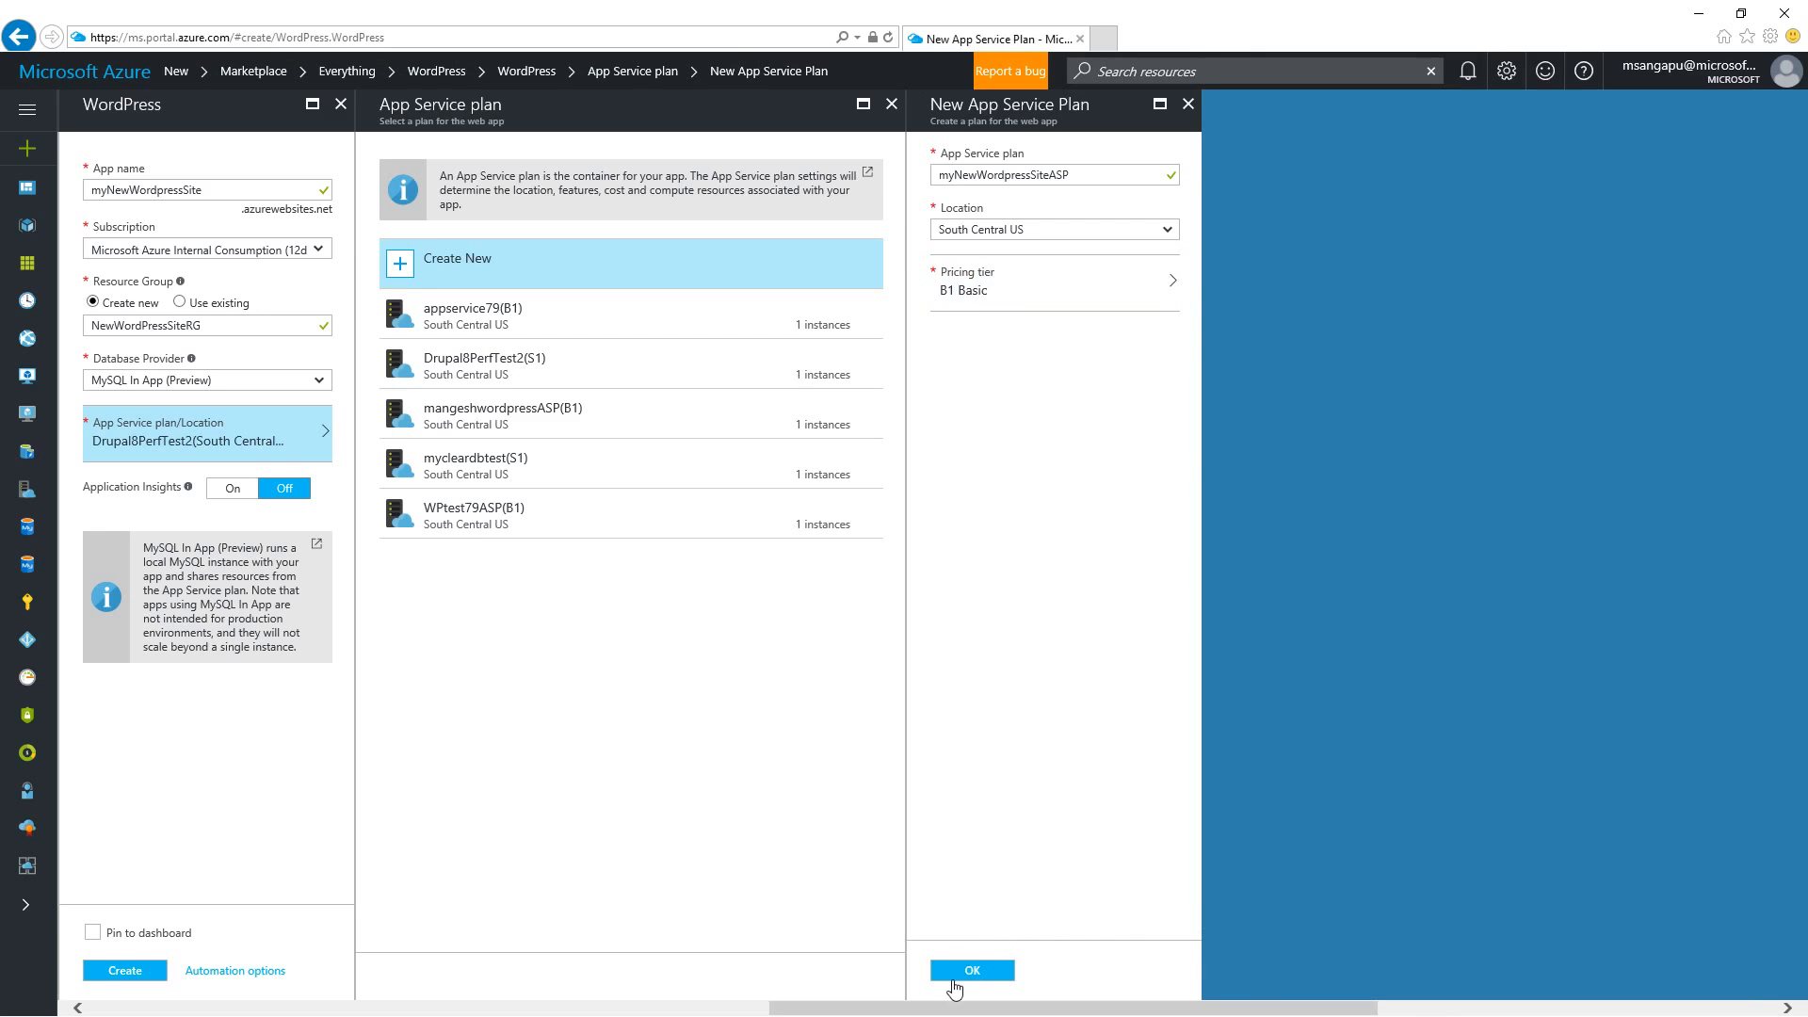
- Confirm the new plan with OK and submit the WordPress app for deployment
left_click(972, 970)
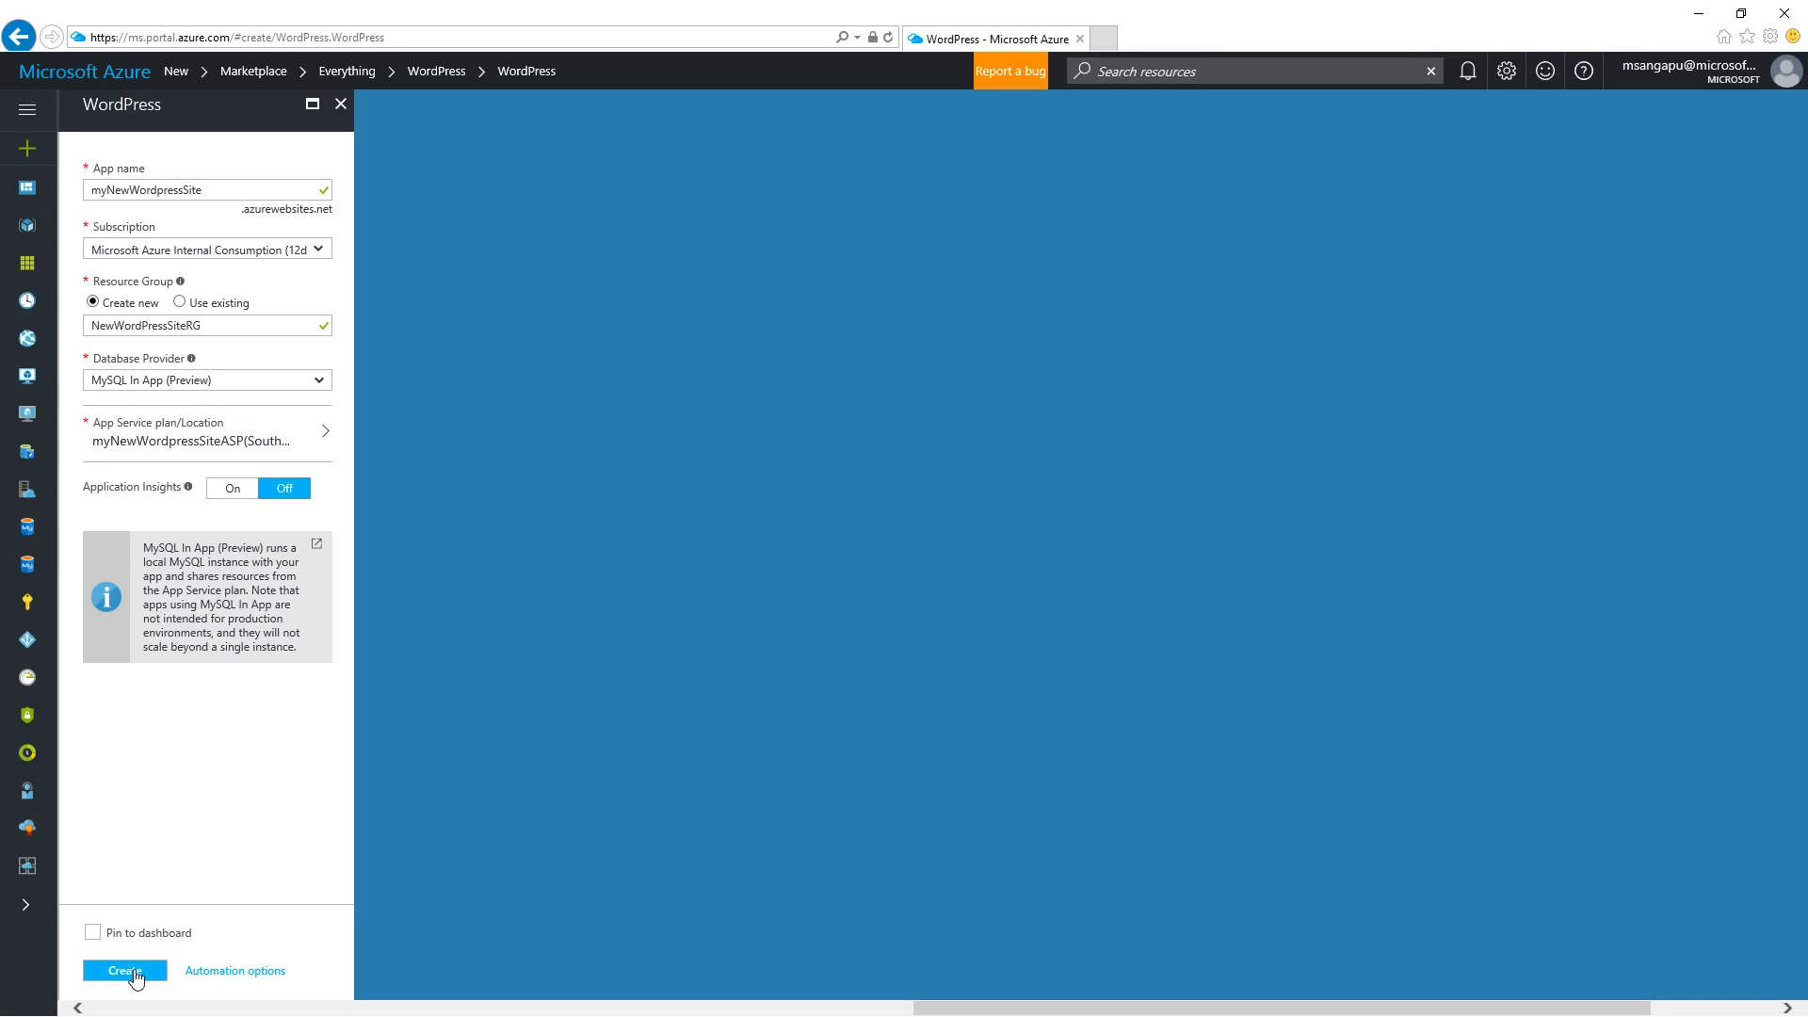
left_click(125, 970)
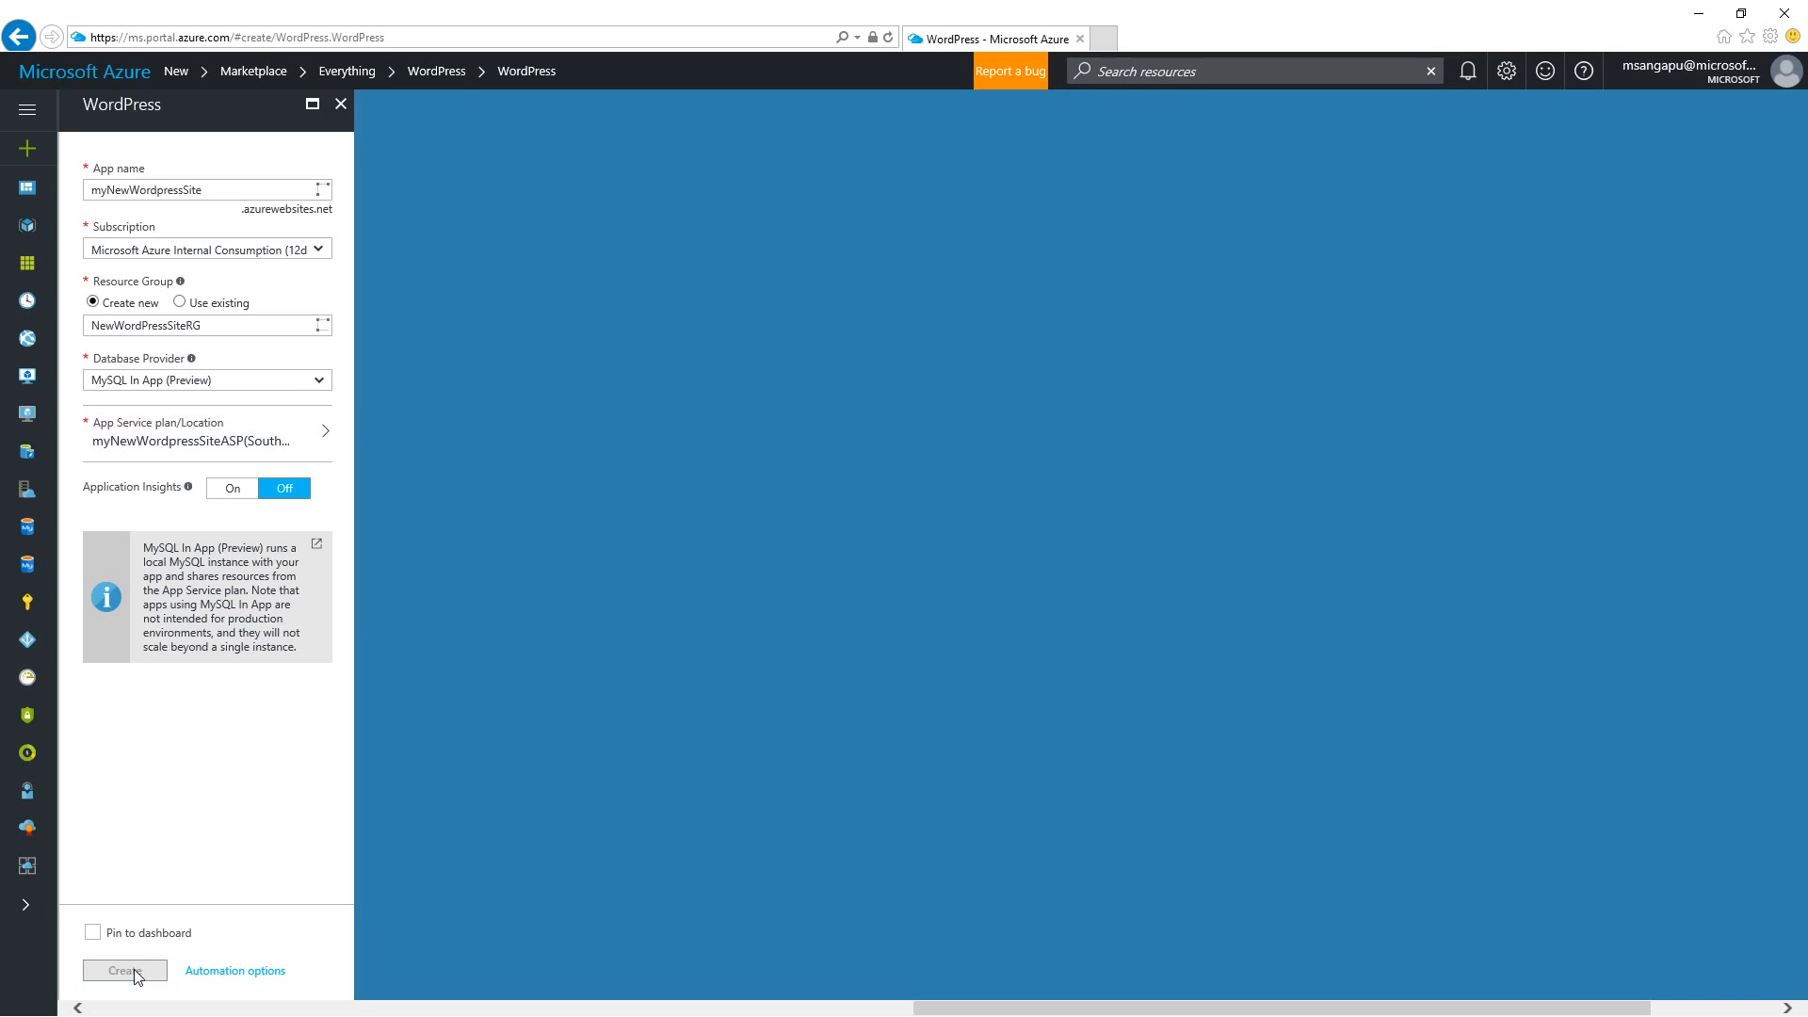
left_click(124, 970)
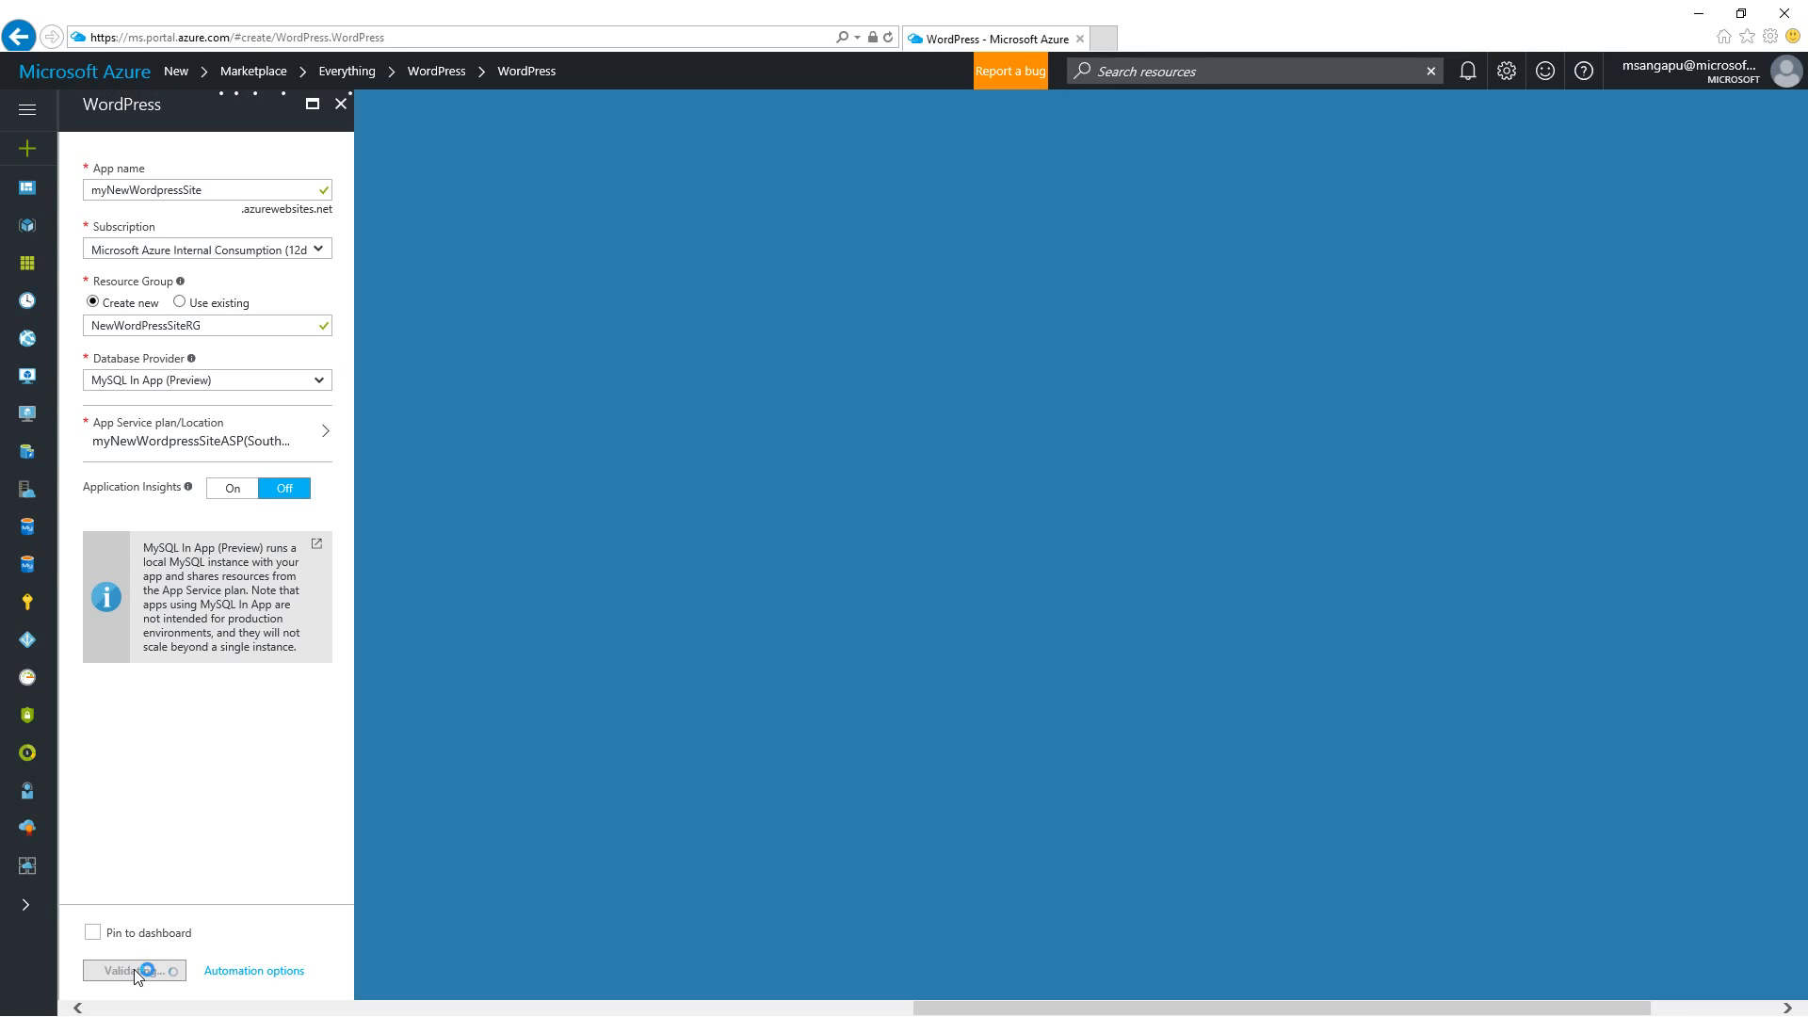
left_click(134, 972)
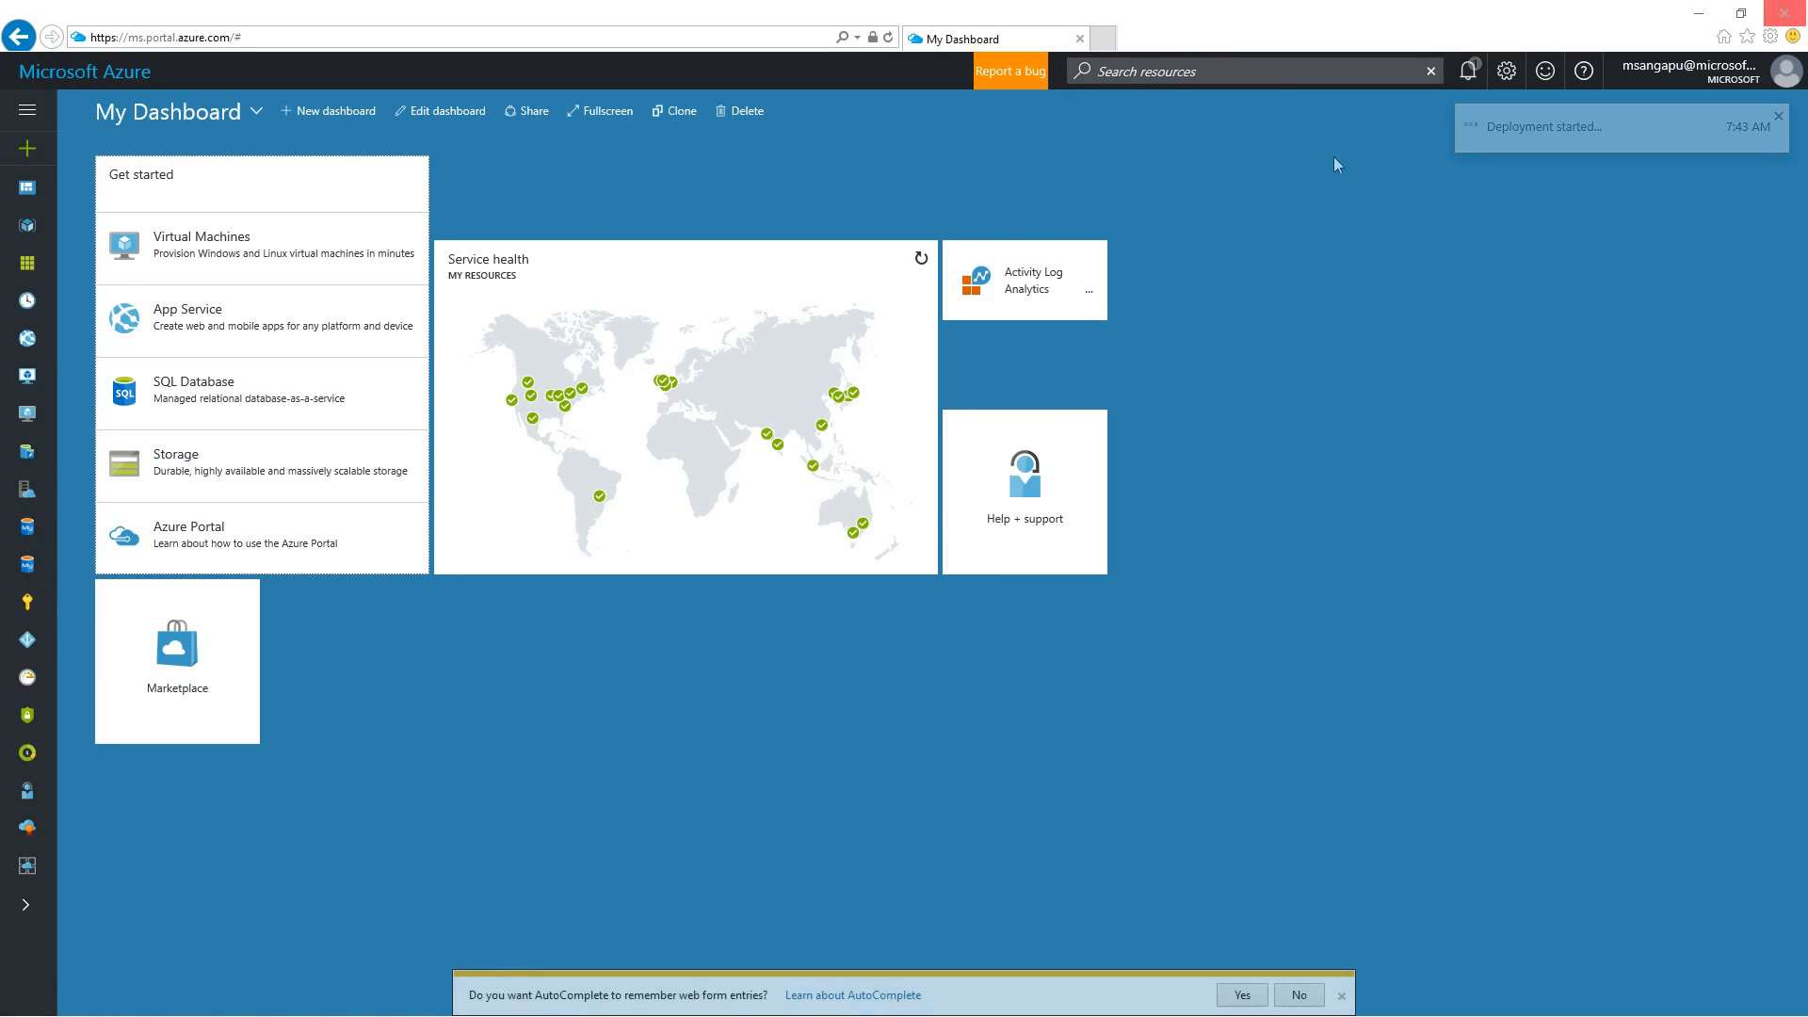
- Open the deployment notification for myNewWordpressSite and browse to the live site
left_click(1467, 72)
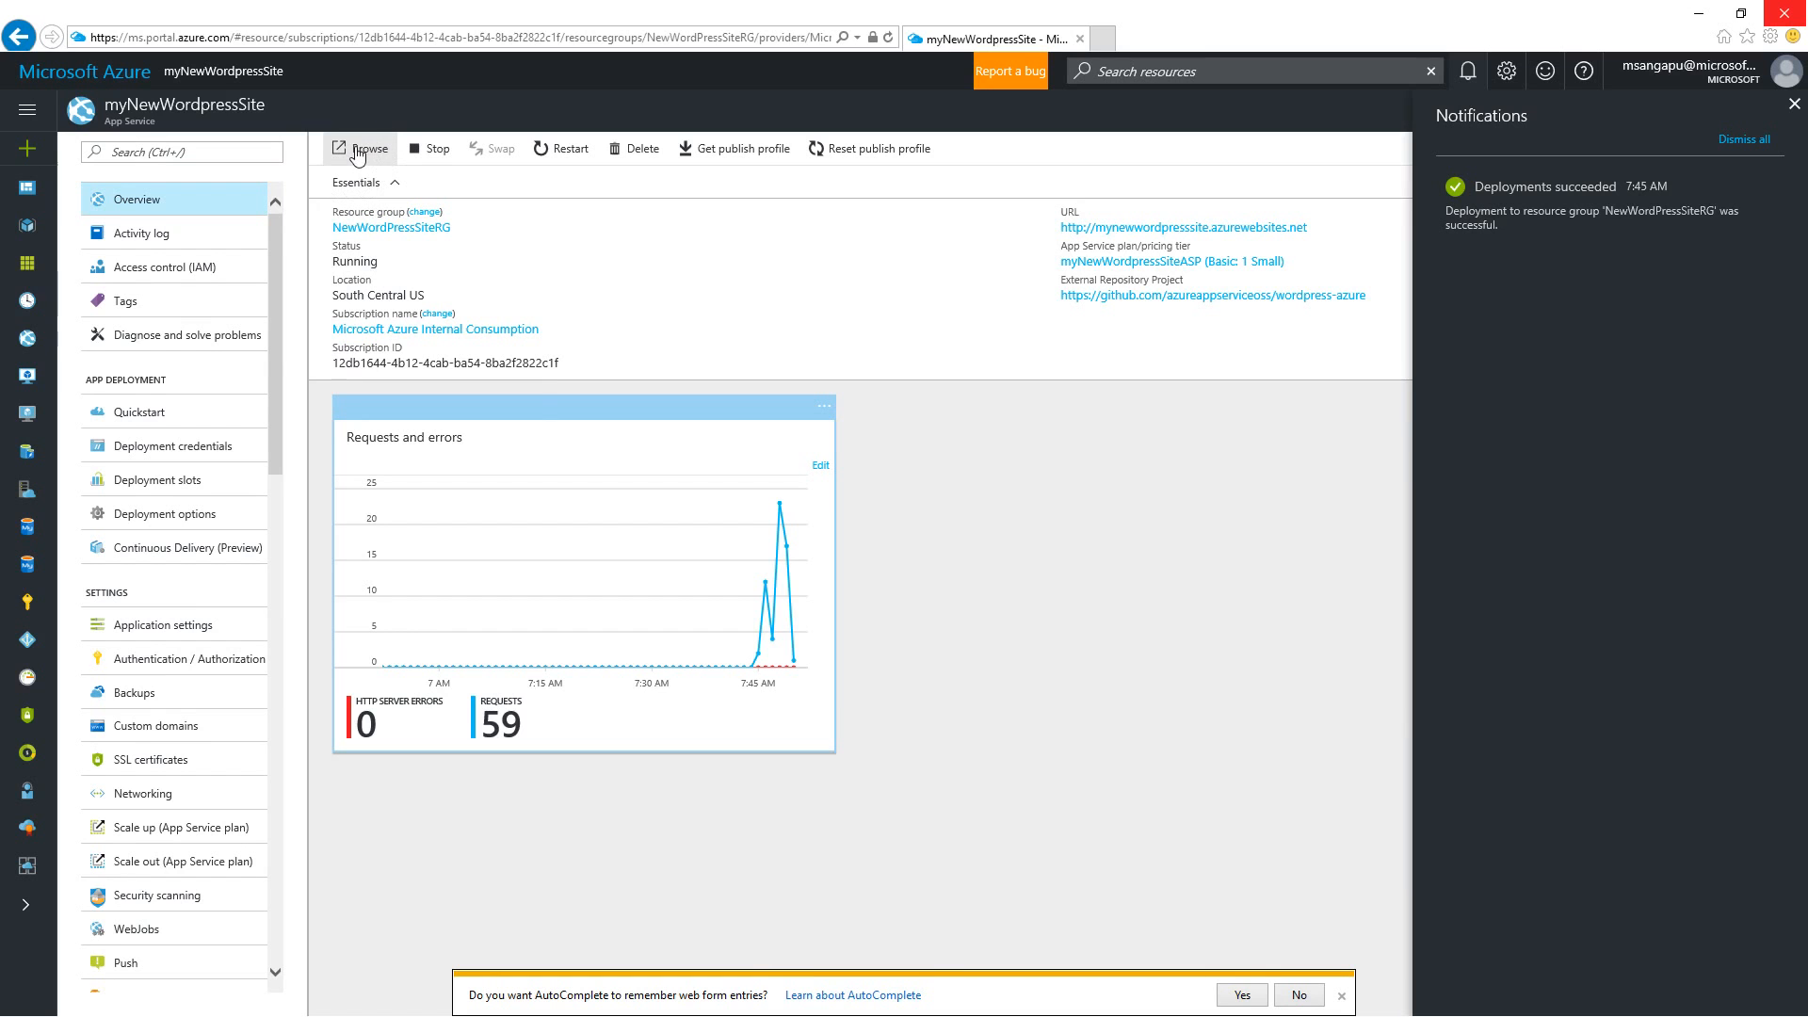
left_click(360, 147)
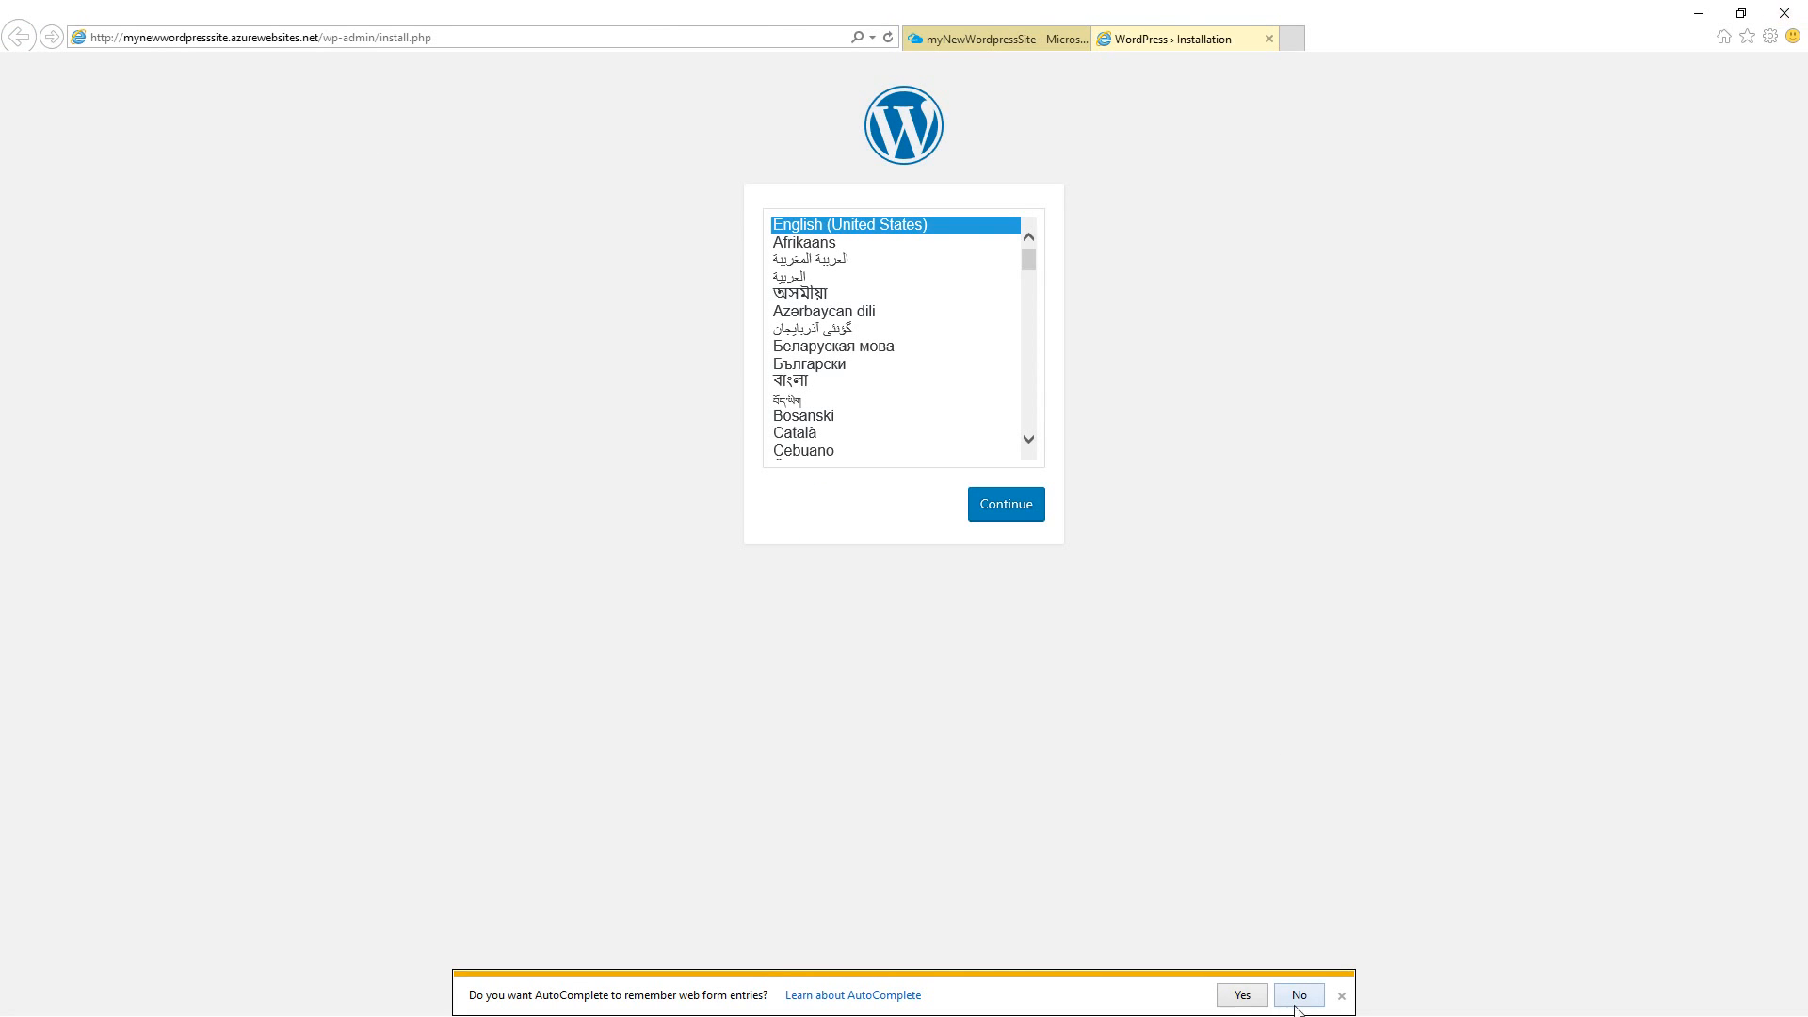
left_click(1006, 505)
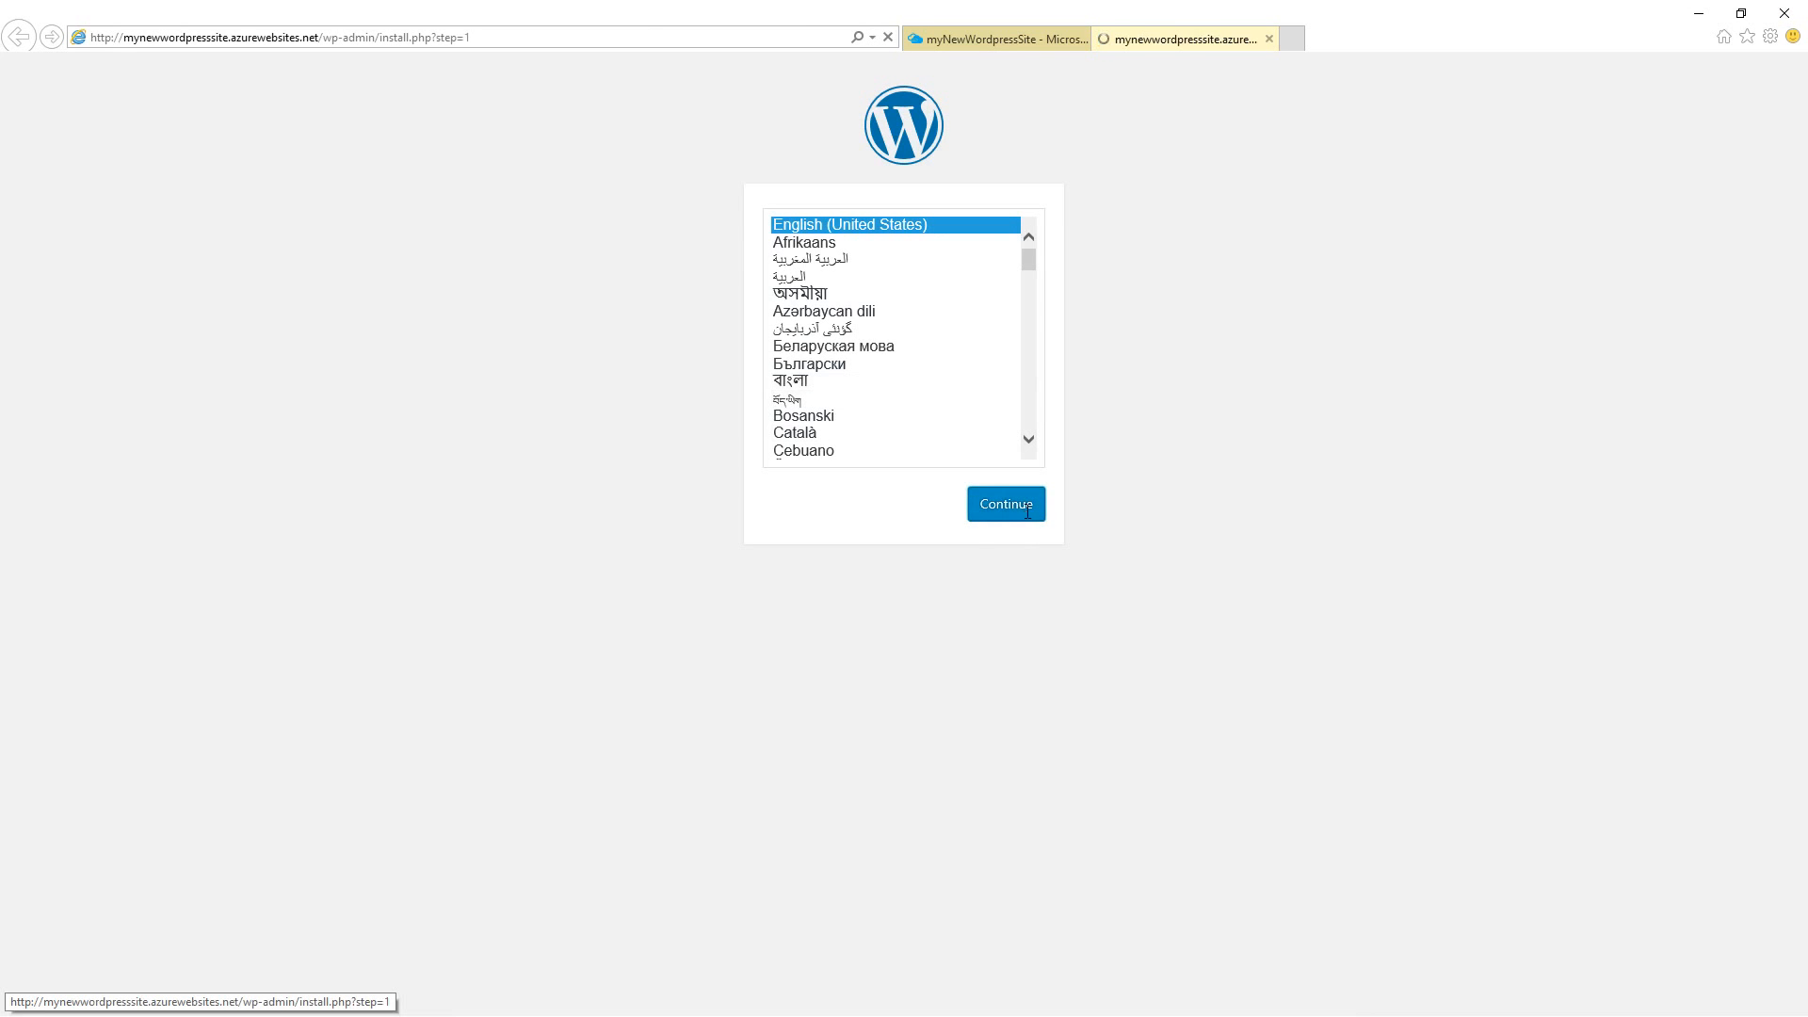
left_click(1006, 505)
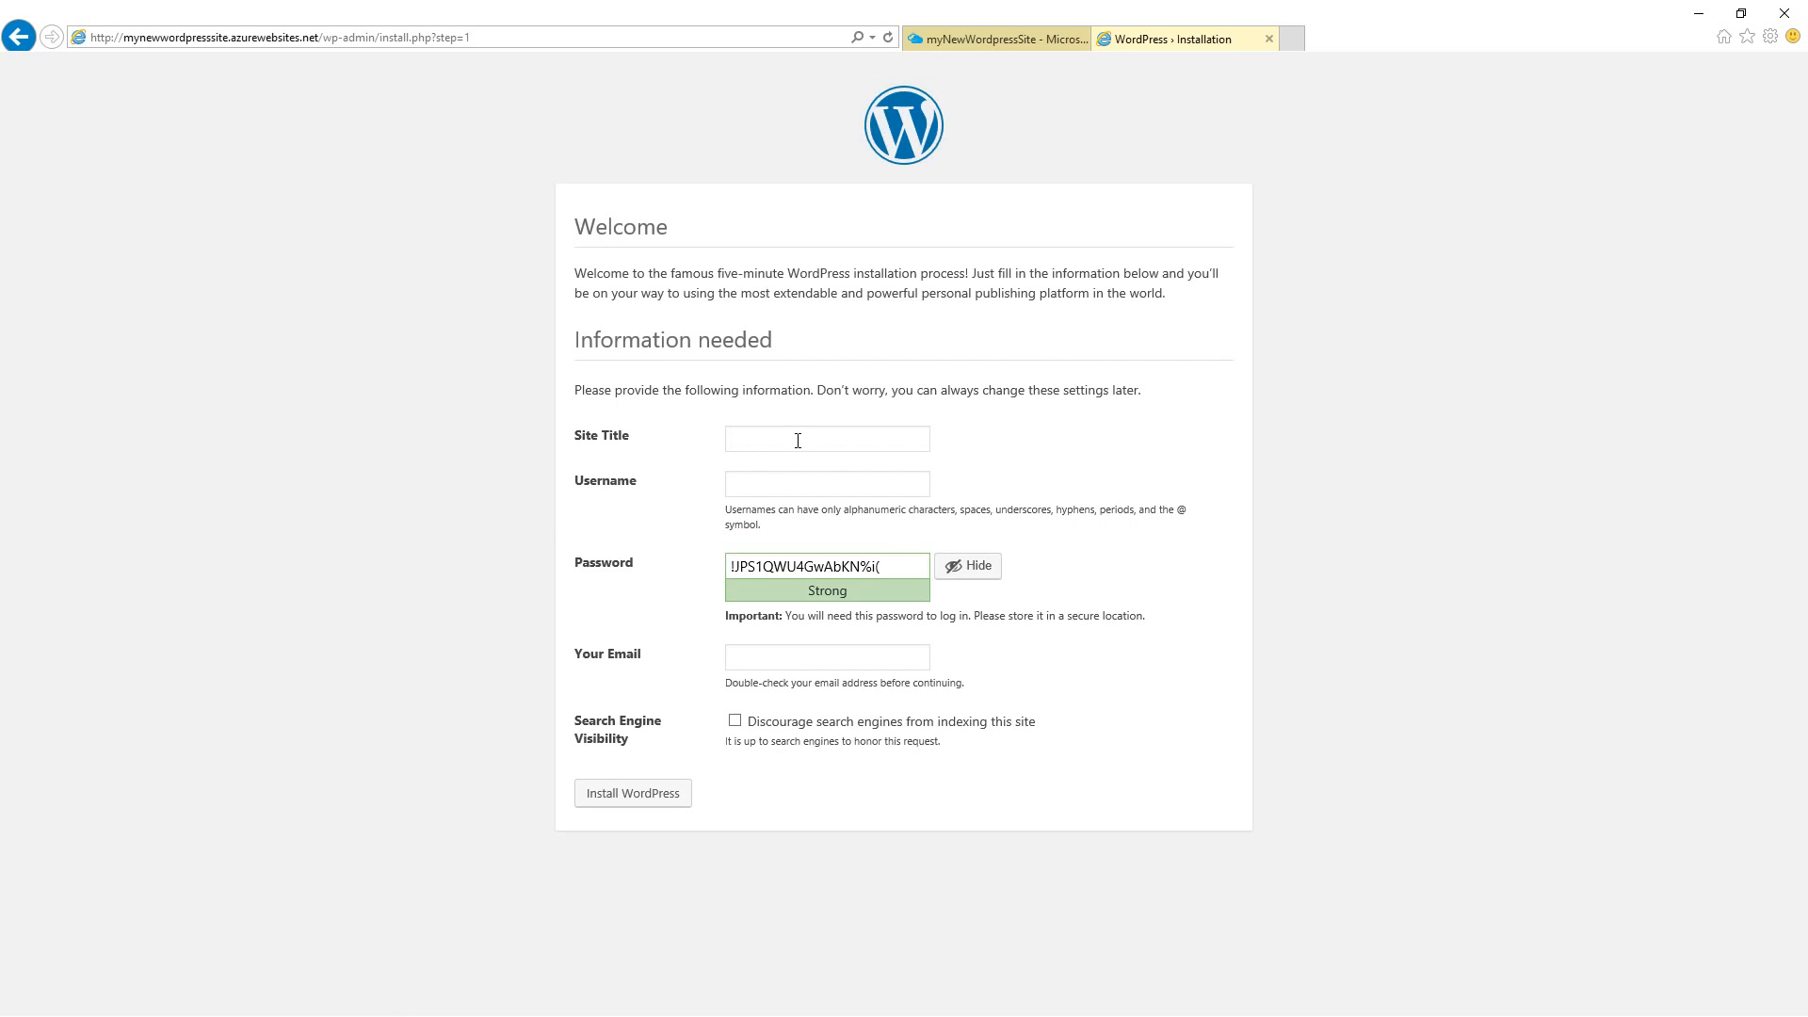
left_click(827, 437)
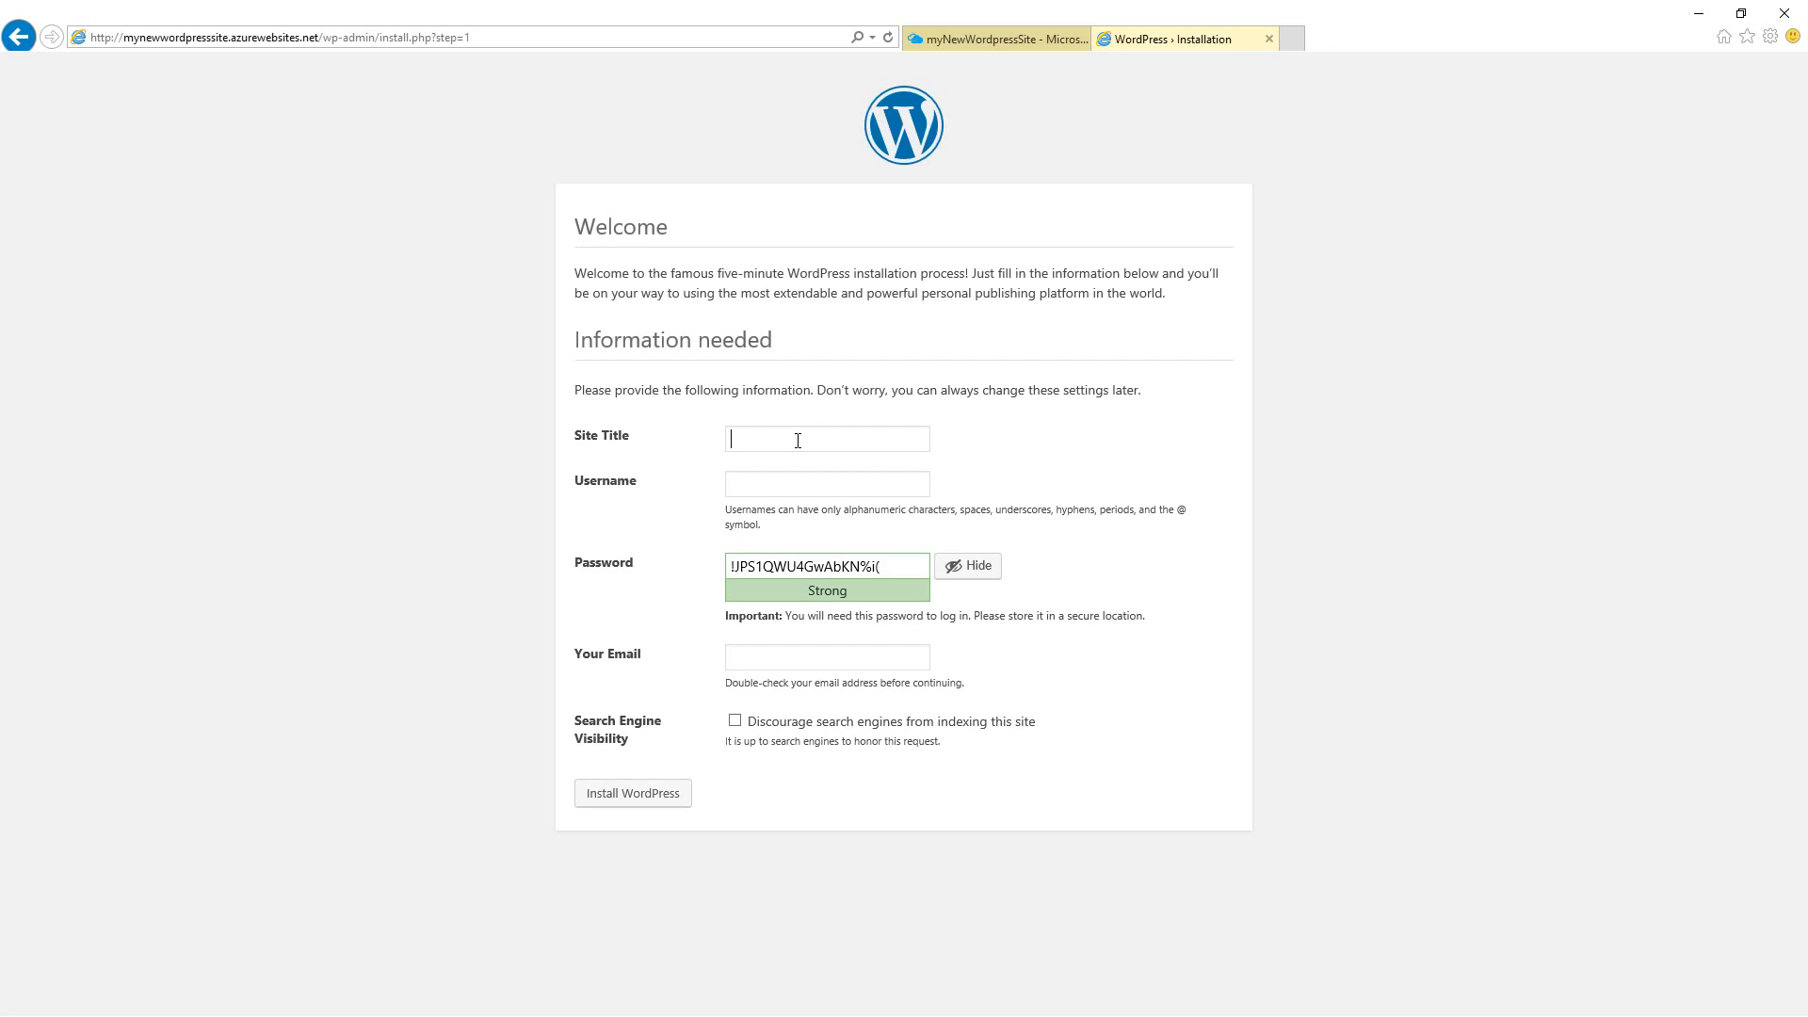
type("My New WordPress Site")
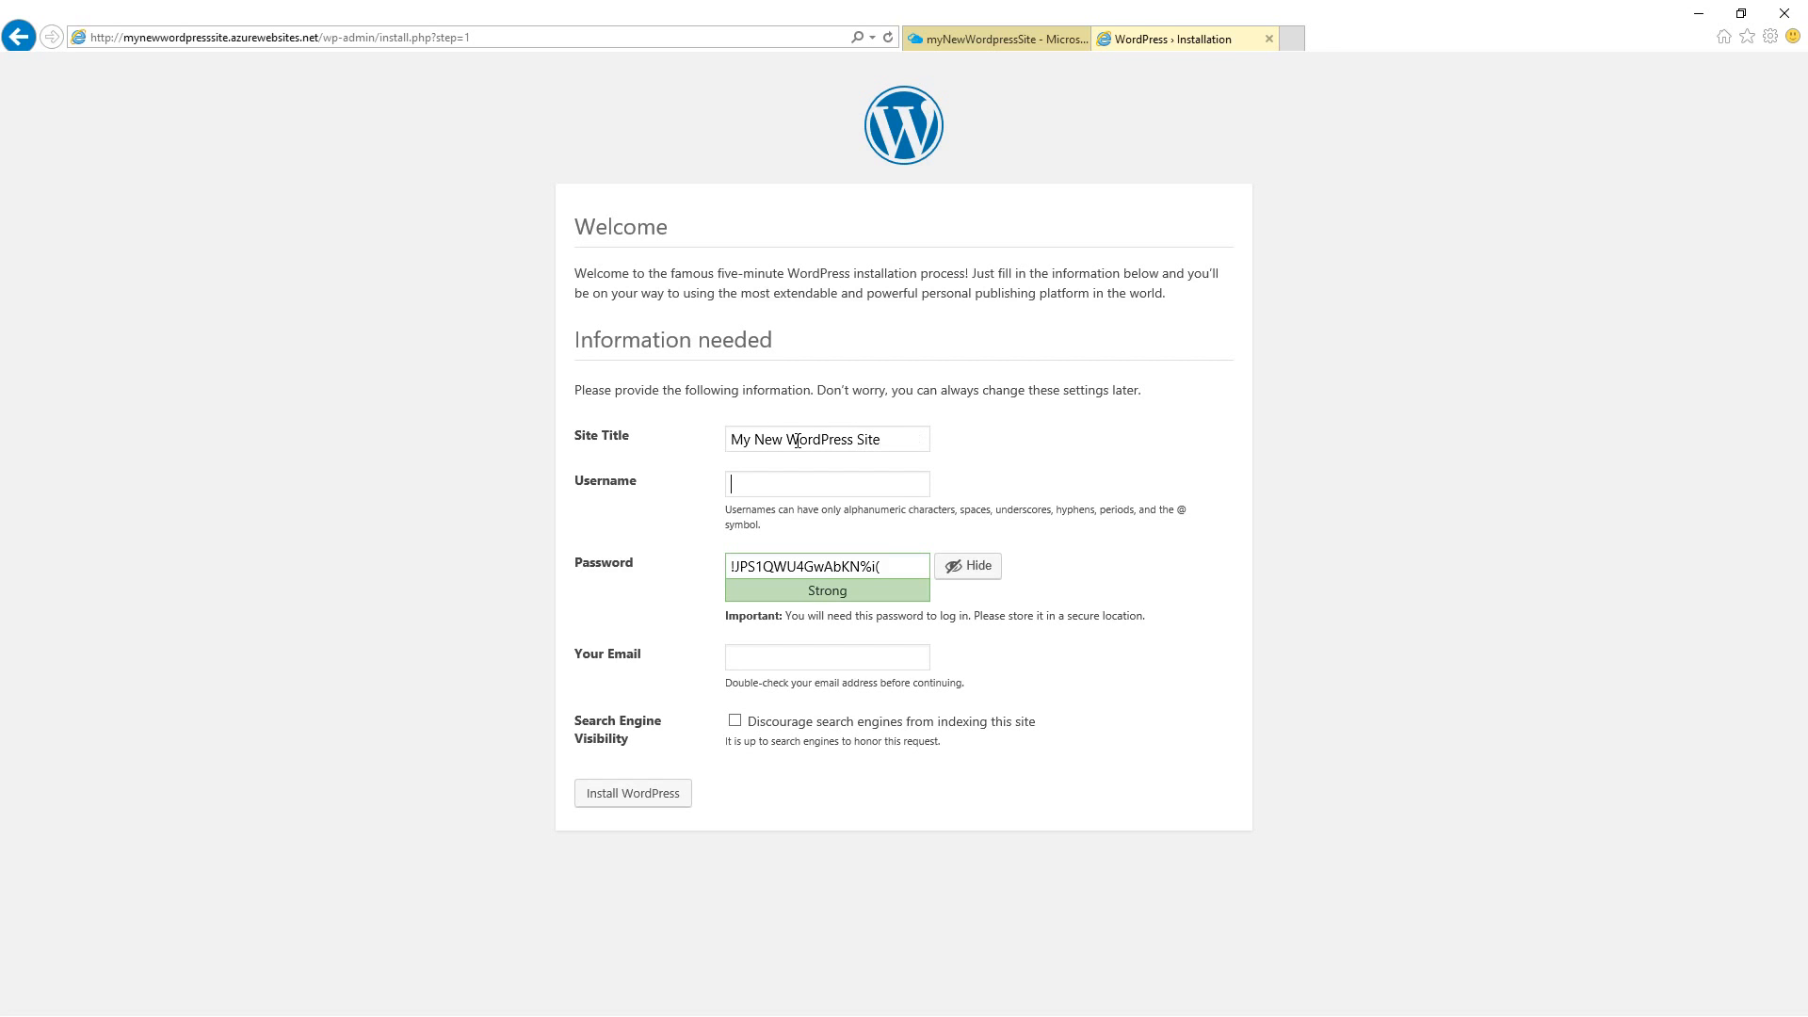
type("msangapu")
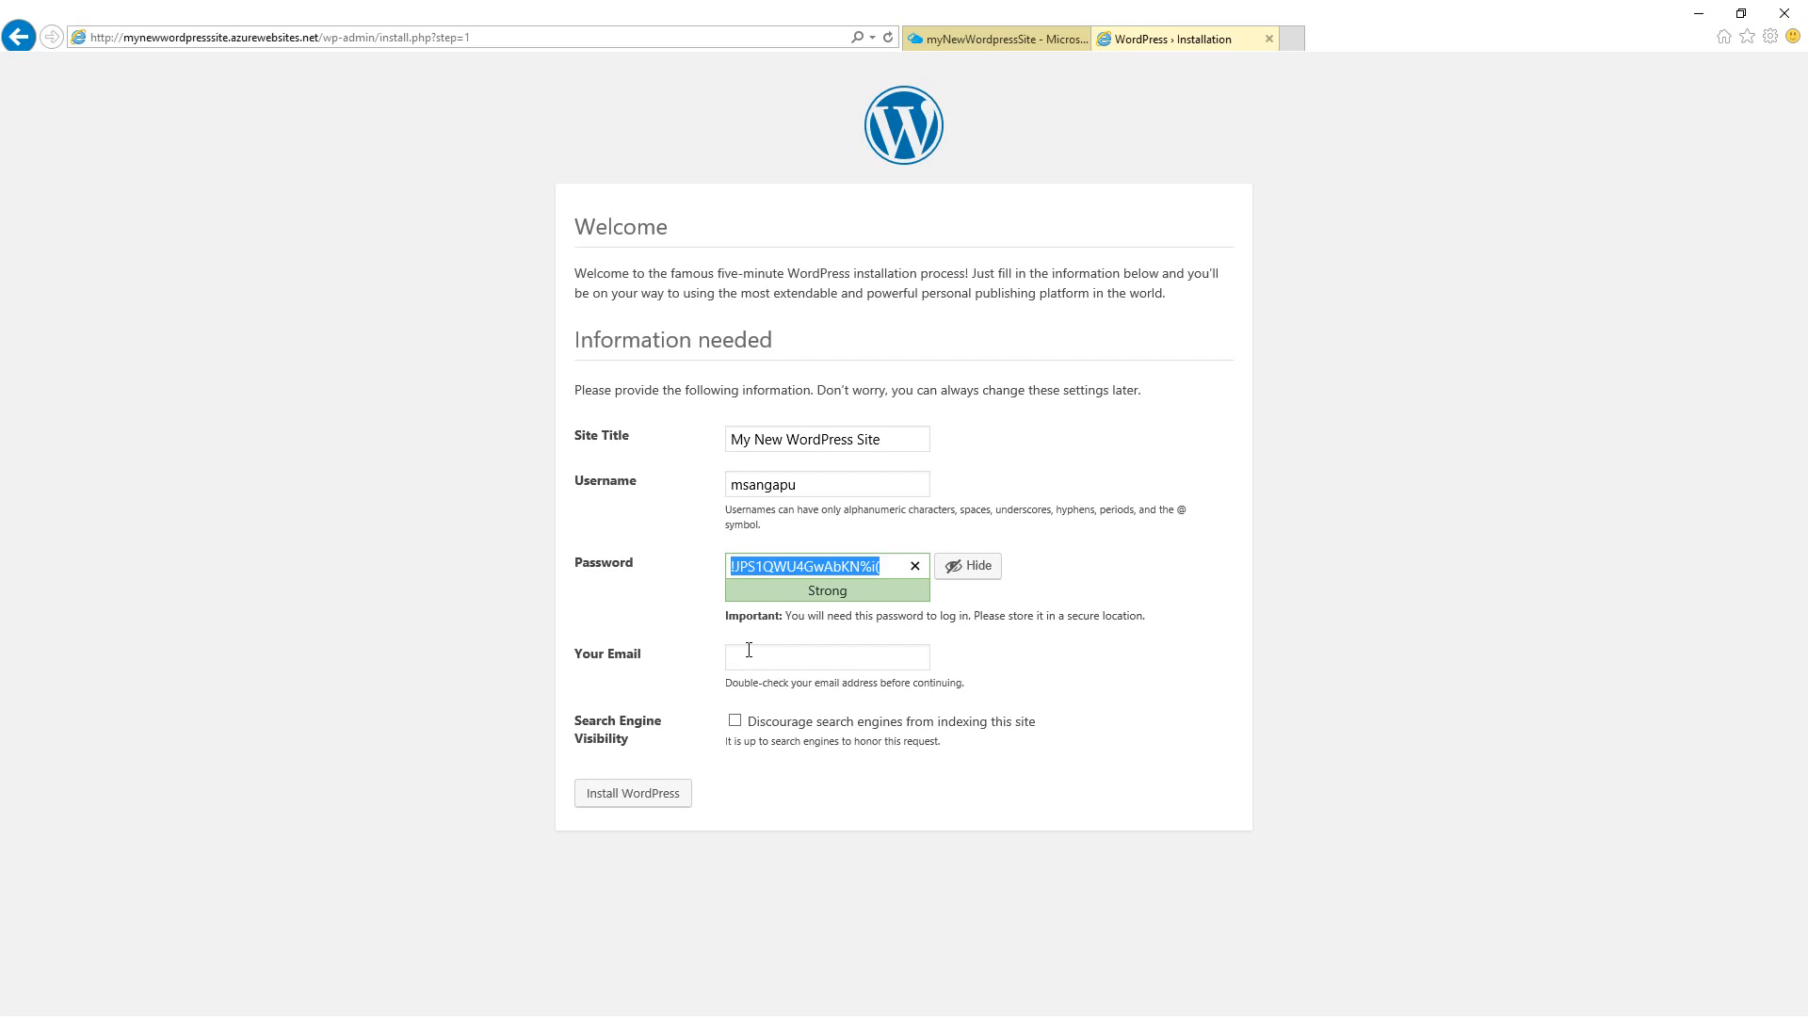
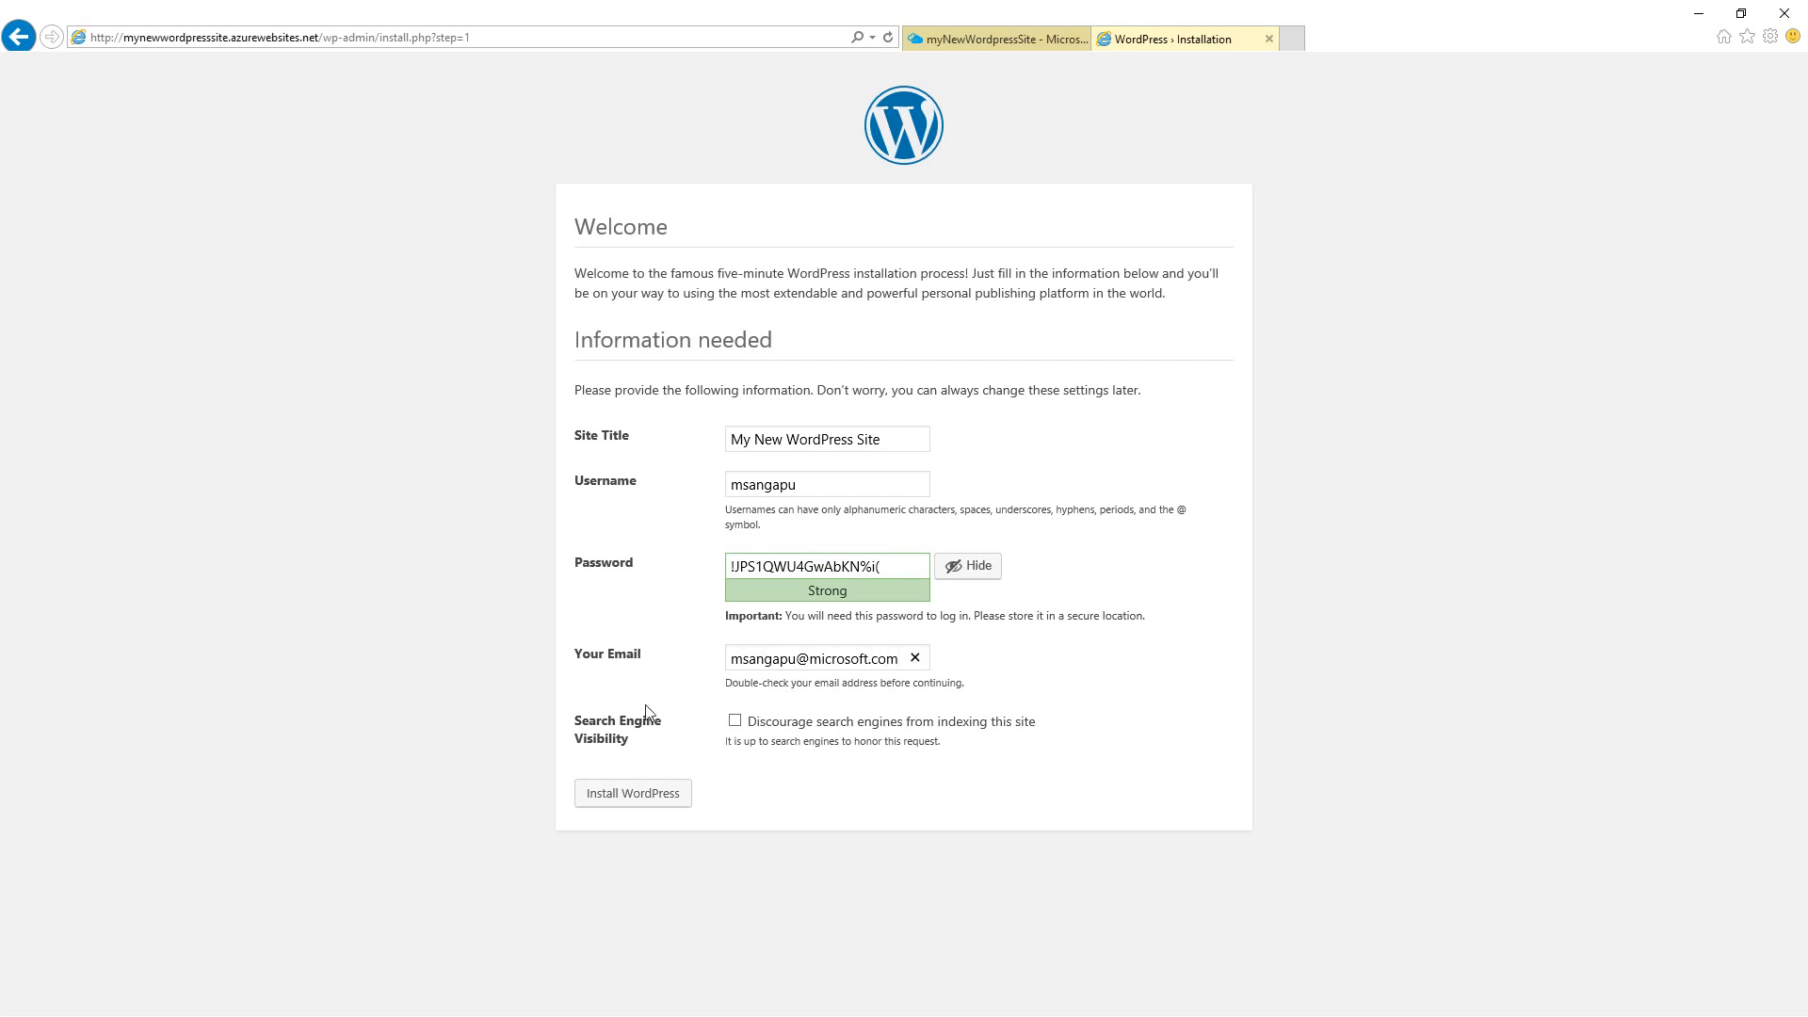
- Install WordPress and proceed to the admin Dashboard
left_click(633, 793)
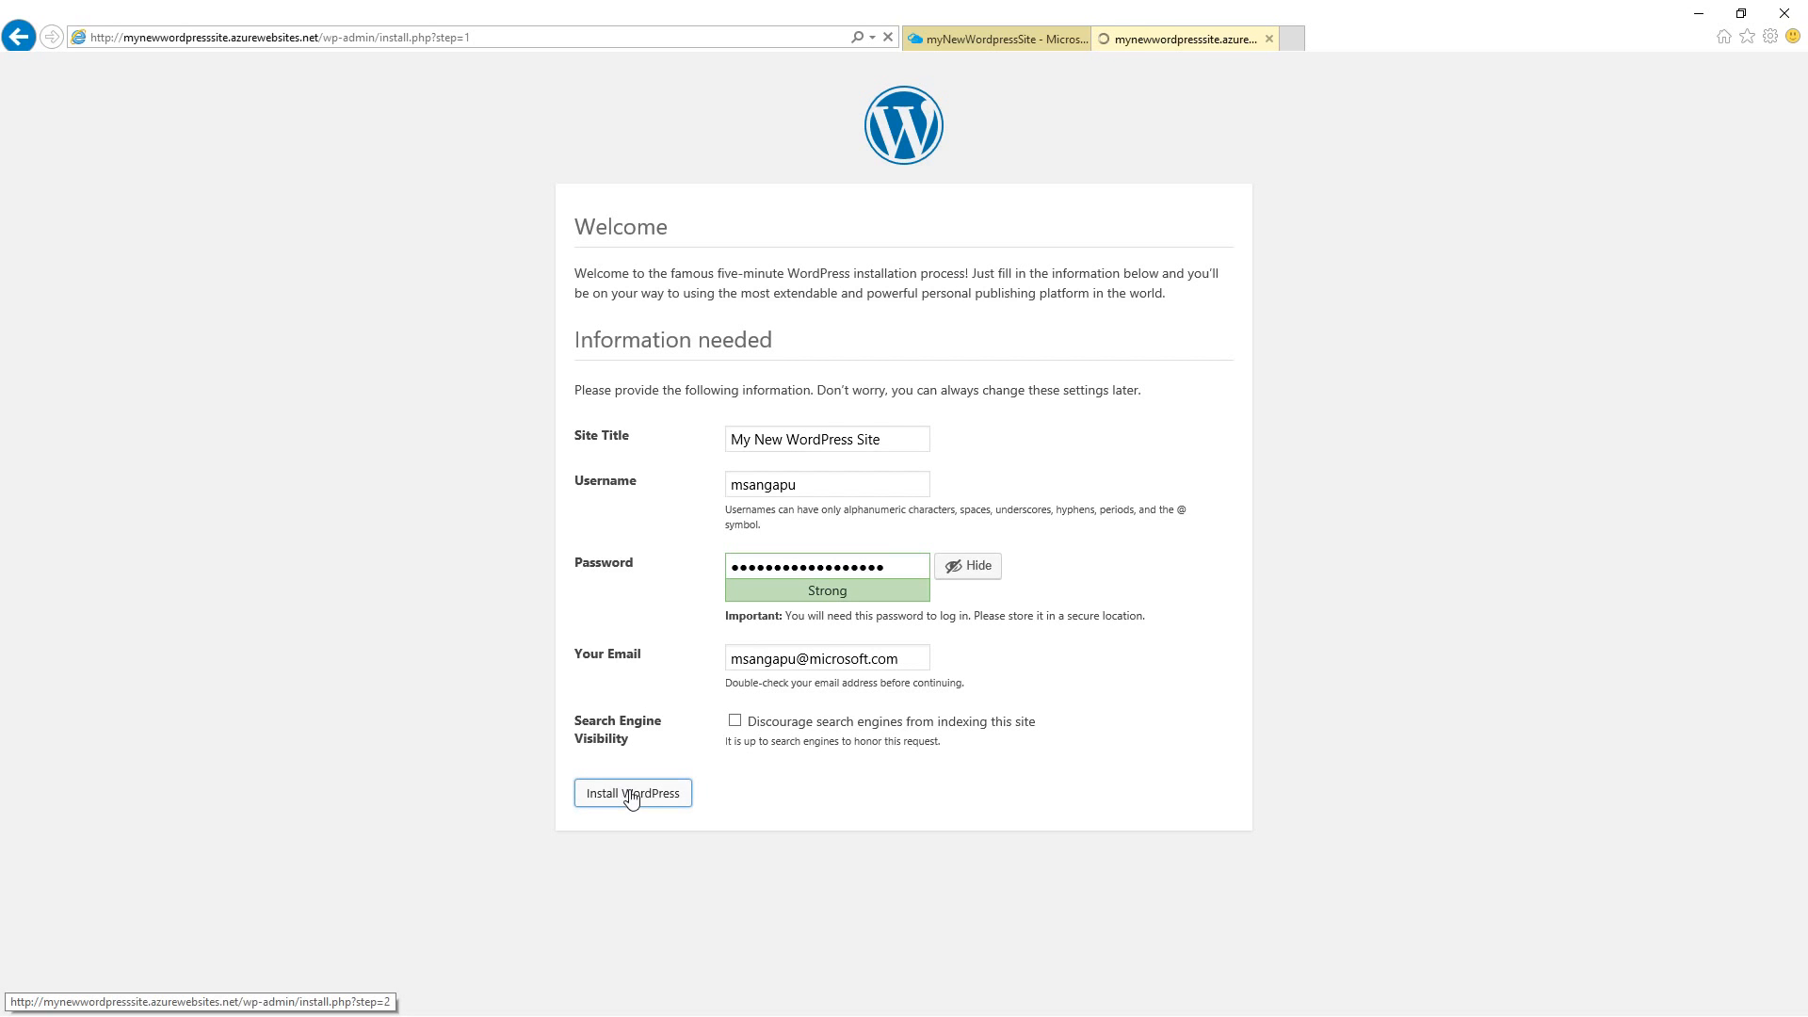
left_click(633, 793)
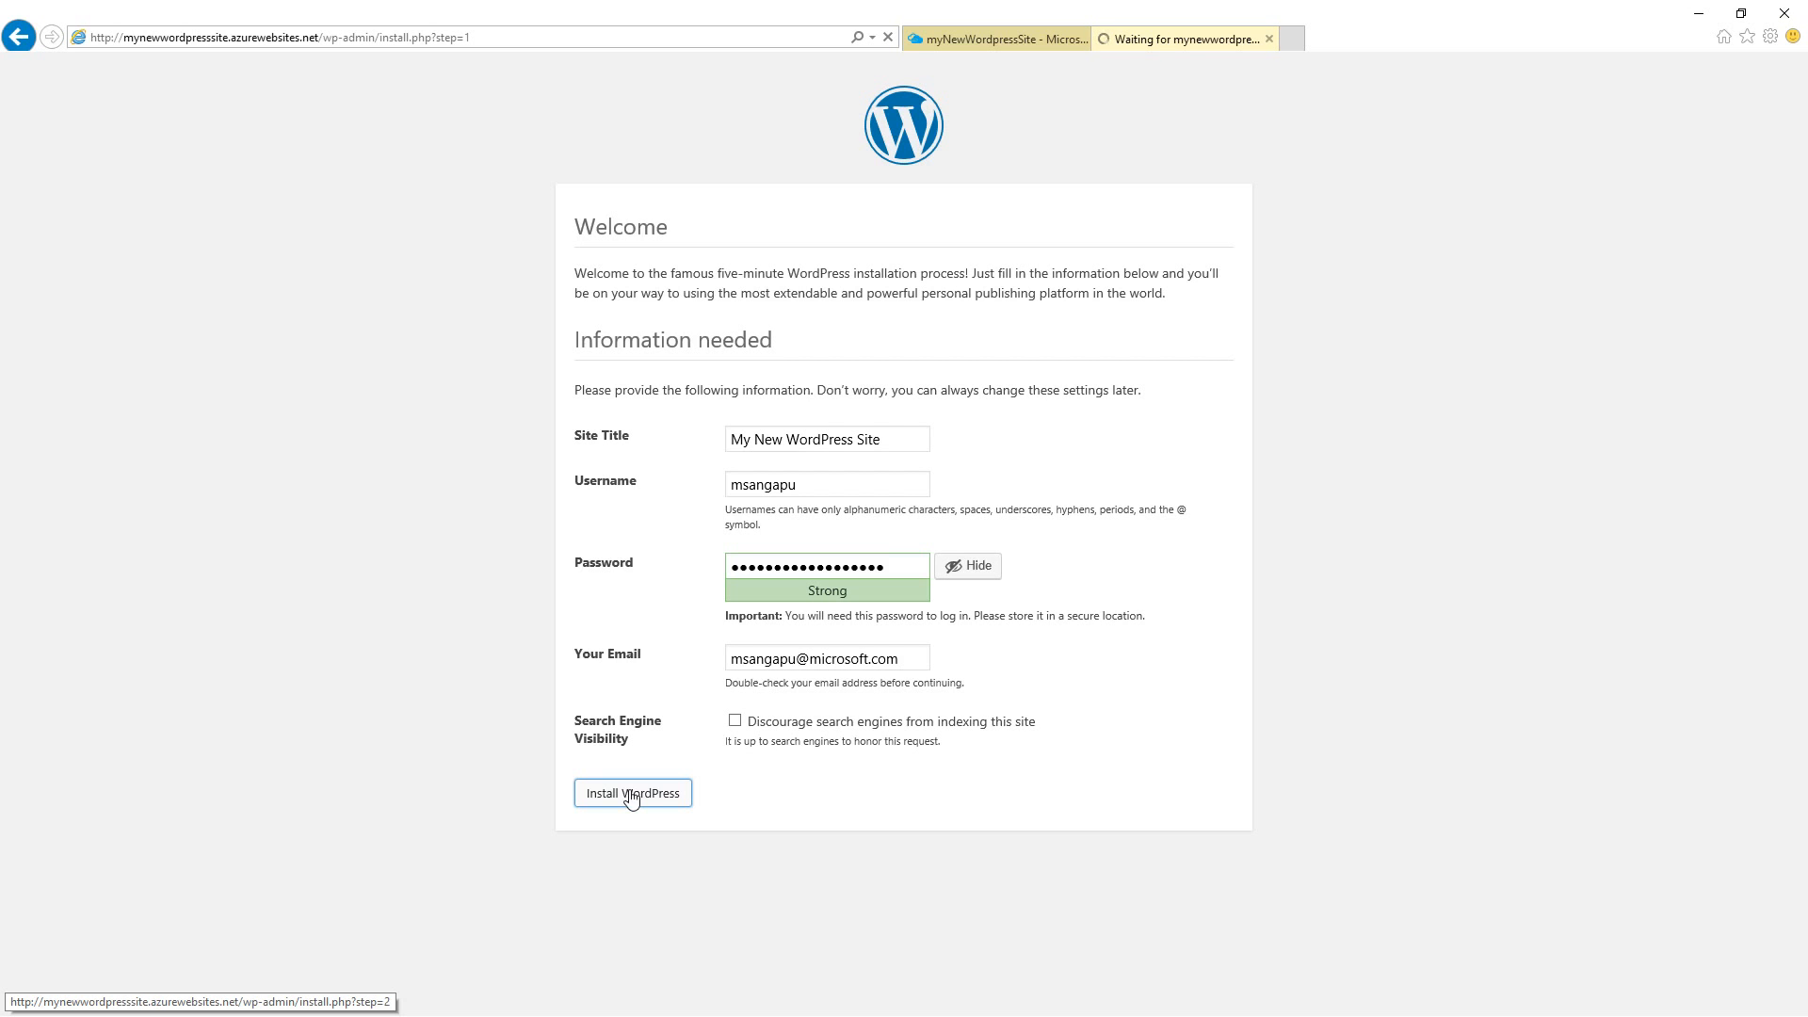
left_click(633, 793)
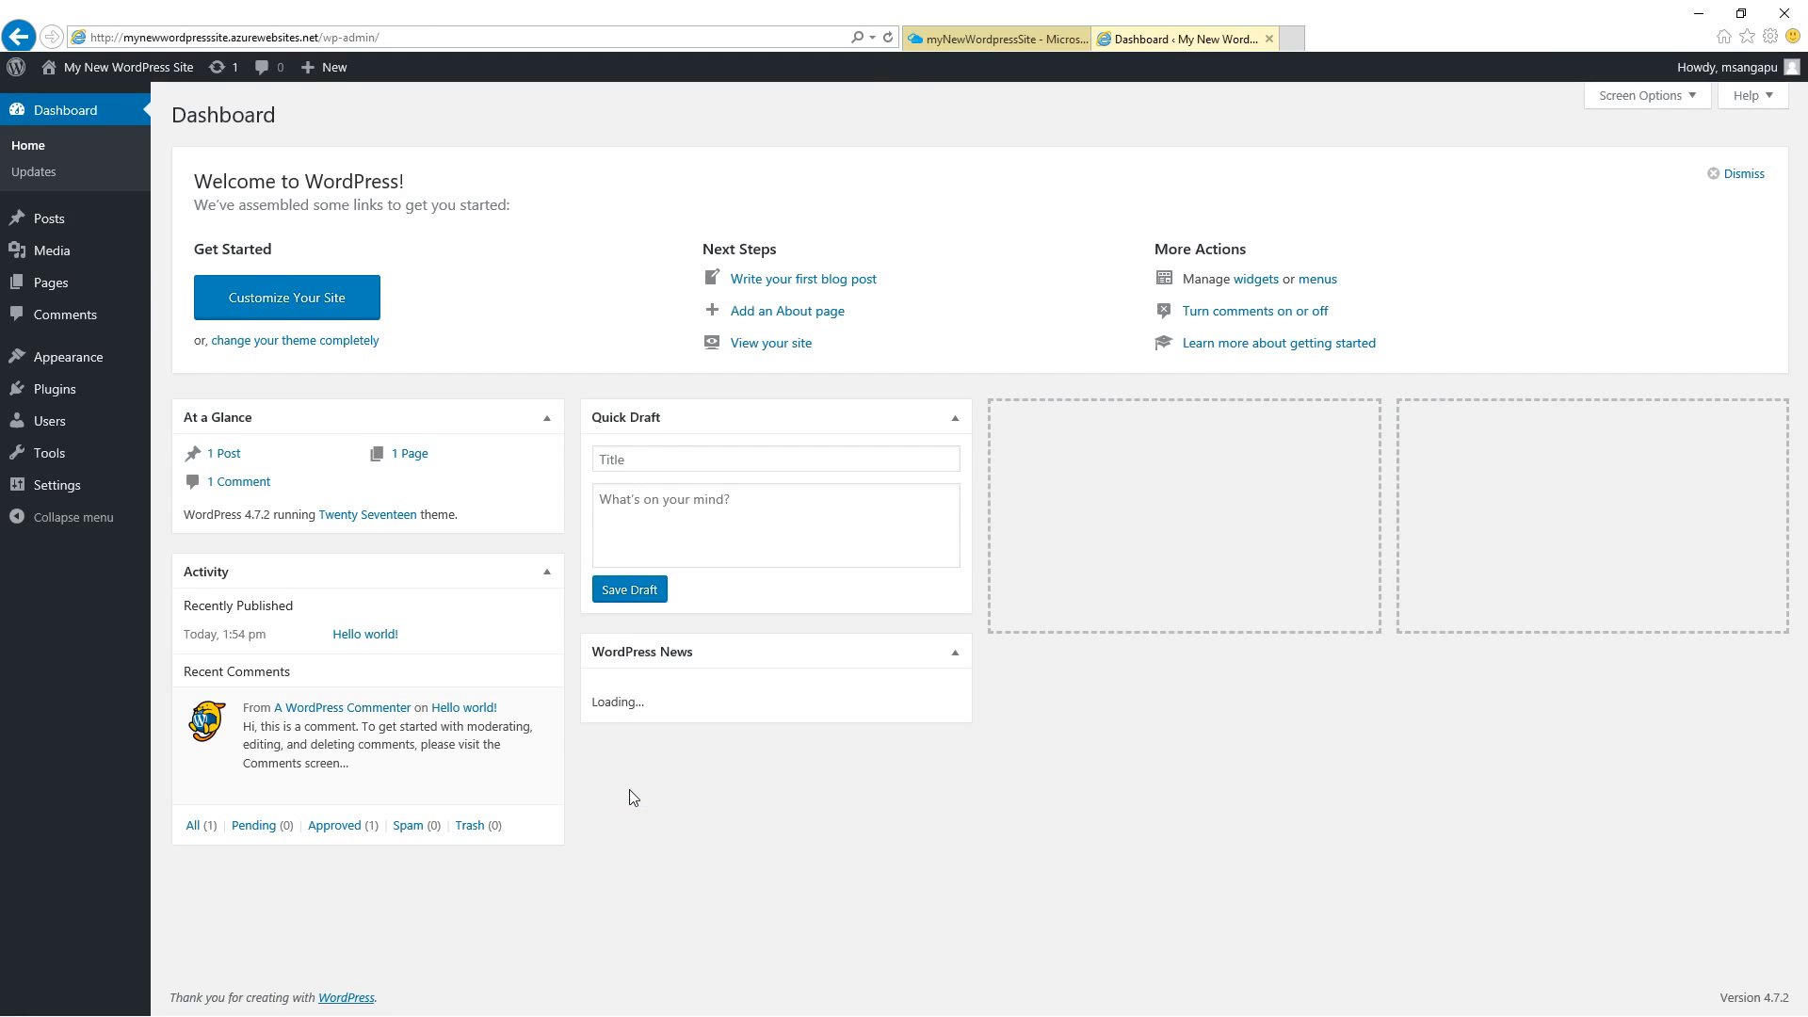